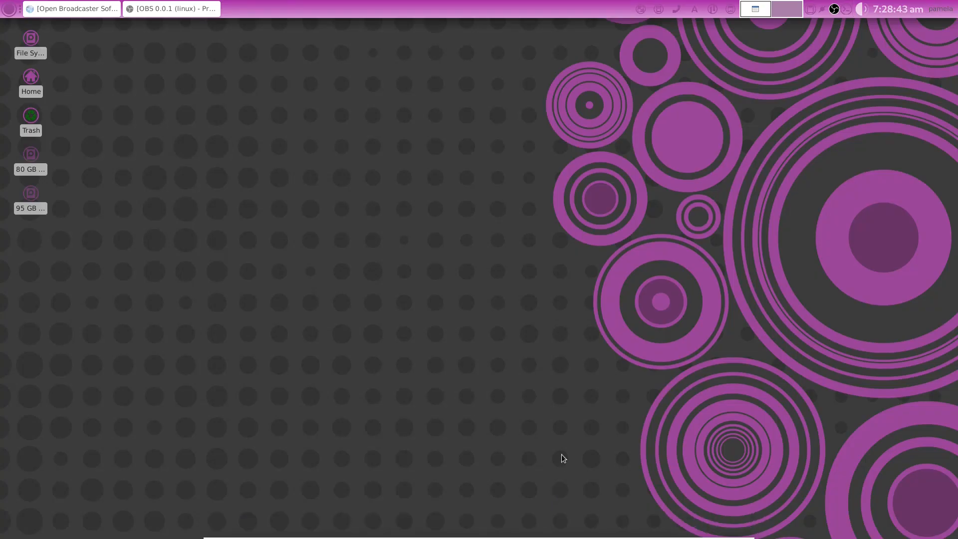
{"action": "mouse_move", "coordinate": [535, 353]}
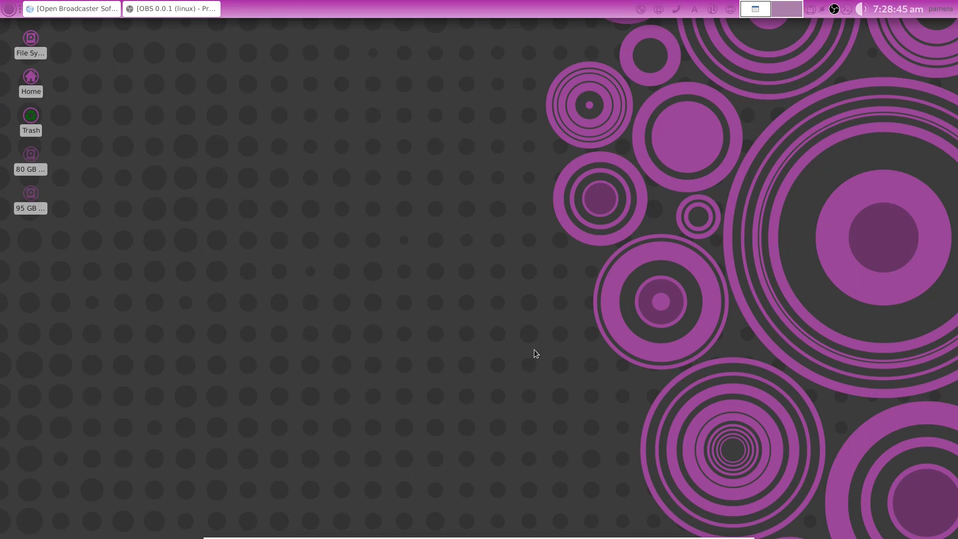
Restore the minimised OBS 0.0.1 window from the top panel's taskbar.
{"action": "left_click", "coordinate": [170, 8]}
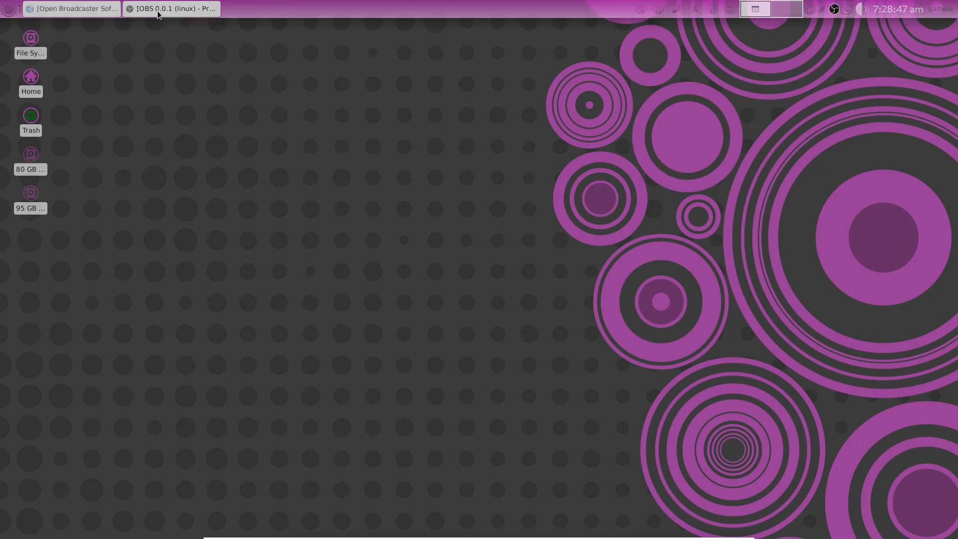
{"action": "mouse_move", "coordinate": [170, 9]}
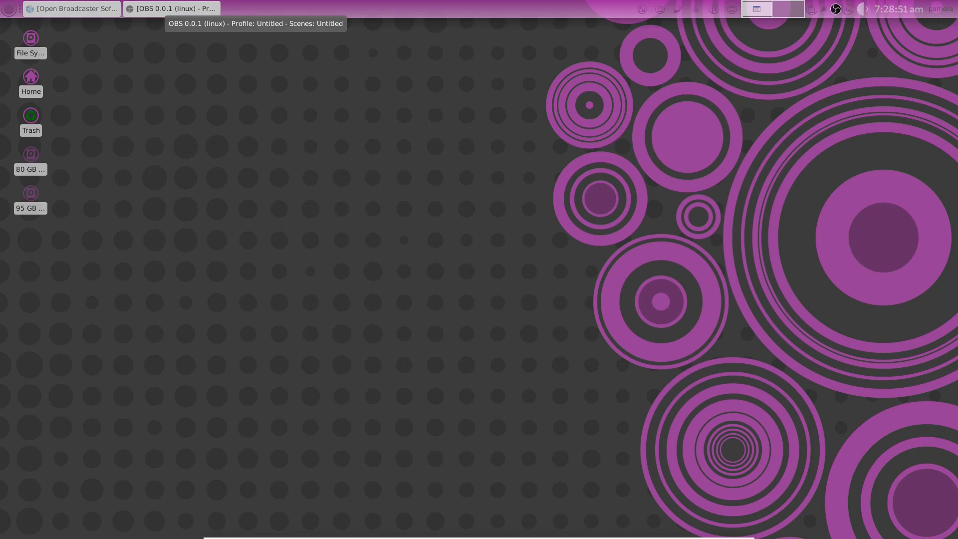
{"action": "left_click", "coordinate": [170, 8]}
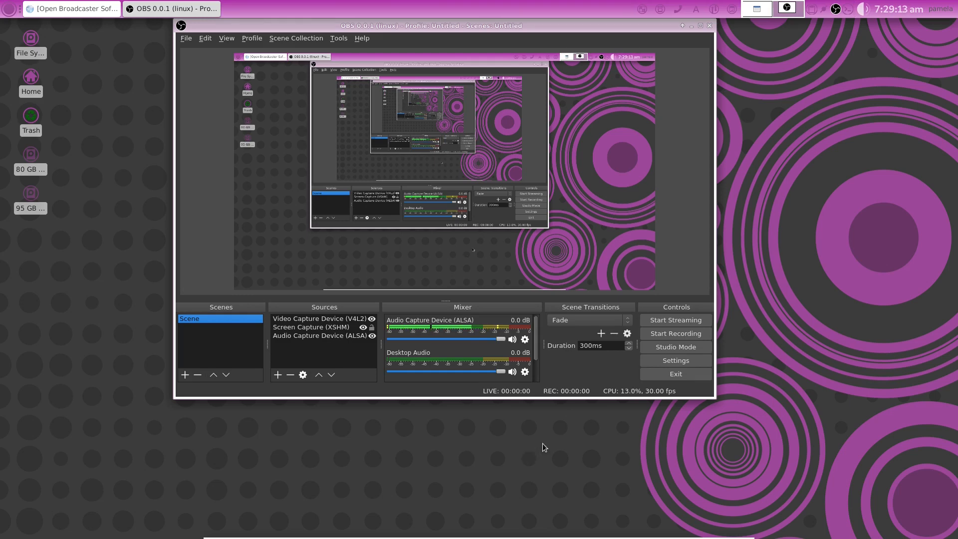
{"action": "mouse_move", "coordinate": [547, 447]}
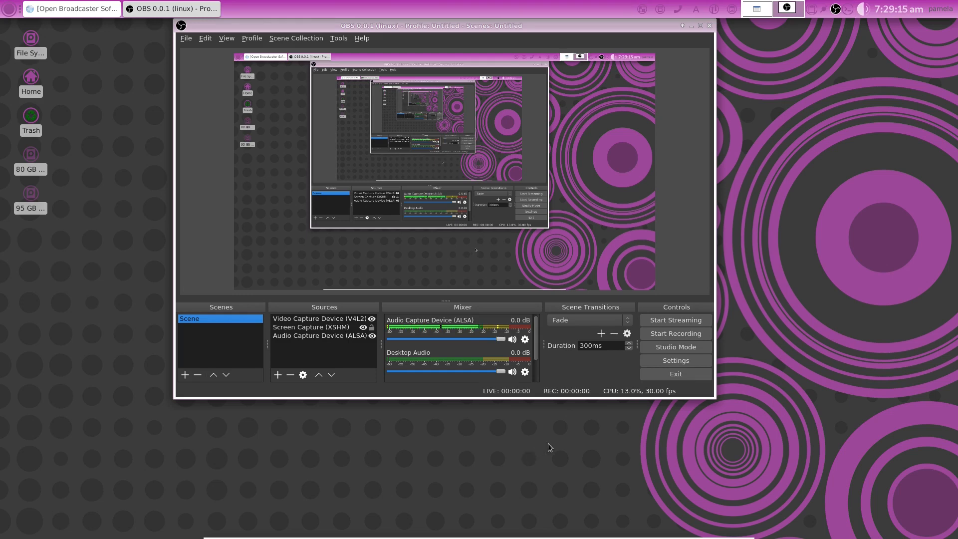
{"action": "mouse_move", "coordinate": [511, 425]}
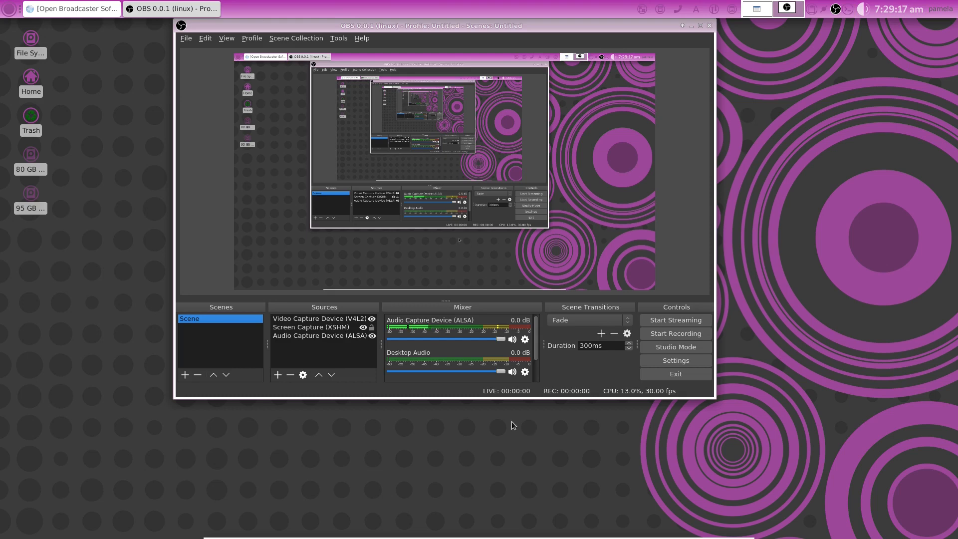
{"action": "mouse_move", "coordinate": [649, 448]}
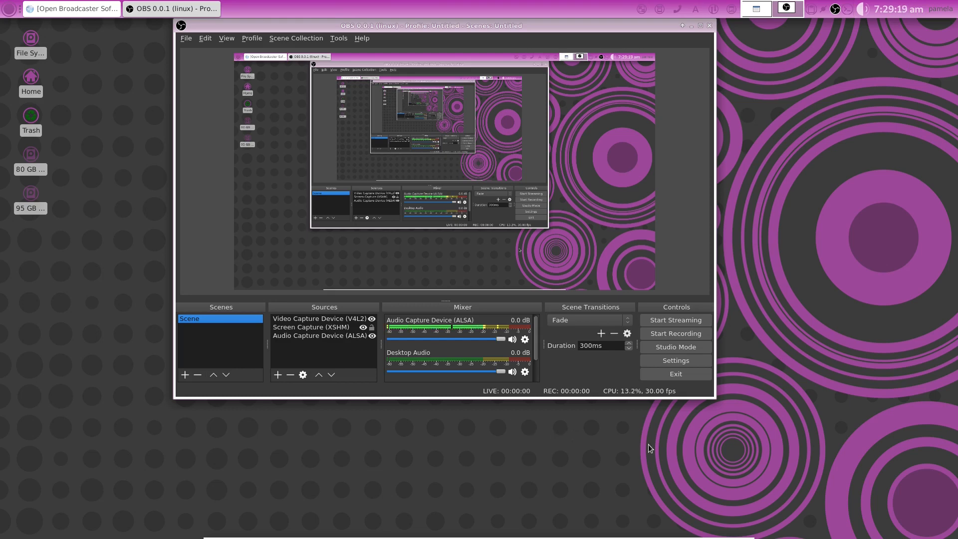
{"action": "mouse_move", "coordinate": [625, 453]}
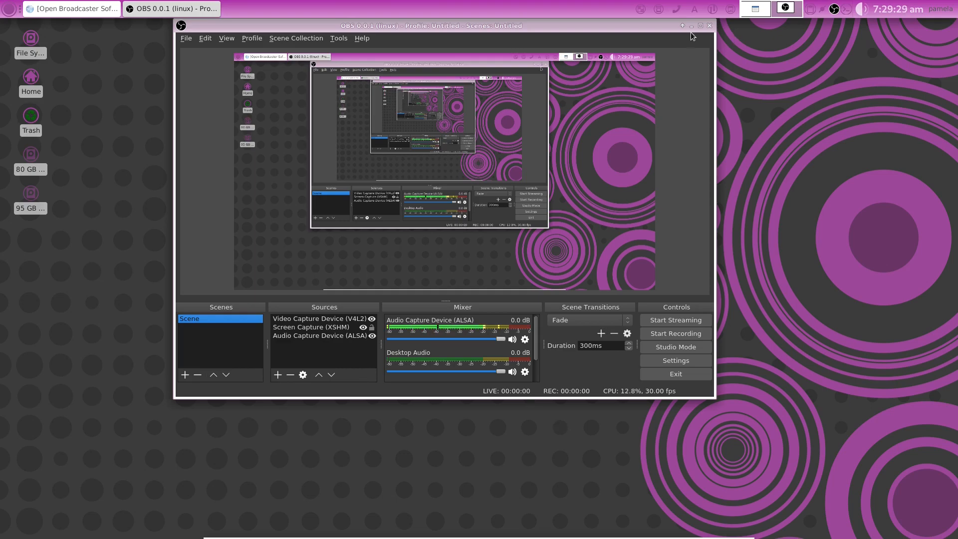
Minimise OBS Studio so the terminal's apt-cache show output is visible.
{"action": "left_click", "coordinate": [691, 26]}
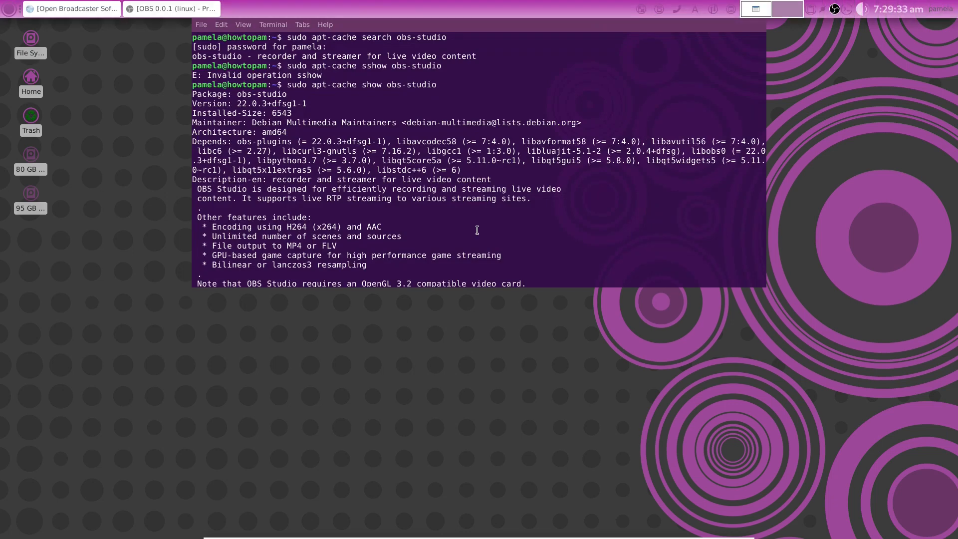
{"action": "mouse_move", "coordinate": [519, 222]}
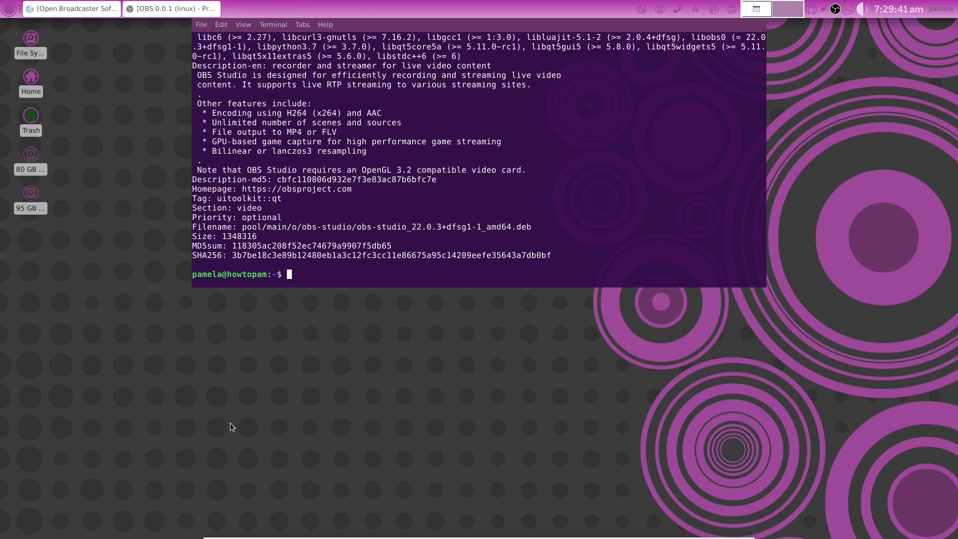
{"action": "mouse_move", "coordinate": [396, 380]}
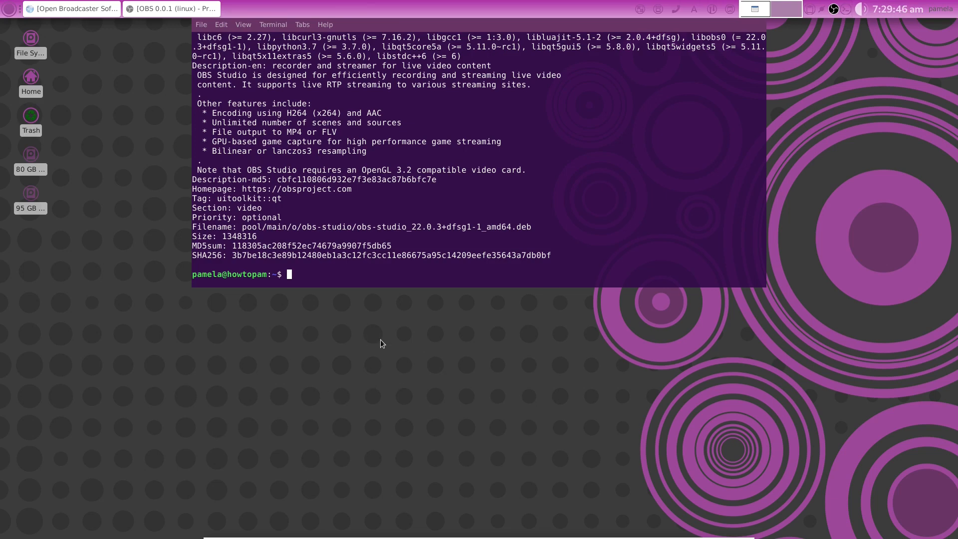
{"action": "mouse_move", "coordinate": [361, 299]}
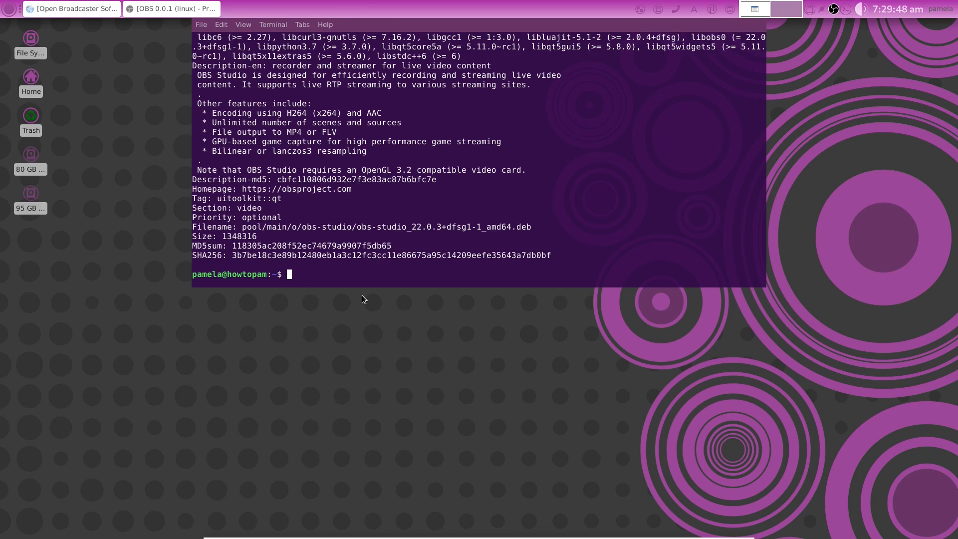
{"action": "mouse_move", "coordinate": [372, 295]}
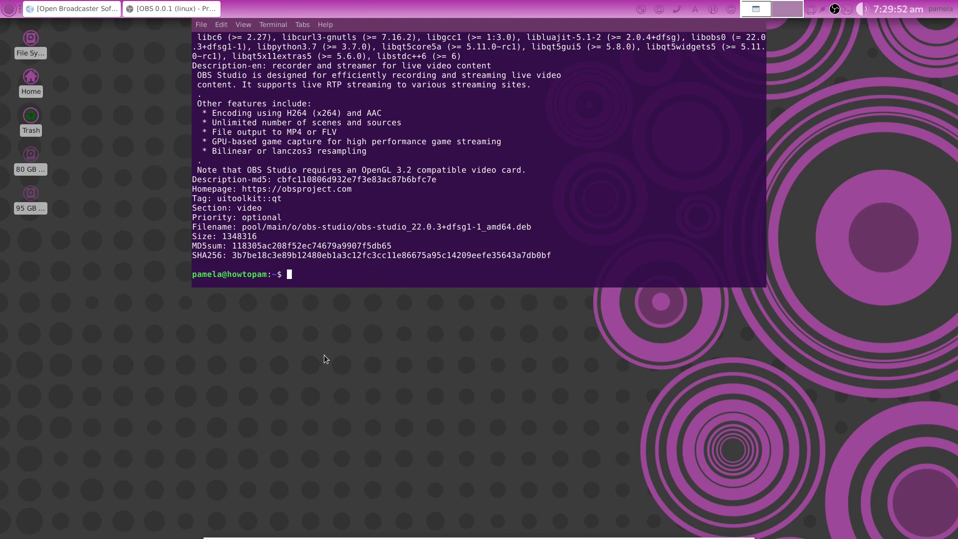
Query apt-cache for obs-studio with the show and search commands.
{"action": "type", "text": "sudo apt-cache show obs-studio"}
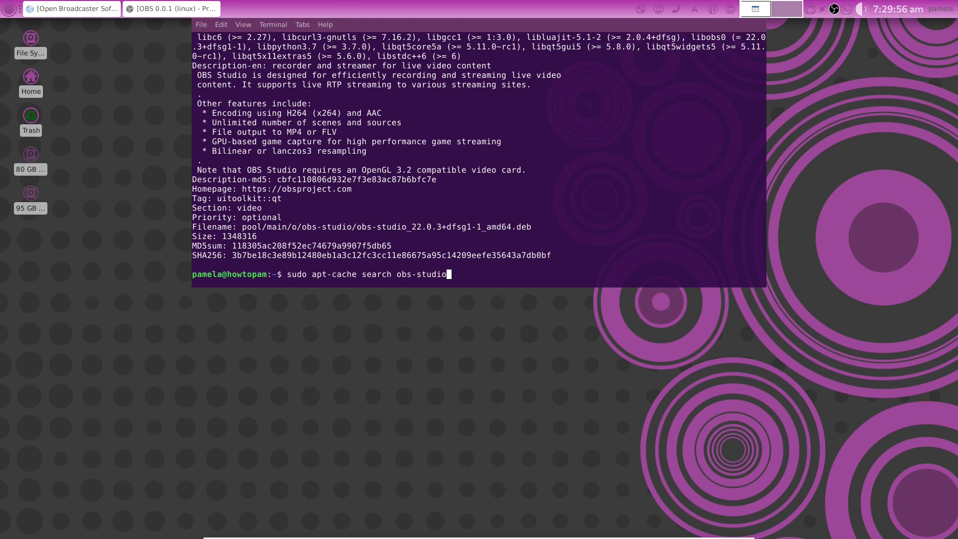
{"action": "mouse_move", "coordinate": [533, 352]}
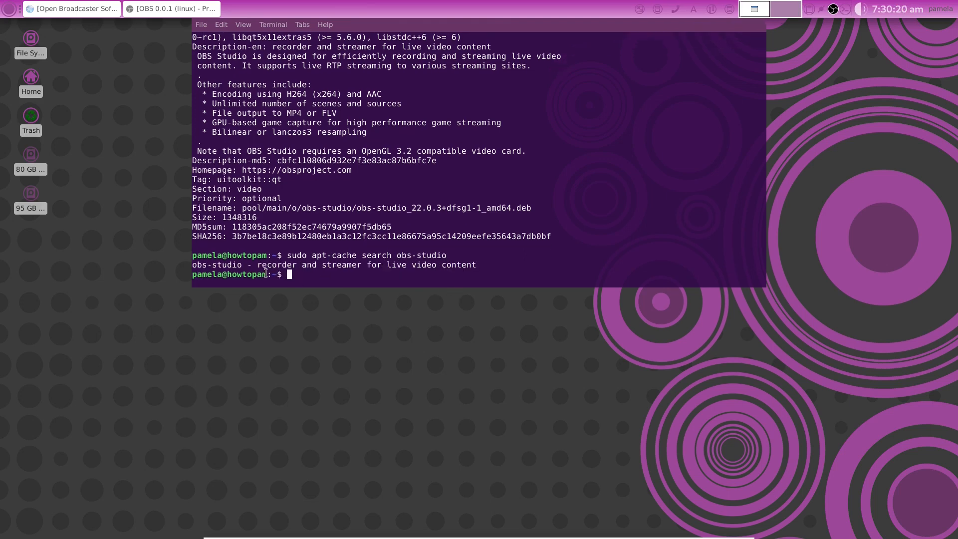
{"action": "double_click", "coordinate": [230, 264]}
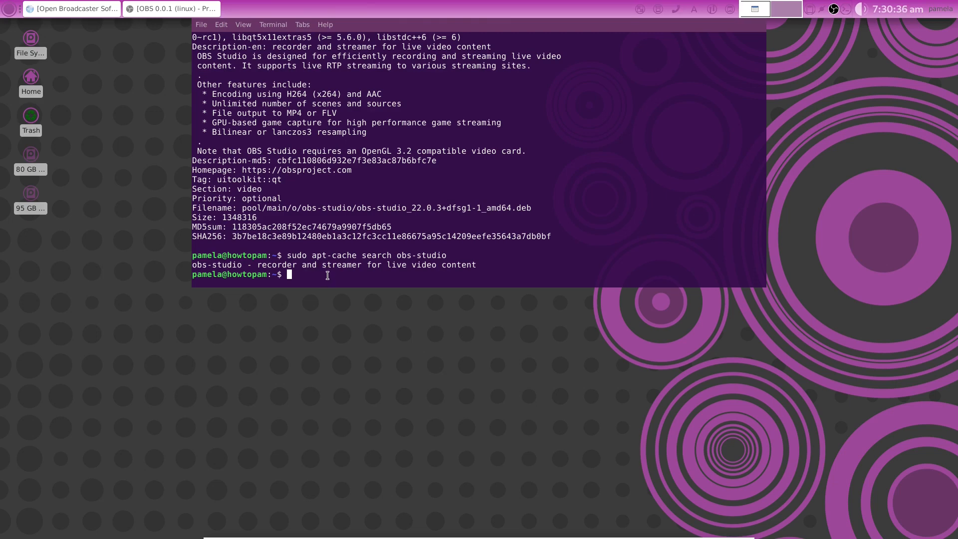
{"action": "type", "text": "sudo apt-cache search obs-studio"}
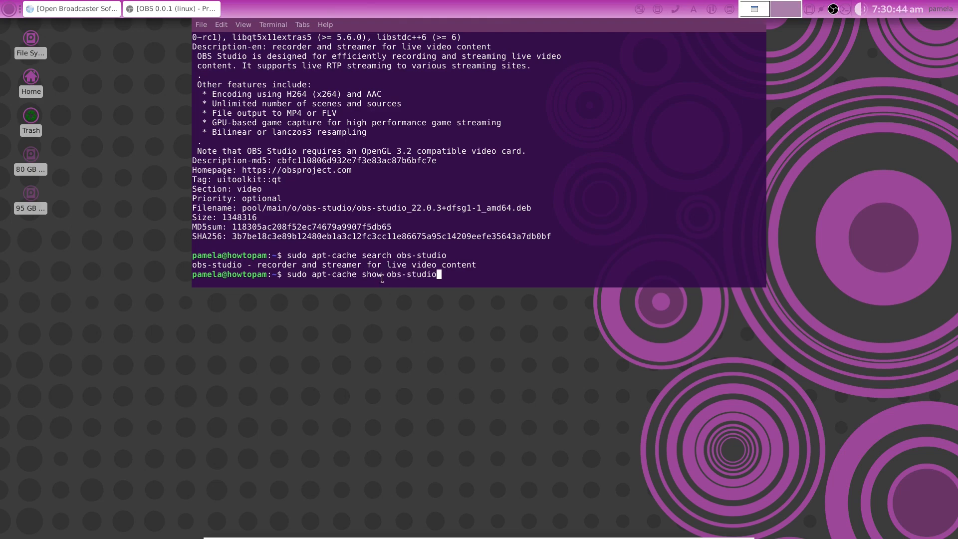
Run sudo apt-cache show obs-studio and highlight the 22.0.3 version number.
{"action": "double_click", "coordinate": [373, 274]}
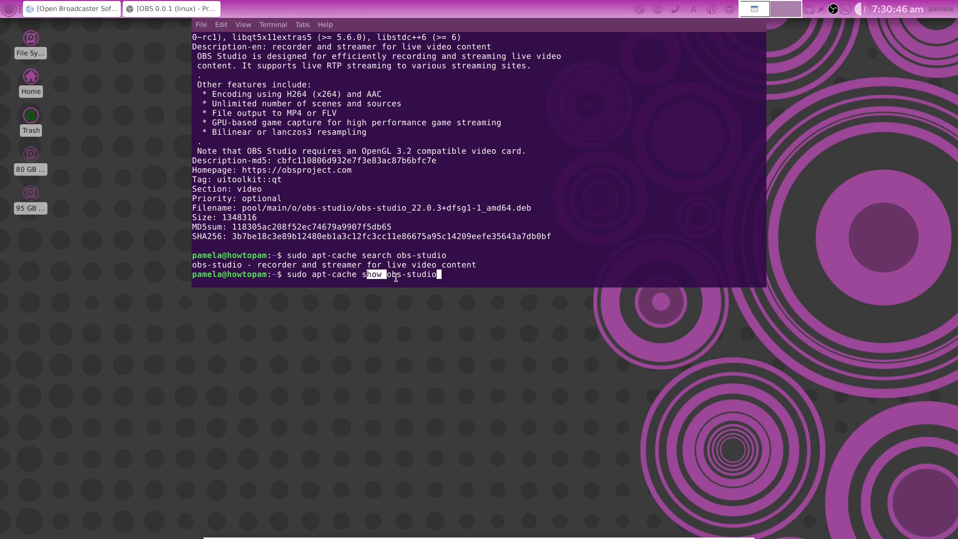
{"action": "key", "text": "Return"}
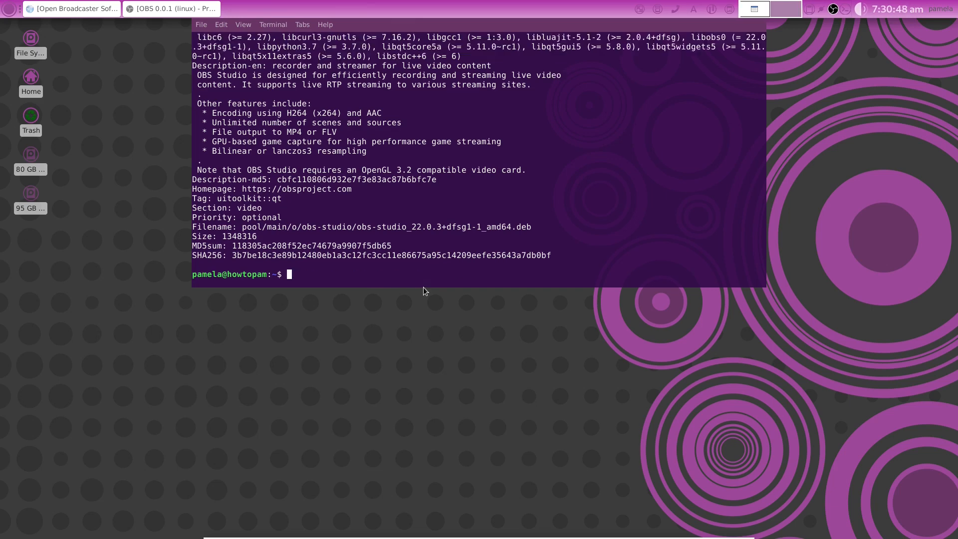
{"action": "key", "text": "Return"}
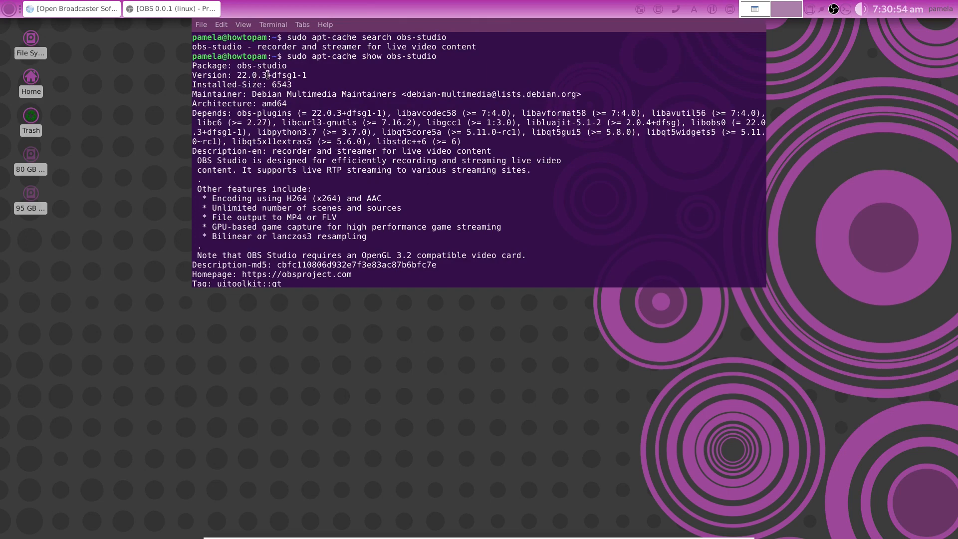
{"action": "double_click", "coordinate": [249, 75]}
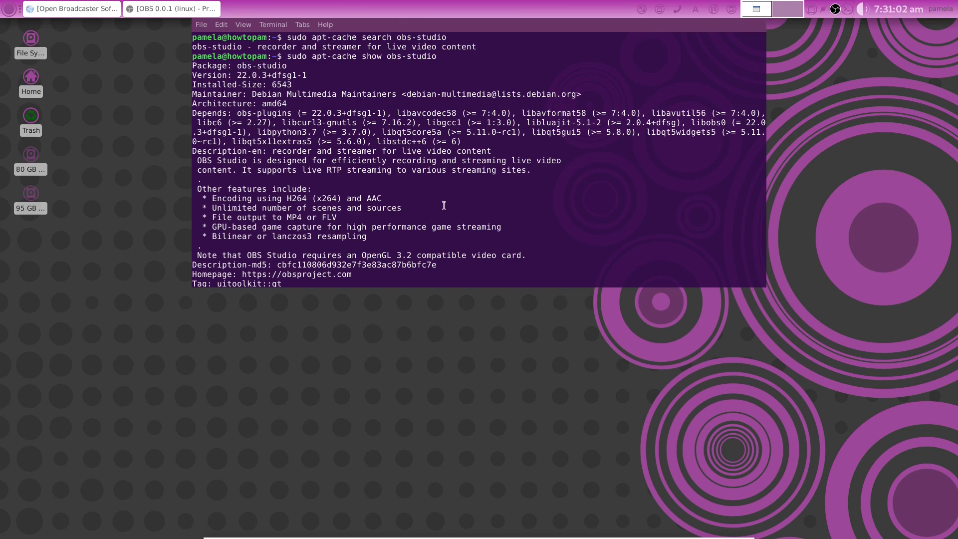
{"action": "mouse_move", "coordinate": [372, 147]}
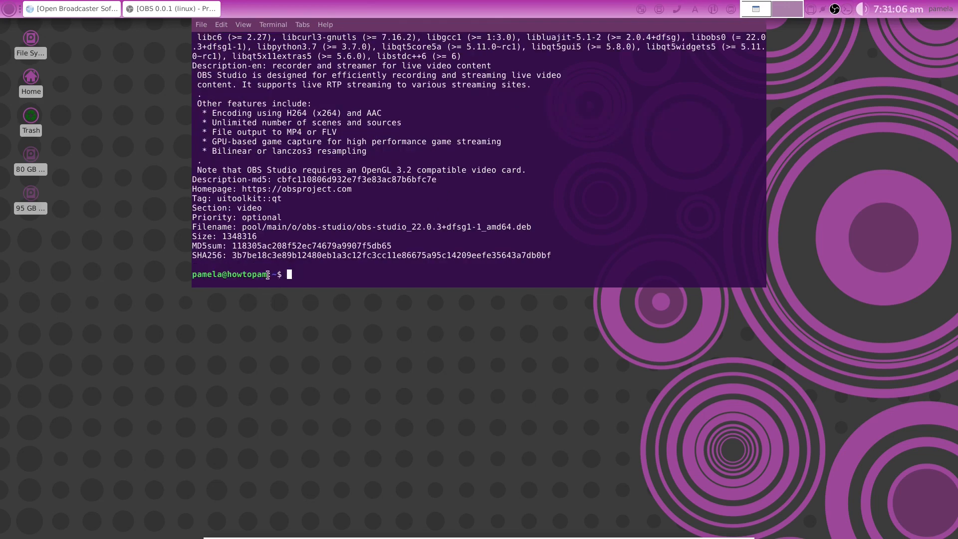
Run sudo apt-get install obs-studio, which reports the newest version is already installed.
{"action": "type", "text": "sudo apt-get insta"}
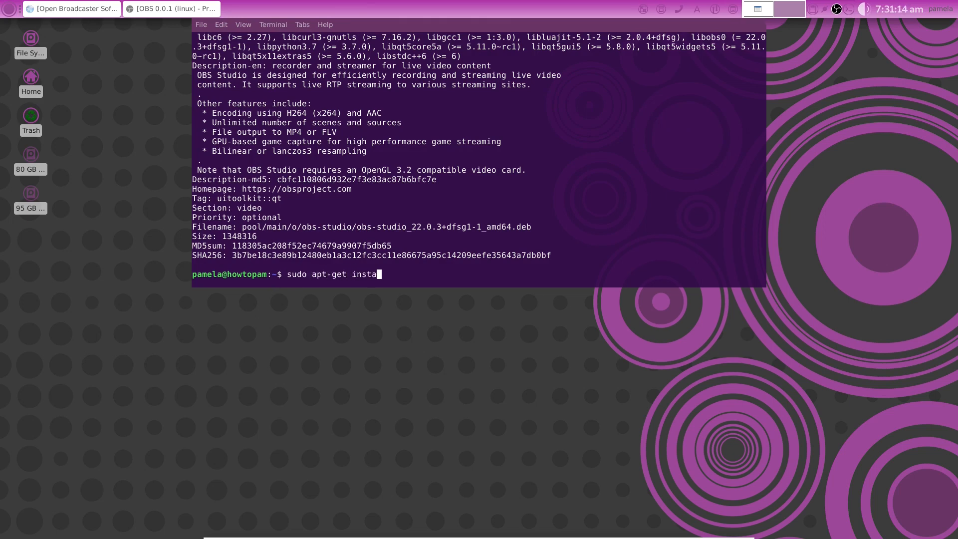
{"action": "type", "text": "ll ob"}
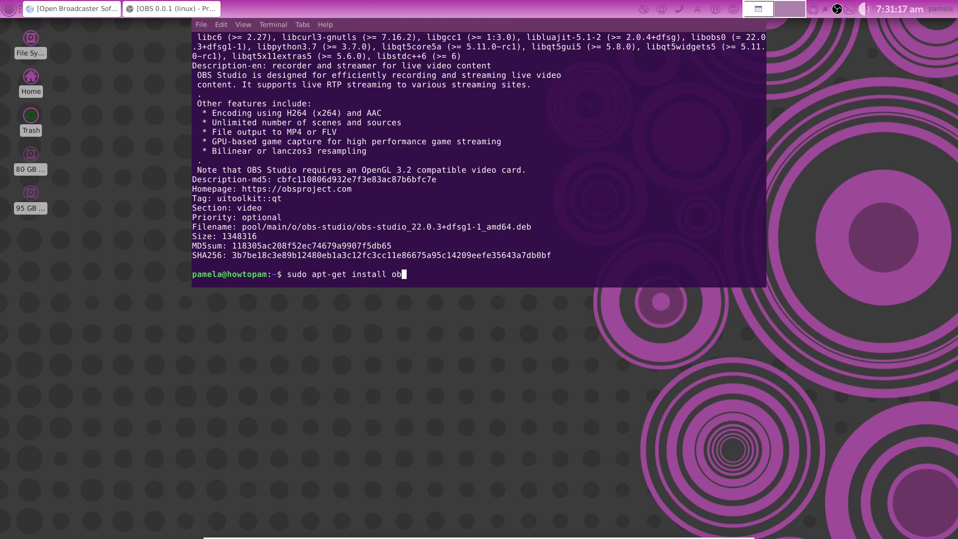
{"action": "type", "text": "s-studio"}
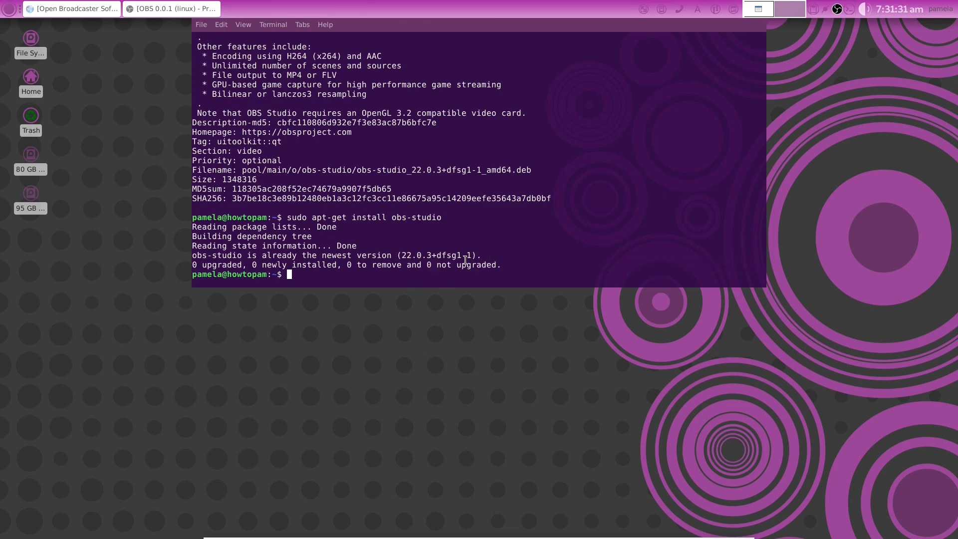
{"action": "mouse_move", "coordinate": [493, 309]}
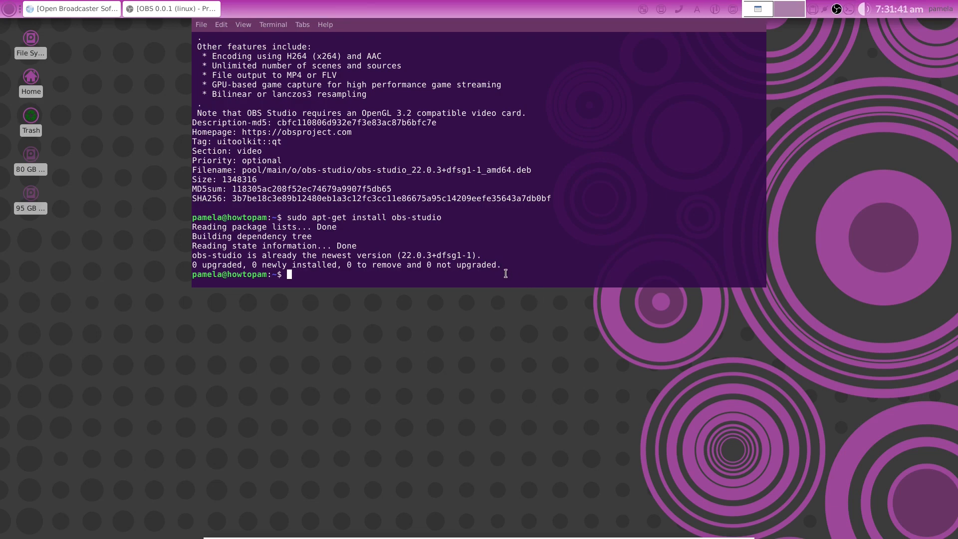
{"action": "mouse_move", "coordinate": [585, 191]}
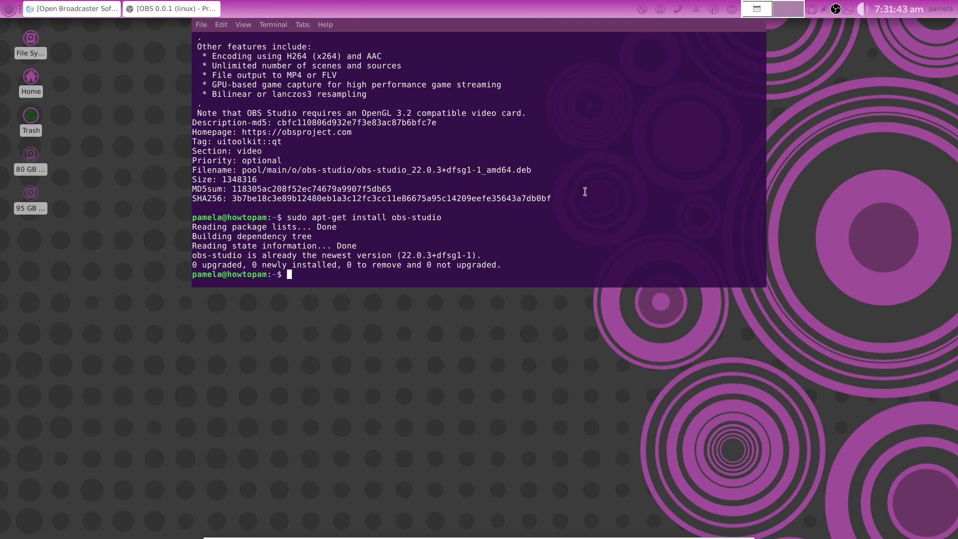
{"action": "mouse_move", "coordinate": [649, 214]}
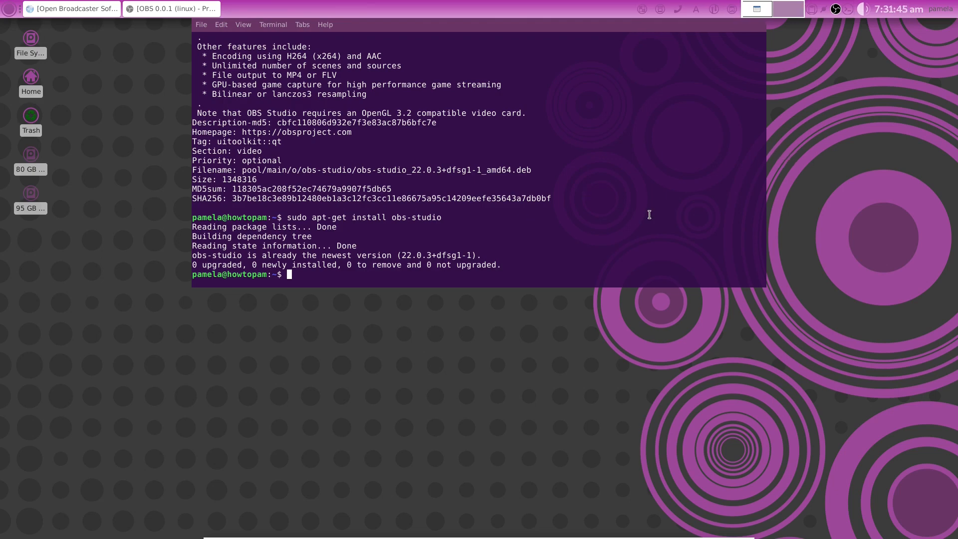
{"action": "mouse_move", "coordinate": [825, 24]}
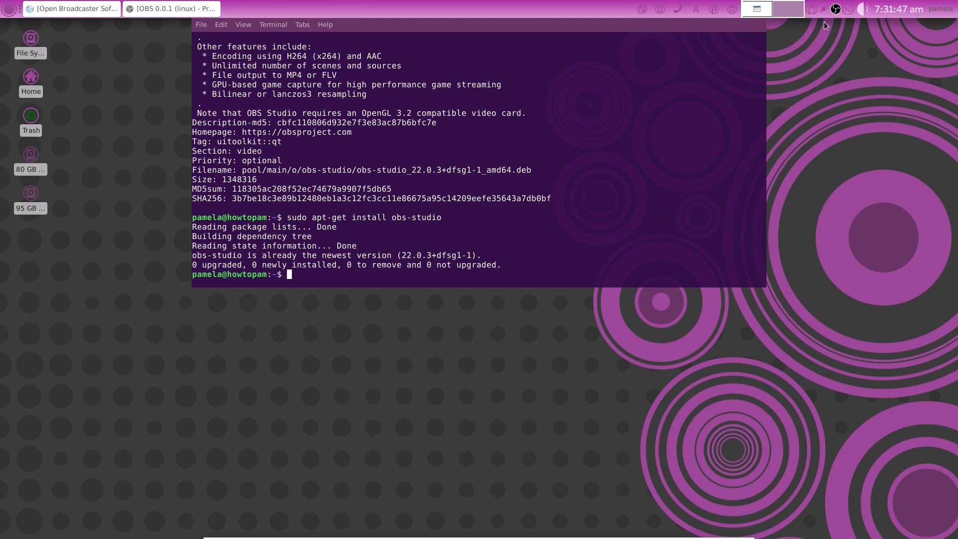
{"action": "mouse_move", "coordinate": [567, 246]}
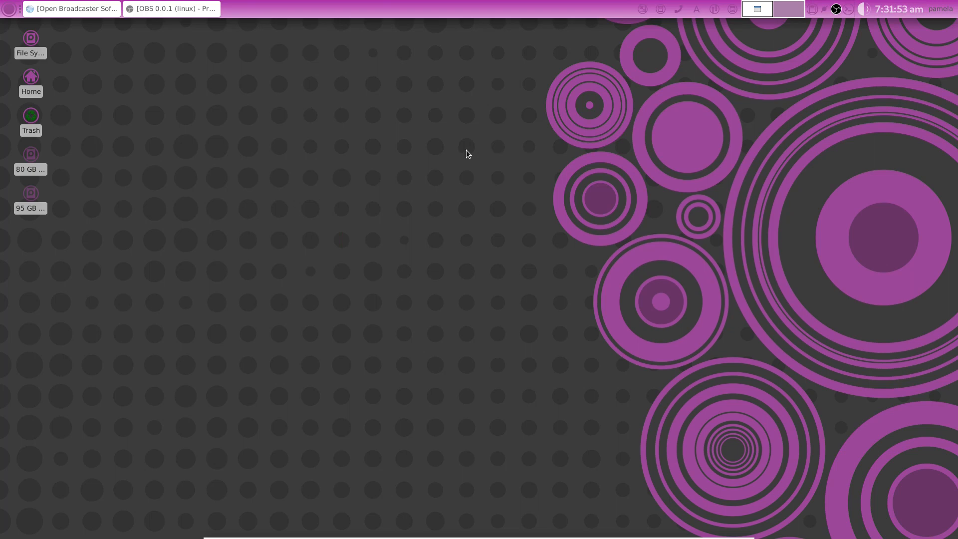
{"action": "mouse_move", "coordinate": [478, 145]}
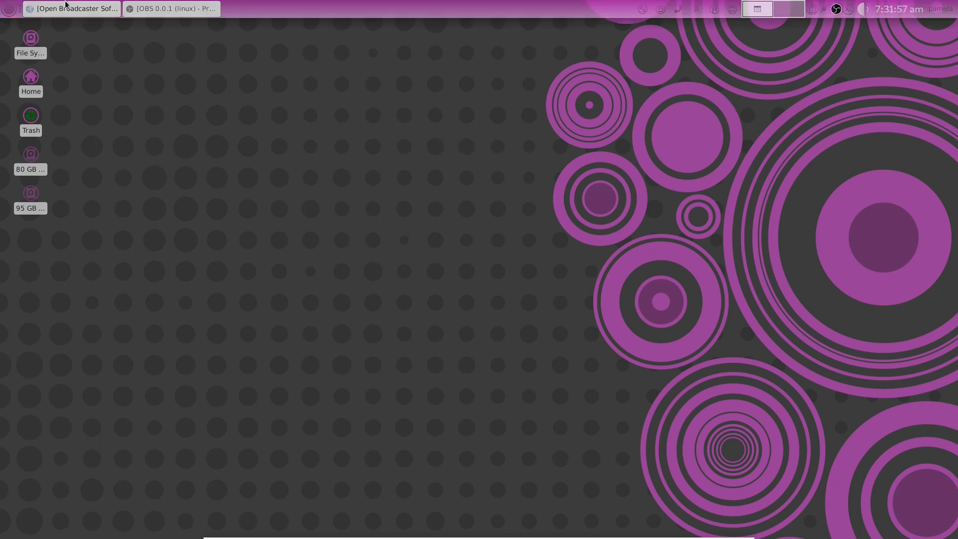
Switch to the browser's Flatpak tab and open the Debian quick setup guide.
{"action": "left_click", "coordinate": [72, 8]}
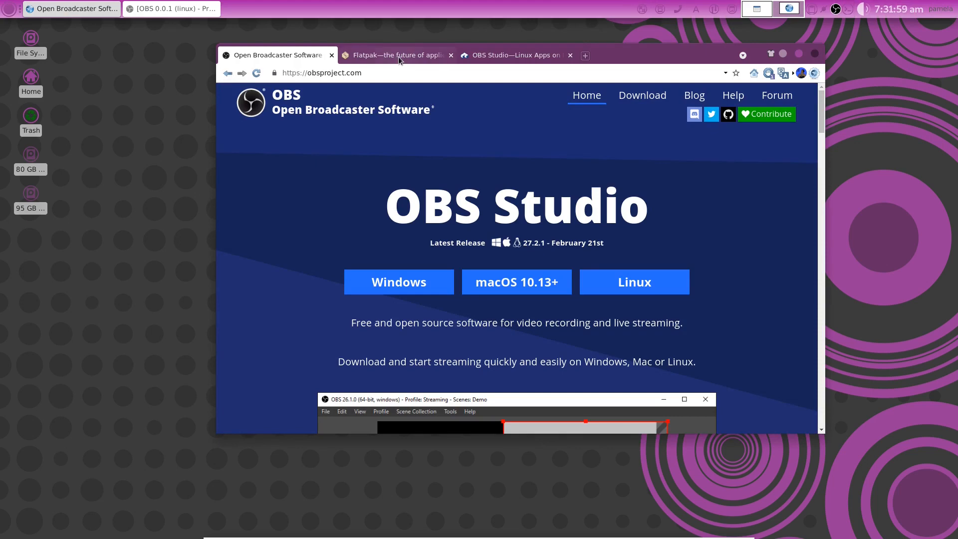
{"action": "left_click", "coordinate": [397, 54]}
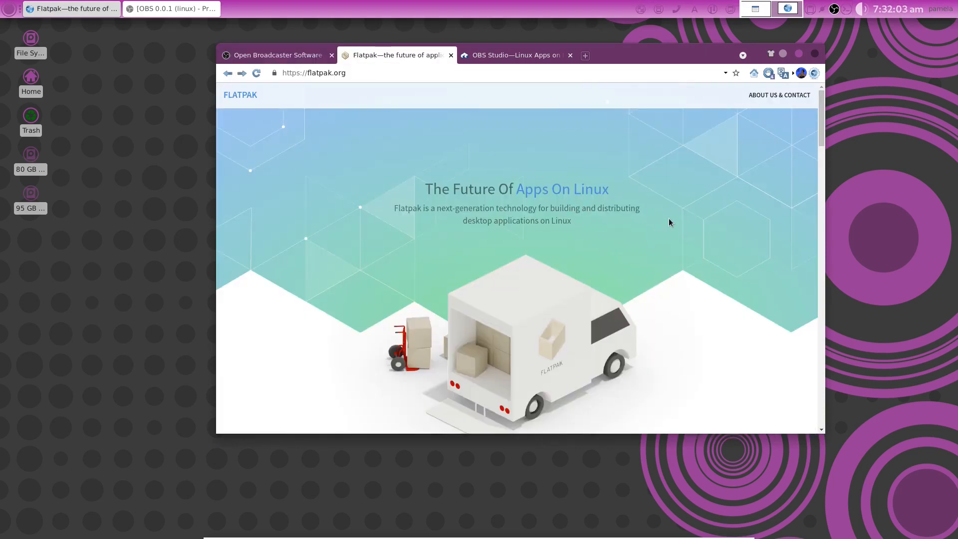
{"action": "mouse_move", "coordinate": [570, 203]}
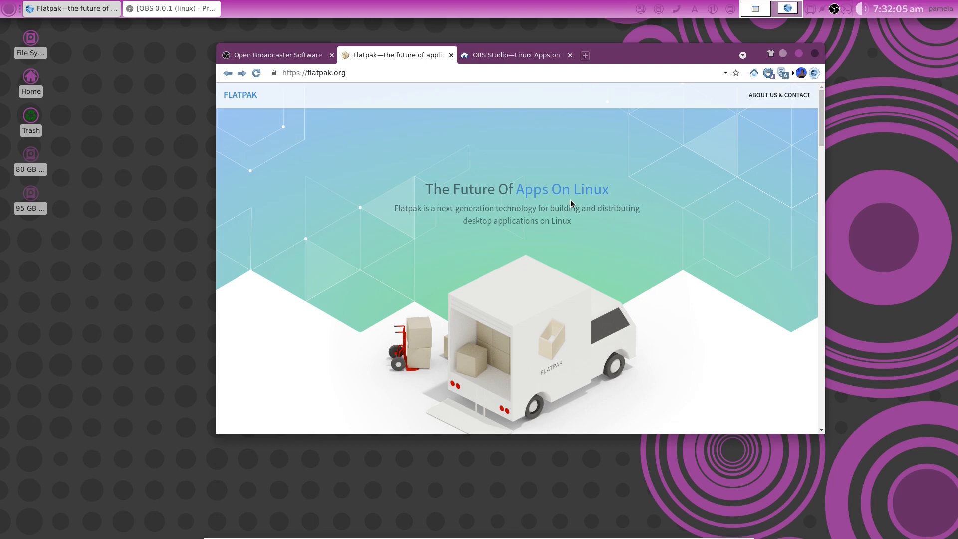
{"action": "mouse_move", "coordinate": [618, 248]}
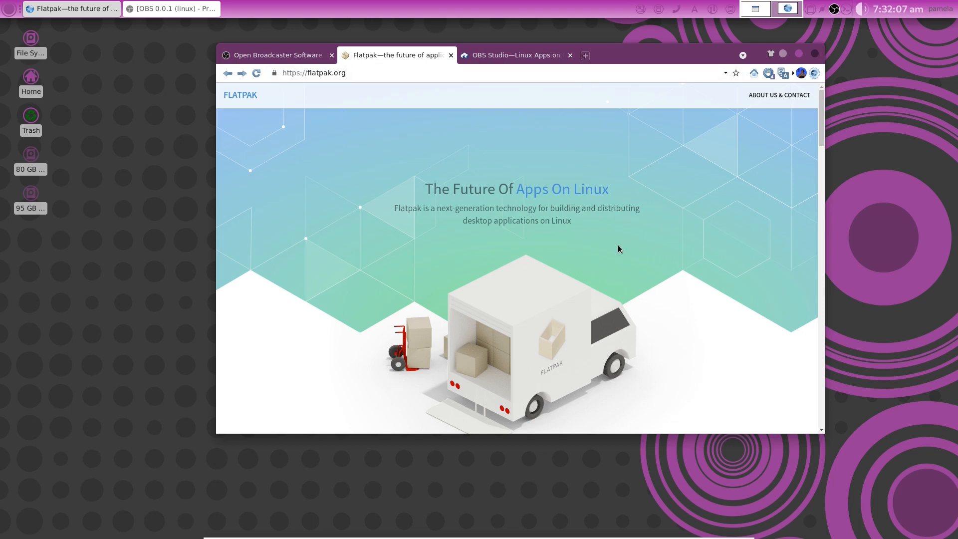
{"action": "scroll", "scroll_direction": "down", "scroll_amount": 3}
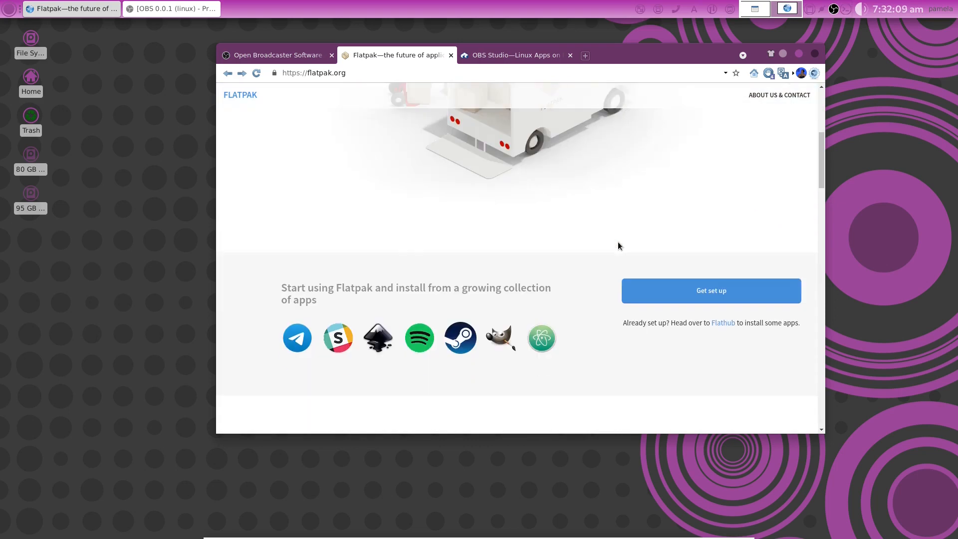
{"action": "left_click", "coordinate": [710, 290]}
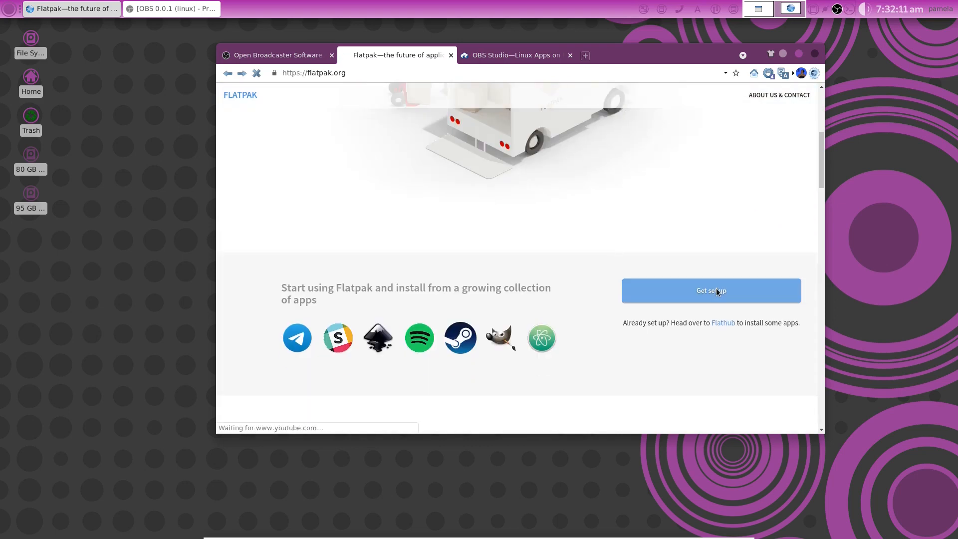
{"action": "left_click", "coordinate": [710, 290]}
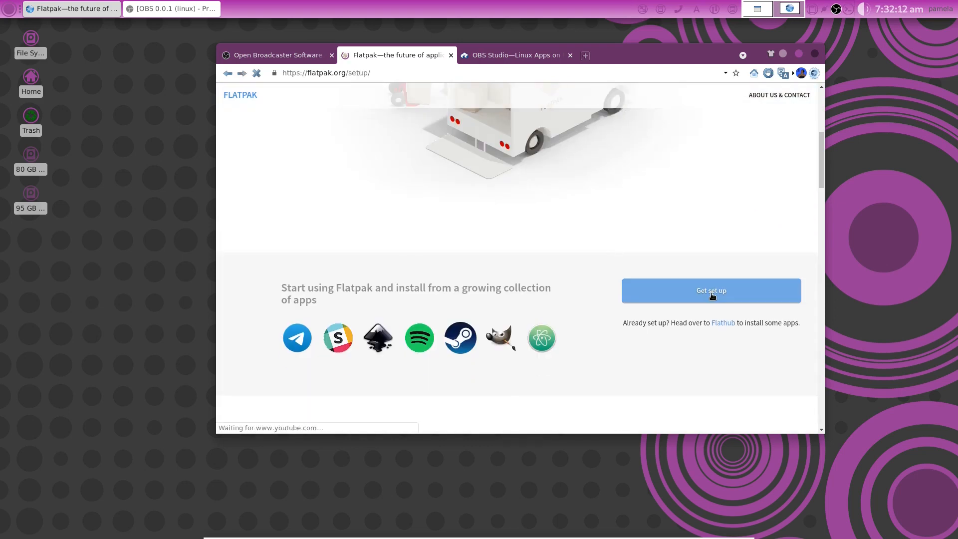
{"action": "left_click", "coordinate": [710, 290]}
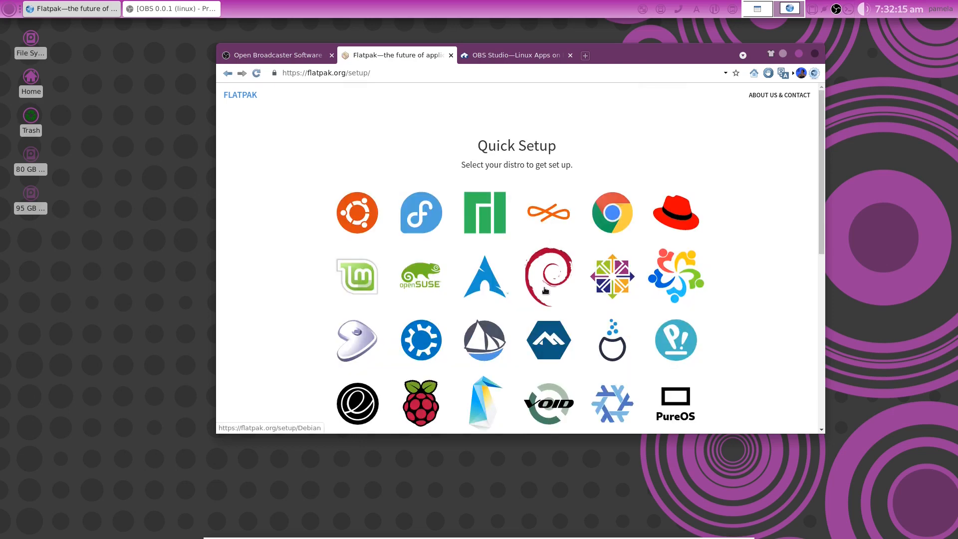
{"action": "mouse_move", "coordinate": [557, 257]}
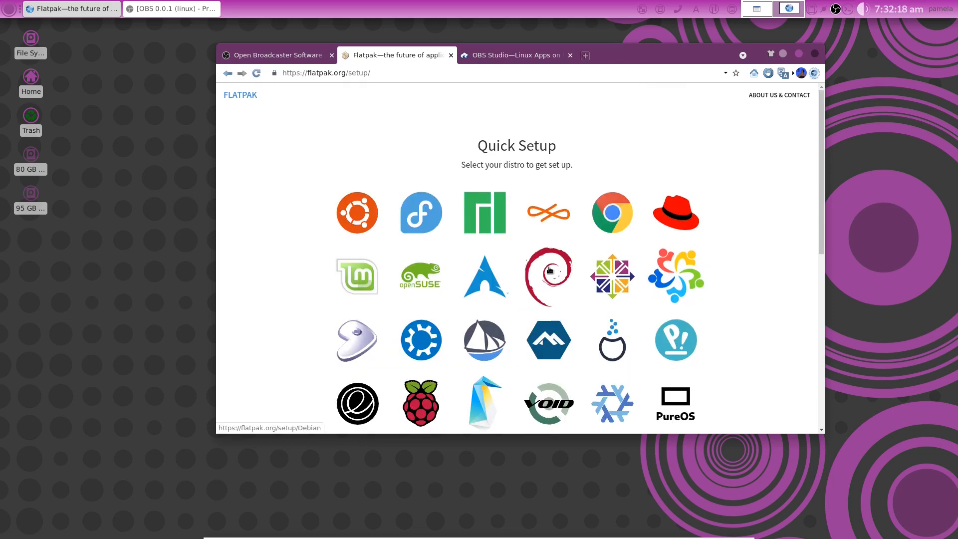
{"action": "left_click", "coordinate": [547, 276]}
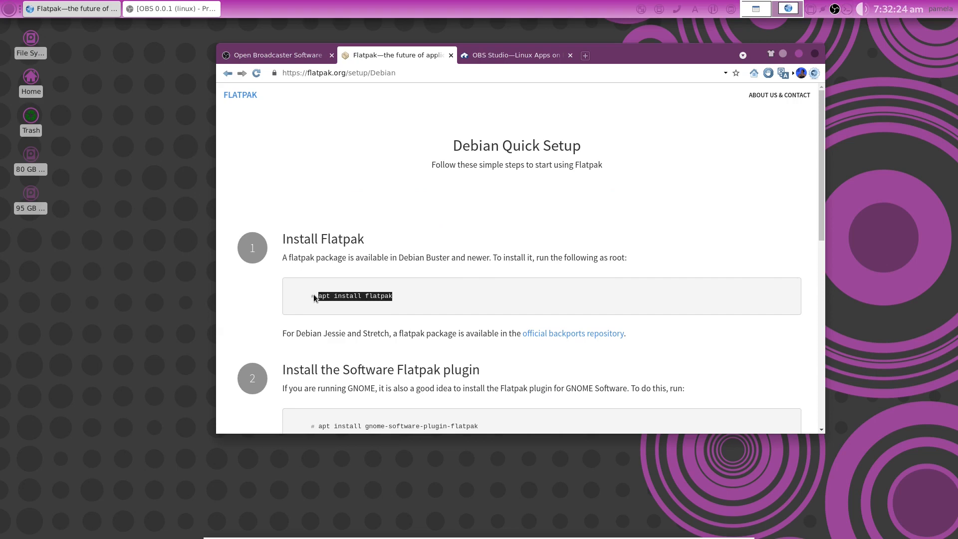
Select the Flathub repository command, then close the Flatpak tab to show Flathub's OBS page.
{"action": "left_click", "coordinate": [457, 304]}
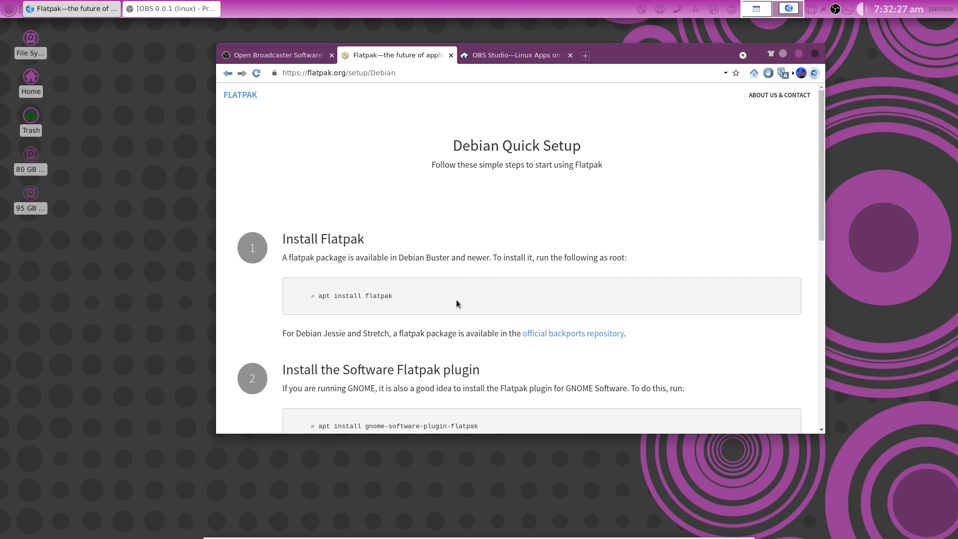
{"action": "scroll", "scroll_direction": "down", "scroll_amount": 3}
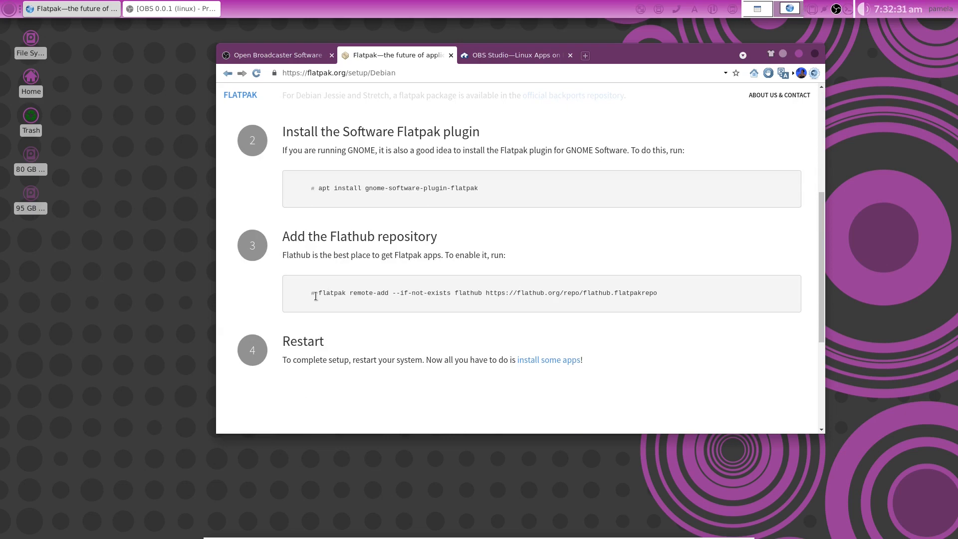
{"action": "left_click_drag", "start_coordinate": [319, 293], "coordinate": [658, 292]}
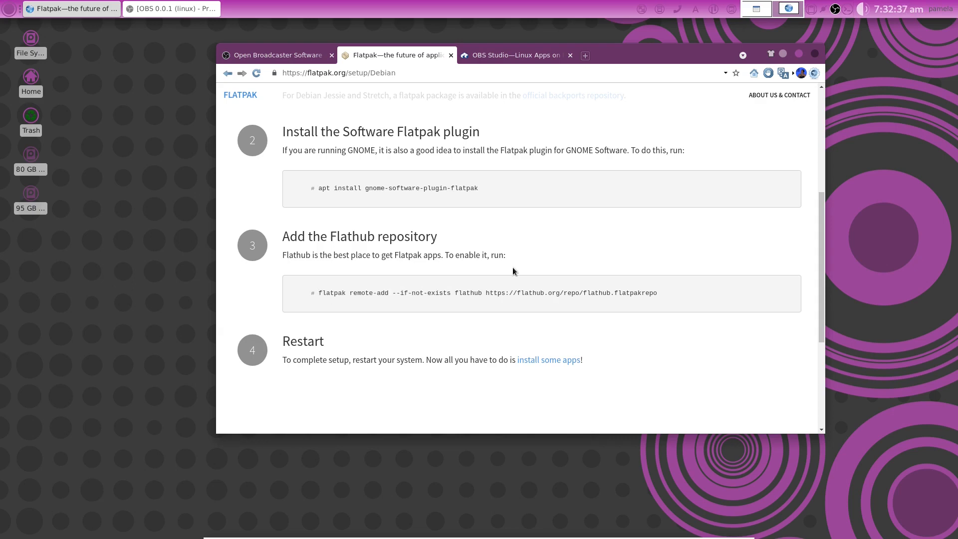
{"action": "mouse_move", "coordinate": [820, 293]}
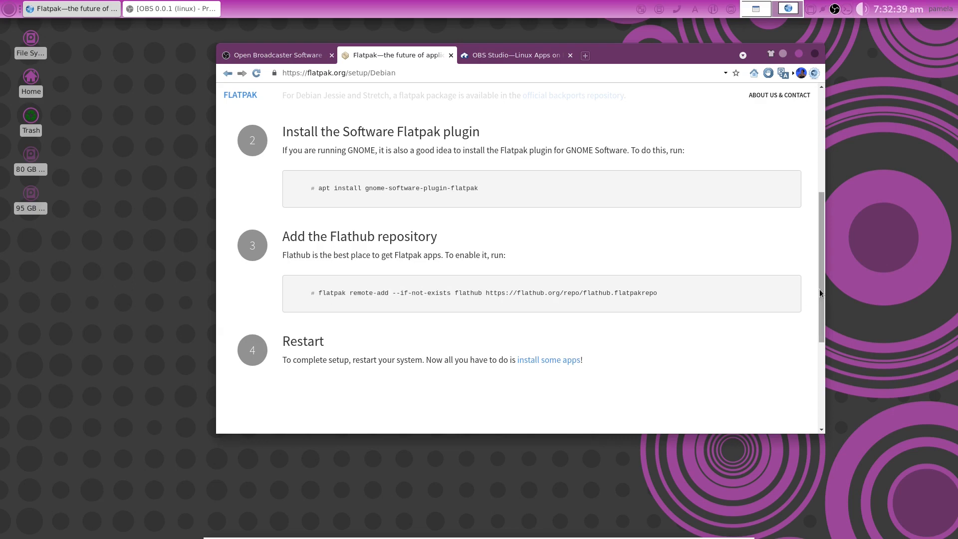
{"action": "scroll", "scroll_direction": "up", "scroll_amount": 3}
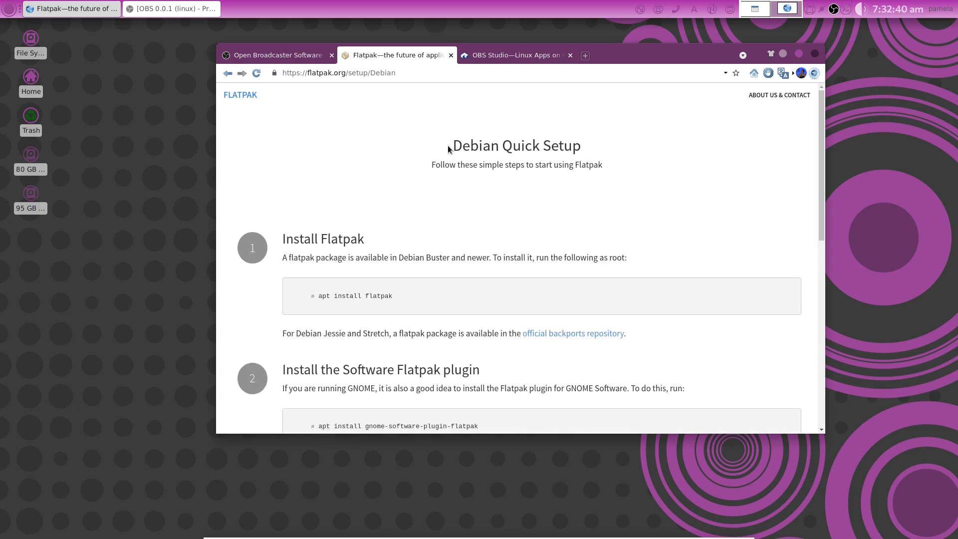
{"action": "left_click", "coordinate": [513, 55]}
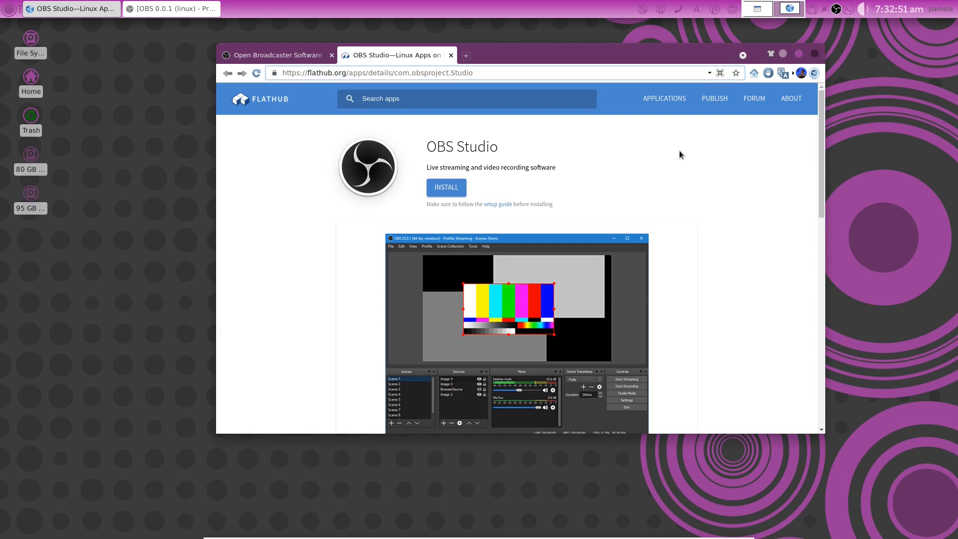
{"action": "mouse_move", "coordinate": [446, 188]}
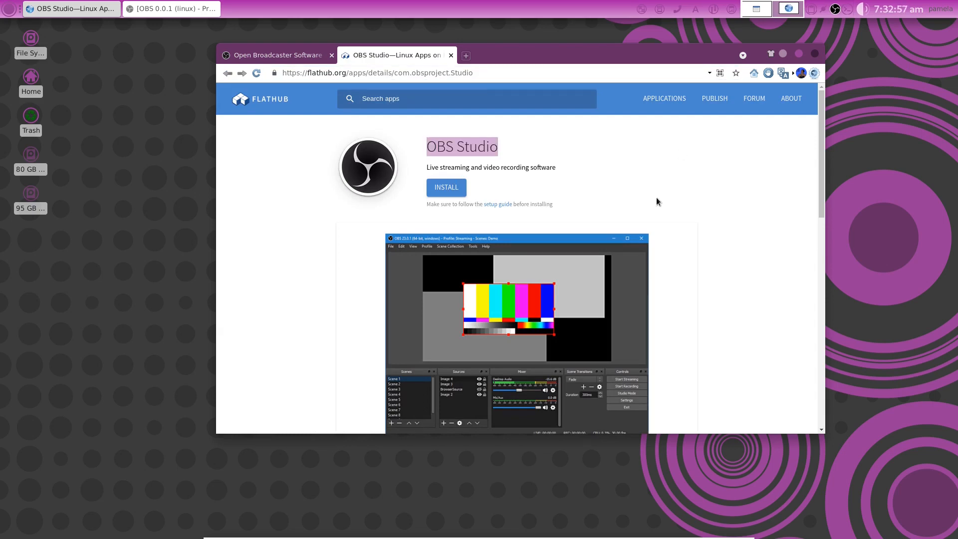
Scroll the Flathub OBS Studio page down to its Command line instructions.
{"action": "scroll", "scroll_direction": "down", "scroll_amount": 3}
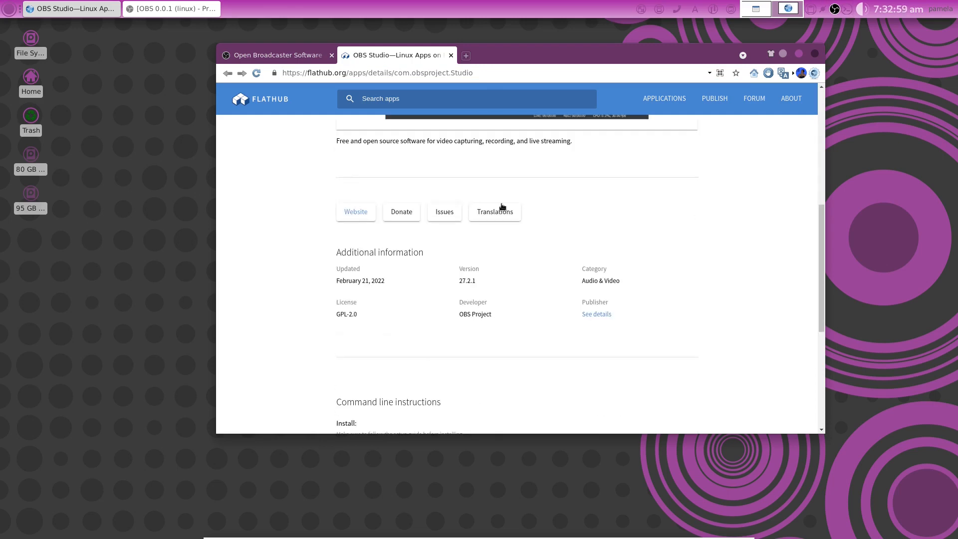
{"action": "scroll", "scroll_direction": "down", "scroll_amount": 3}
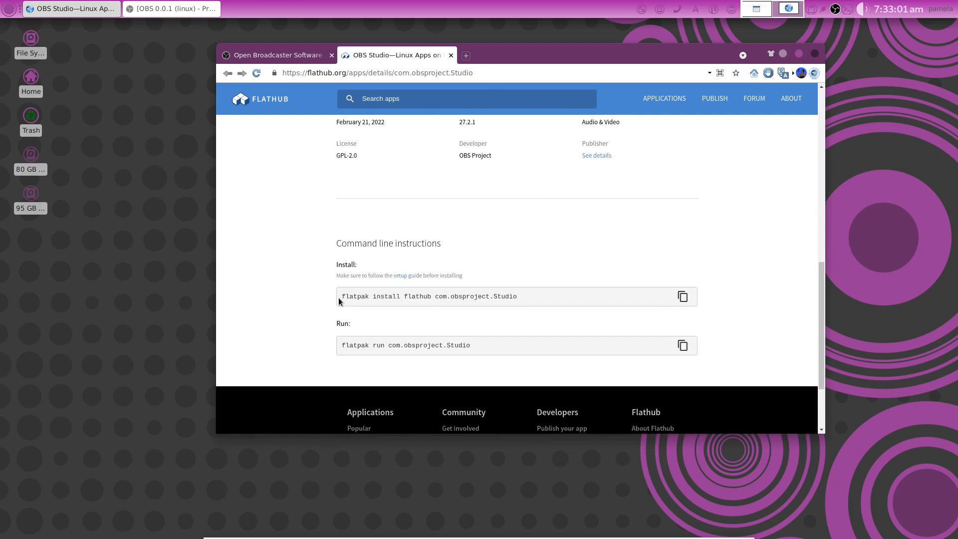
{"action": "mouse_move", "coordinate": [517, 304]}
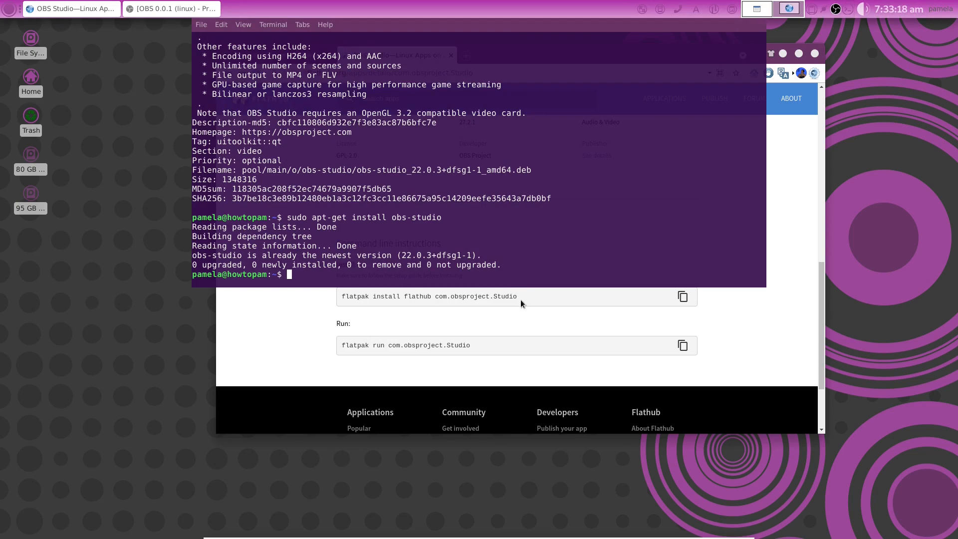
Run flatpak install flathub com.obsproject.Studio, then enter flatpak run com.obsproject.Studio.
{"action": "left_click_drag", "start_coordinate": [424, 296], "coordinate": [515, 296]}
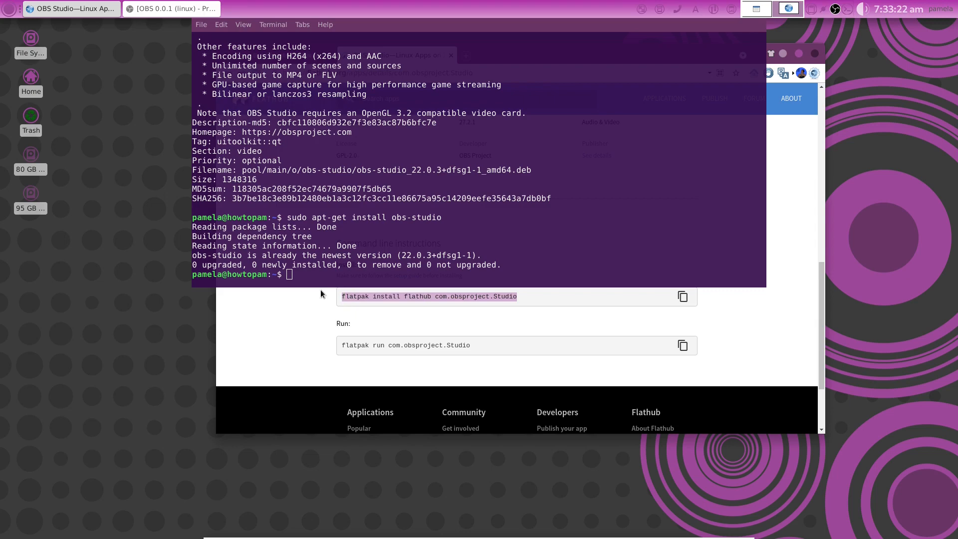
{"action": "type", "text": "flatpak install flathub com.obsproject.Studio"}
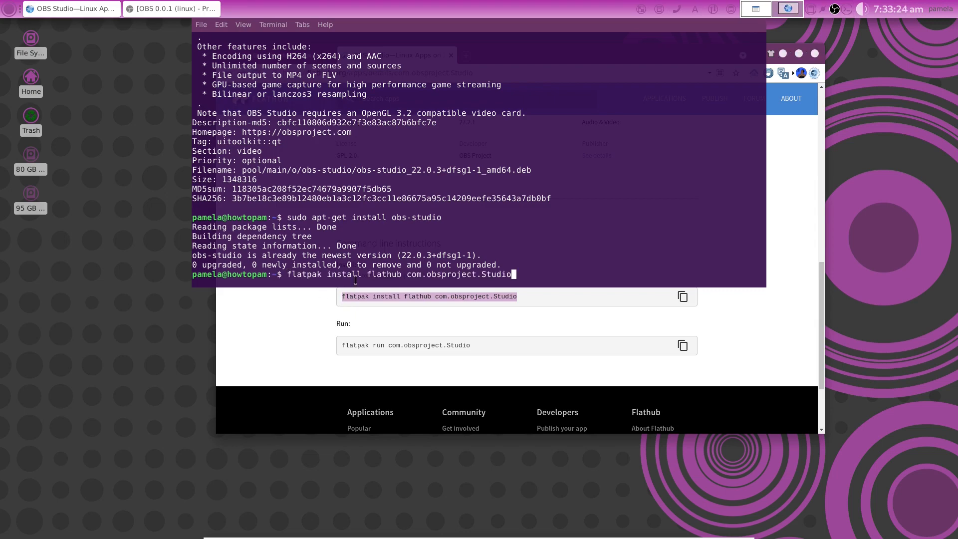
{"action": "key", "text": "Return"}
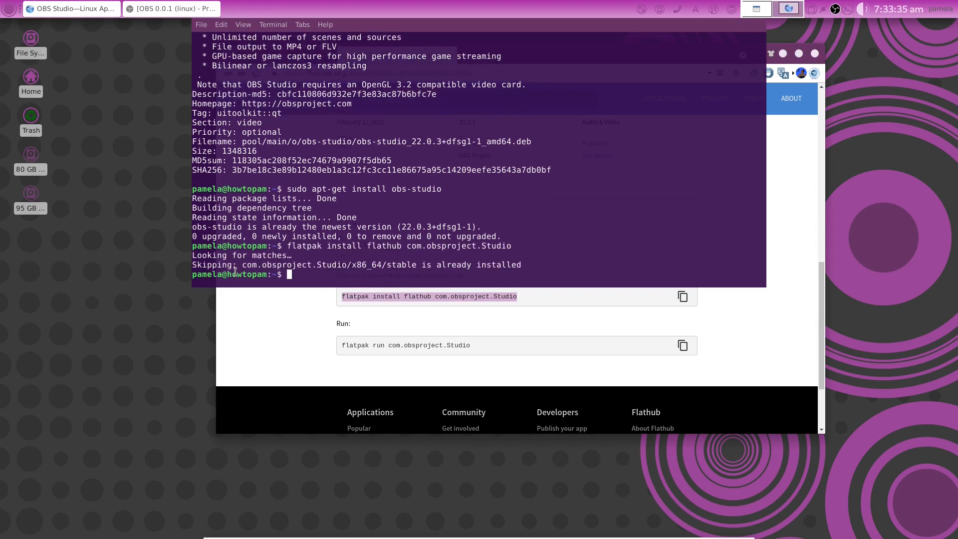
{"action": "mouse_move", "coordinate": [317, 275]}
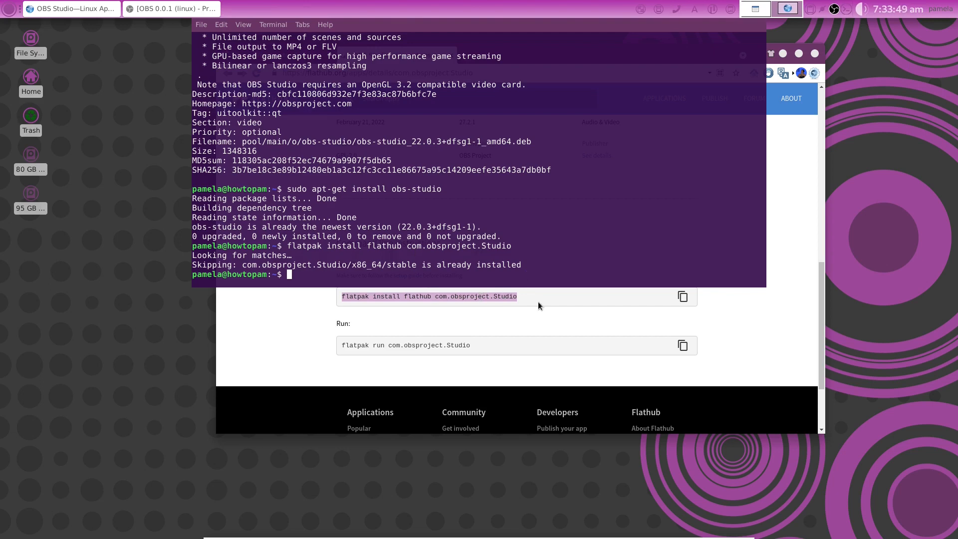
{"action": "mouse_move", "coordinate": [547, 315]}
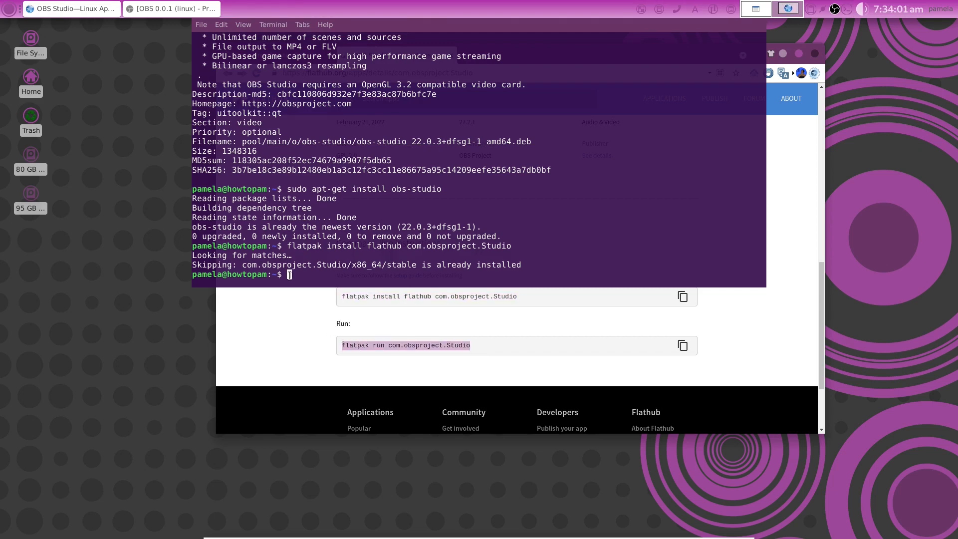
{"action": "type", "text": "flatpak run com.obsproject.Studio"}
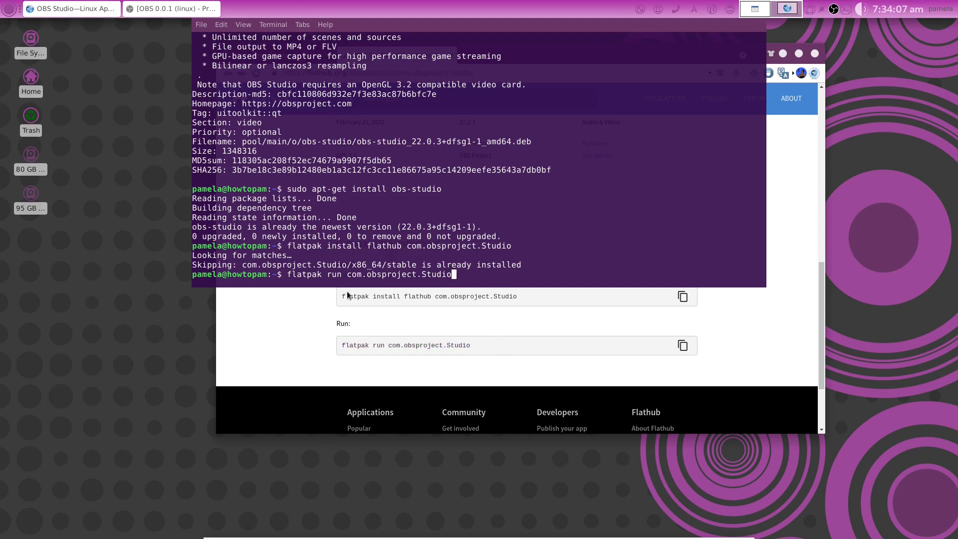
{"action": "mouse_move", "coordinate": [83, 239]}
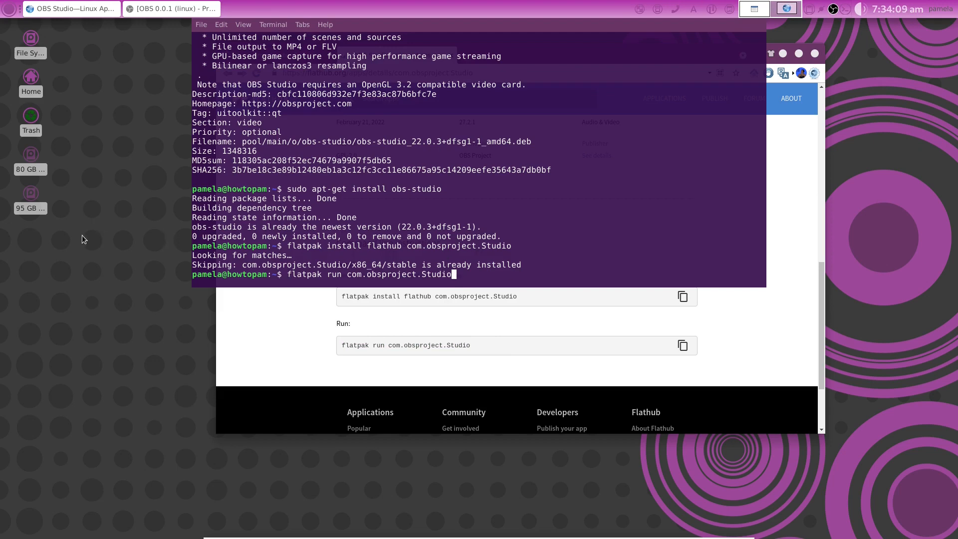
Open a Create Launcher dialog from the desktop menu, move it left, then close it.
{"action": "right_click", "coordinate": [83, 238]}
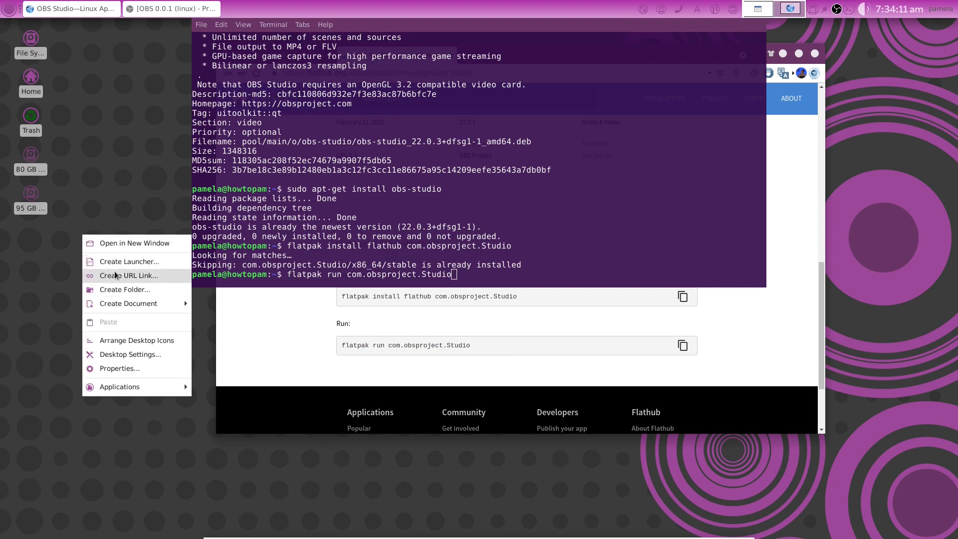
{"action": "left_click", "coordinate": [129, 260]}
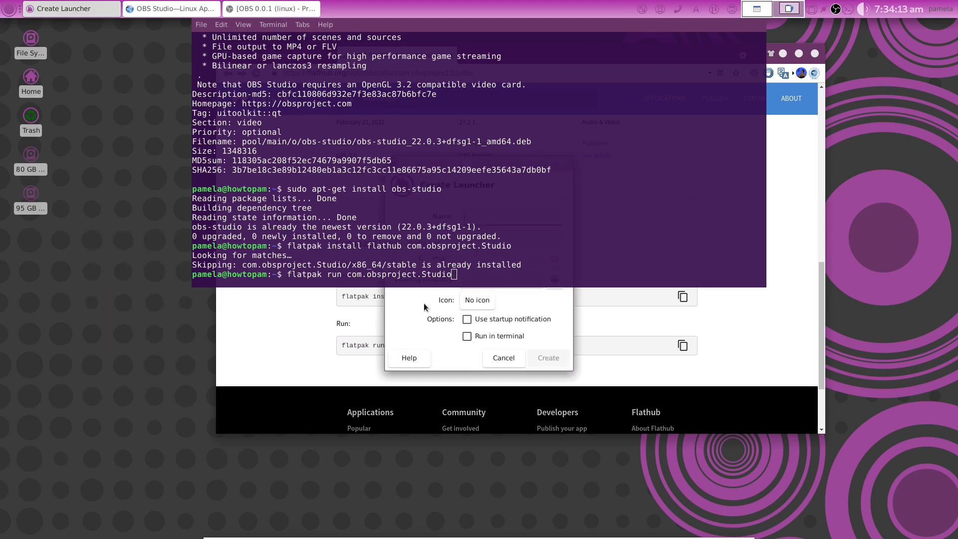
{"action": "mouse_move", "coordinate": [847, 9]}
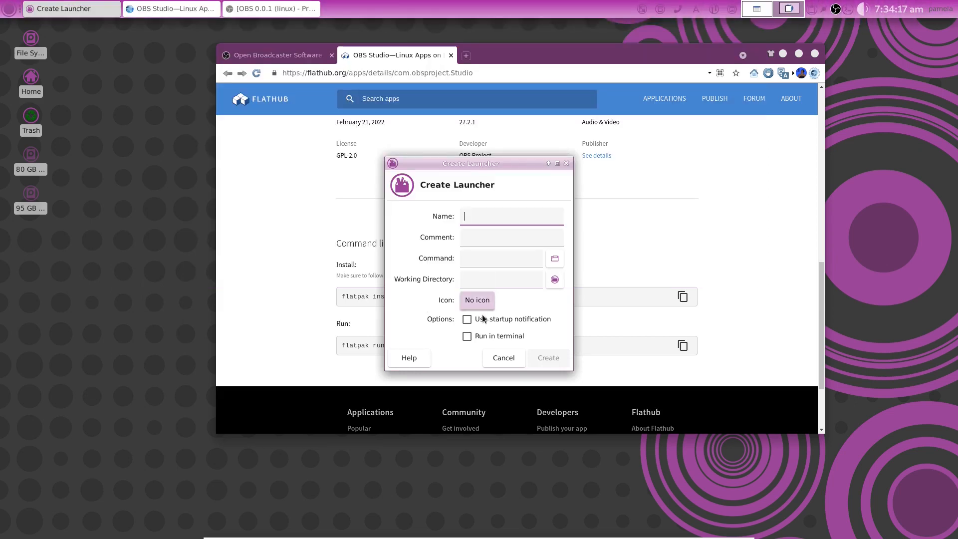
{"action": "left_click_drag", "start_coordinate": [470, 162], "coordinate": [152, 214]}
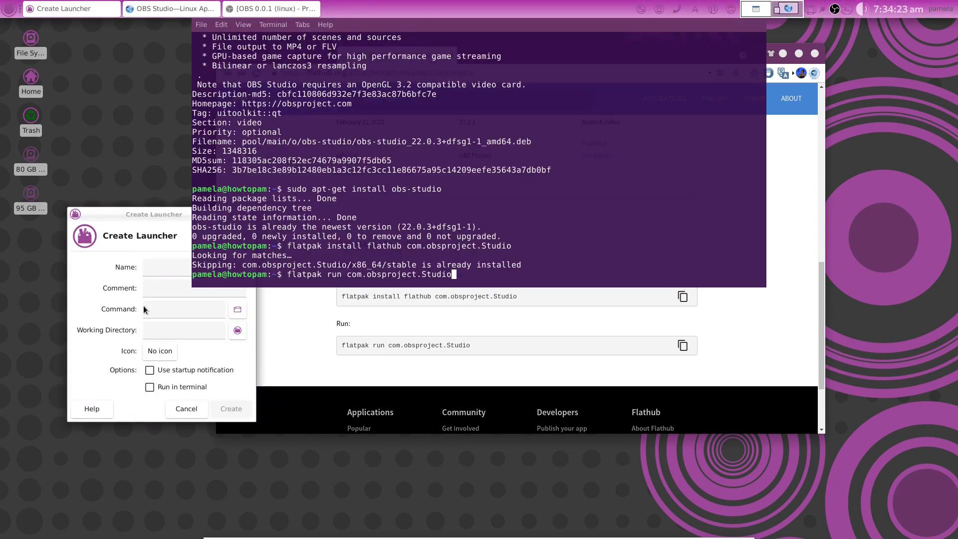
{"action": "mouse_move", "coordinate": [33, 270]}
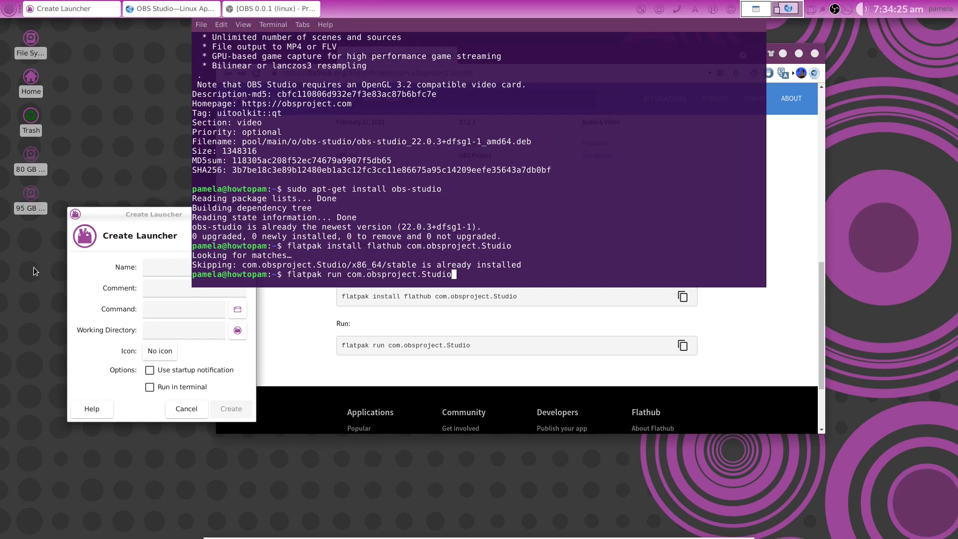
{"action": "mouse_move", "coordinate": [421, 279]}
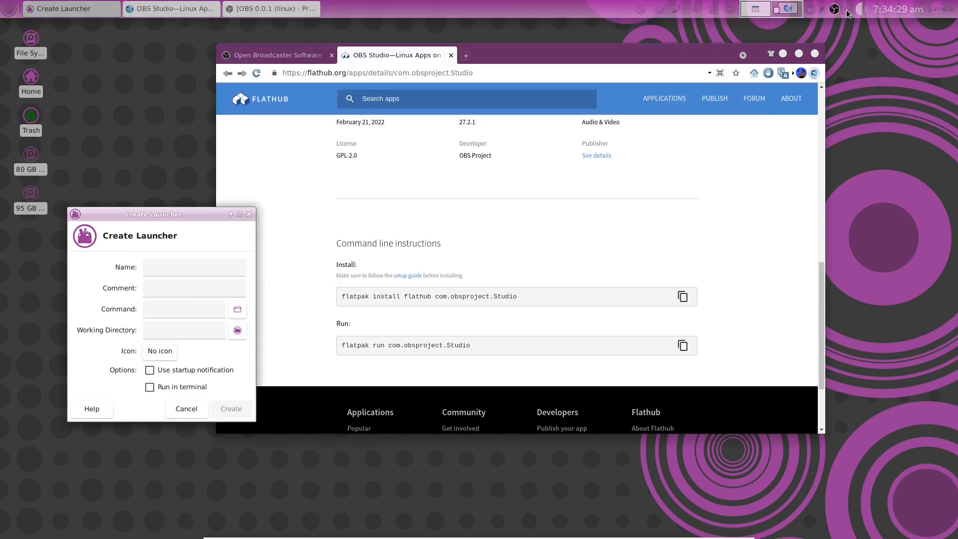
{"action": "left_click", "coordinate": [186, 408]}
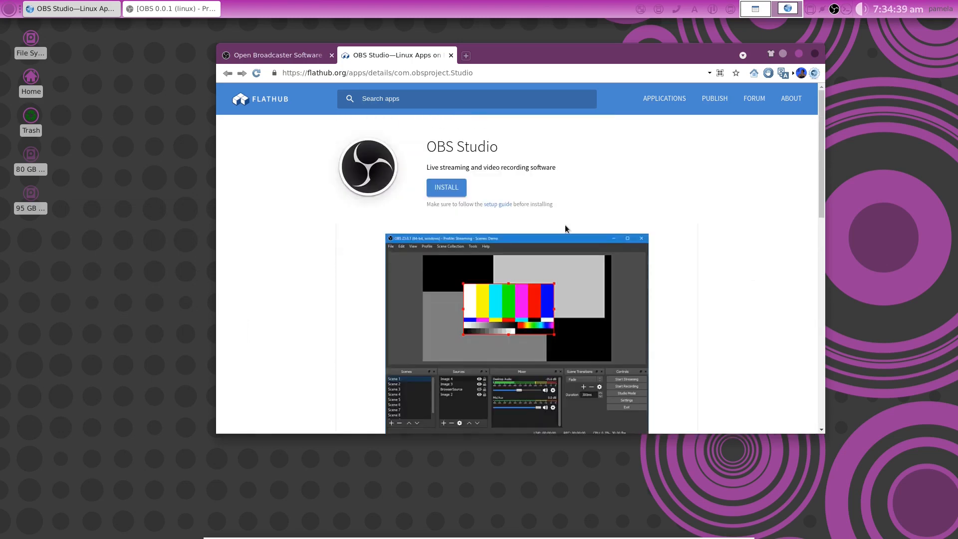
Scroll Flathub's OBS page to Additional information and the 27.2 command line instructions.
{"action": "scroll", "scroll_direction": "down", "scroll_amount": 3}
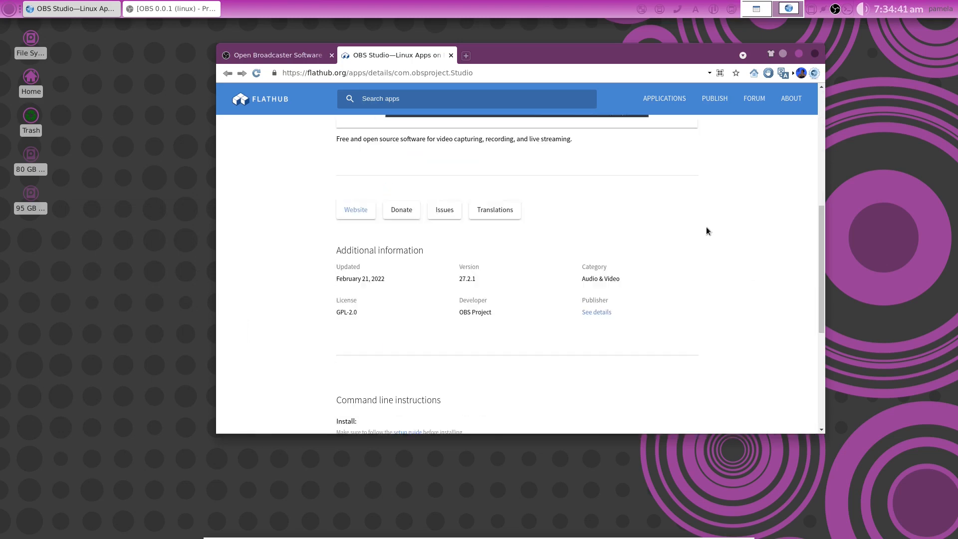
{"action": "scroll", "scroll_direction": "down", "scroll_amount": 3}
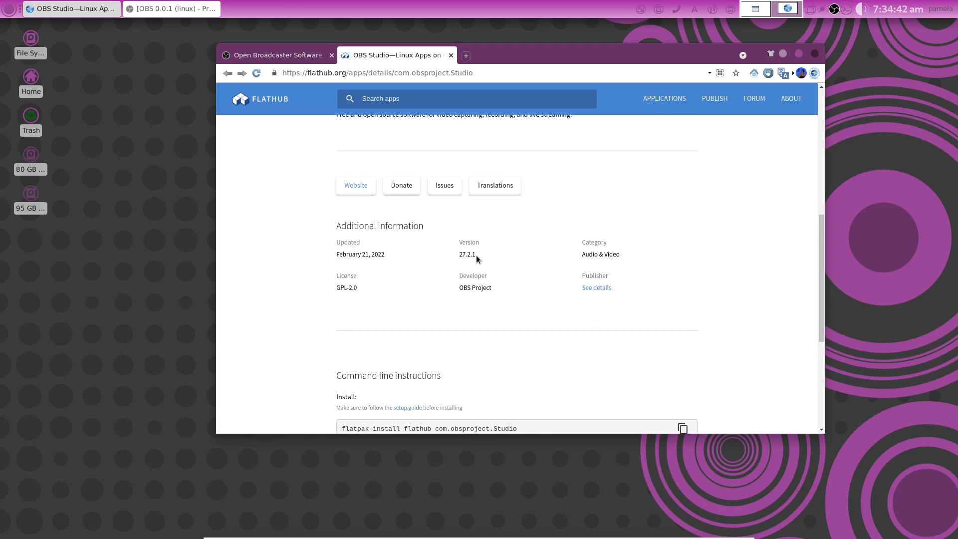
{"action": "mouse_move", "coordinate": [470, 263]}
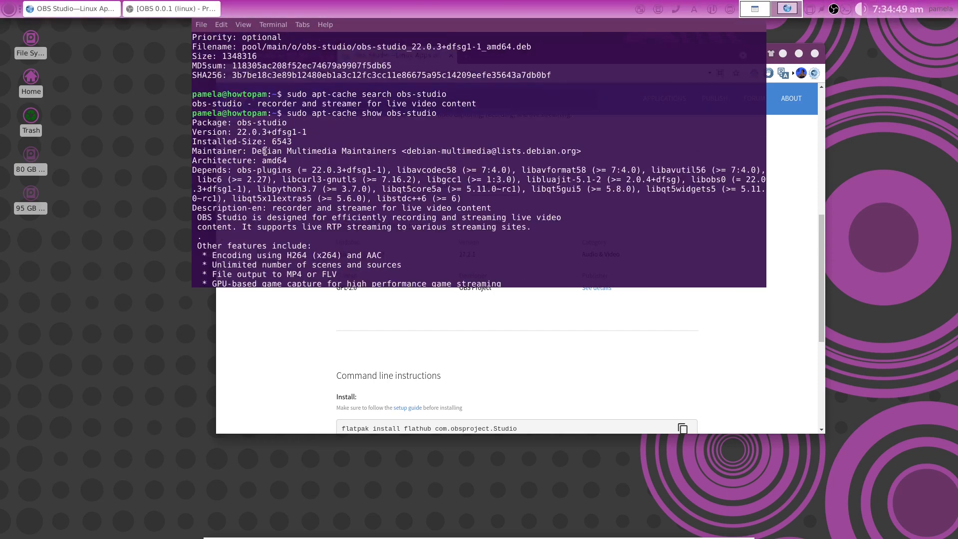
{"action": "double_click", "coordinate": [239, 132]}
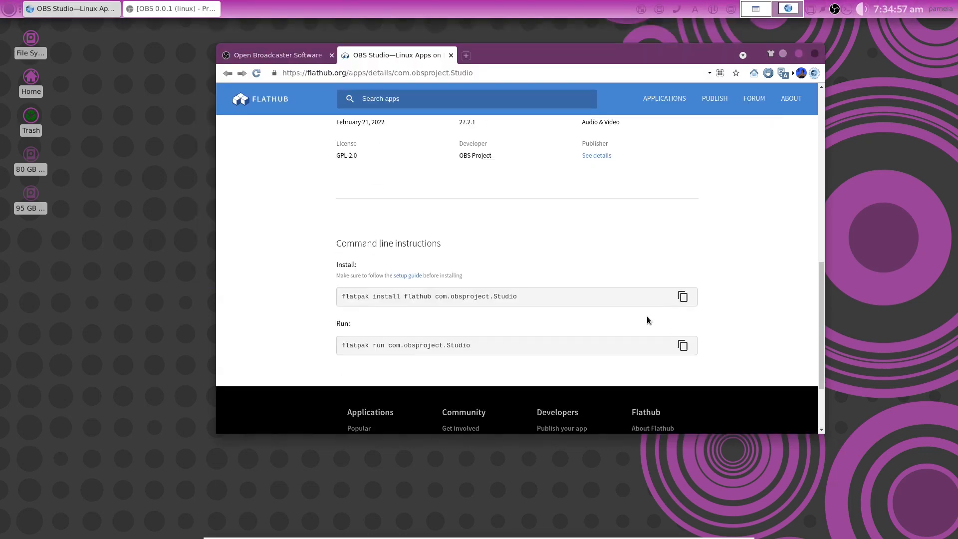
{"action": "mouse_move", "coordinate": [736, 276]}
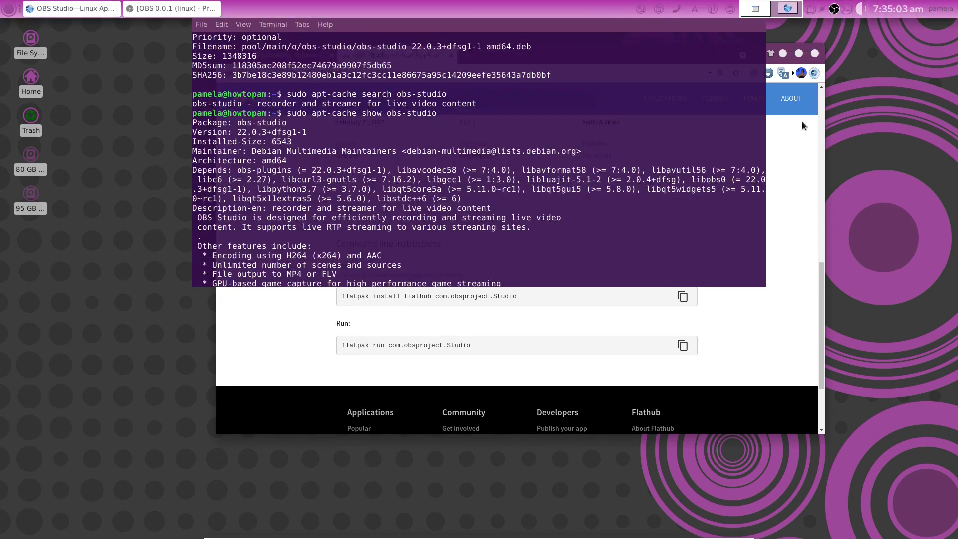
{"action": "mouse_move", "coordinate": [848, 9]}
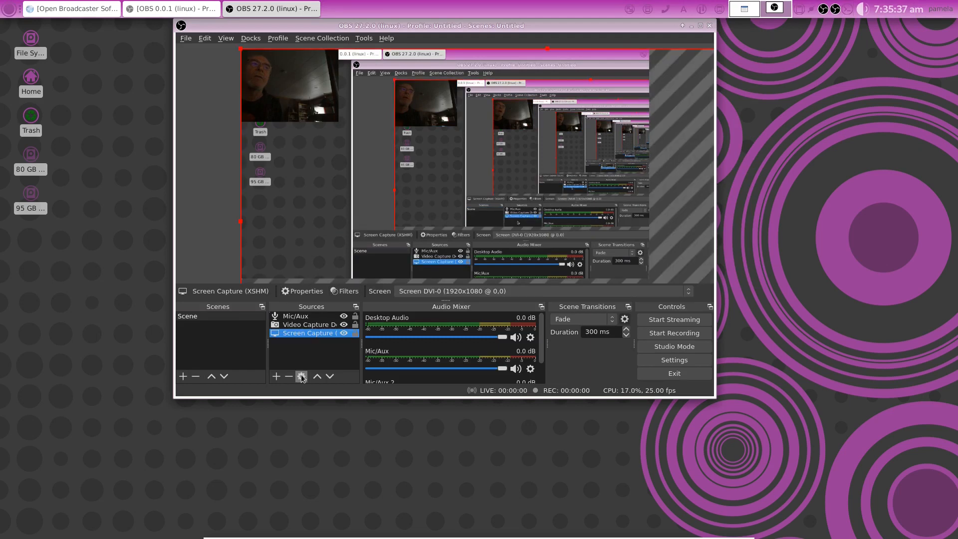
Remove the Screen Capture (XSHM) and Video Capture Device sources, confirming each removal.
{"action": "left_click", "coordinate": [287, 376]}
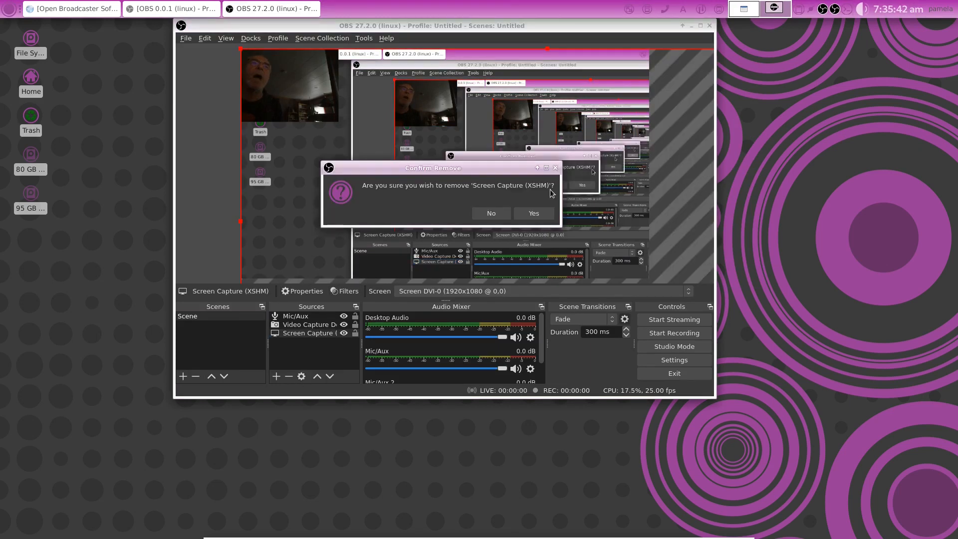
{"action": "left_click", "coordinate": [533, 213]}
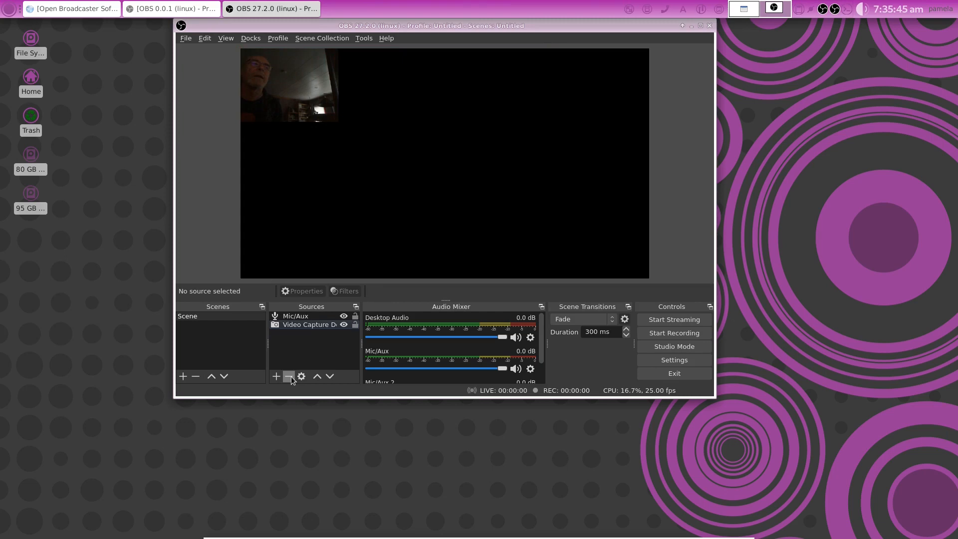
{"action": "left_click", "coordinate": [287, 376]}
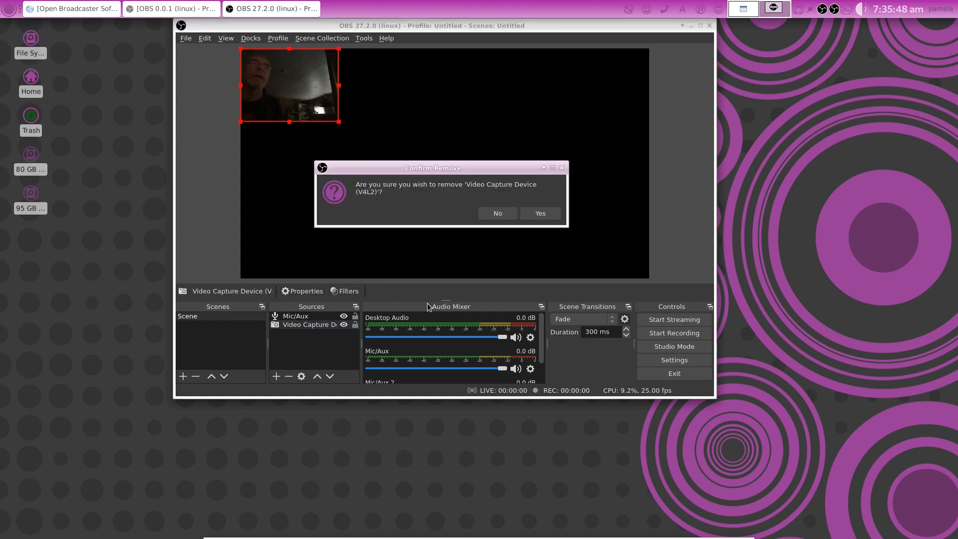
{"action": "left_click", "coordinate": [539, 214]}
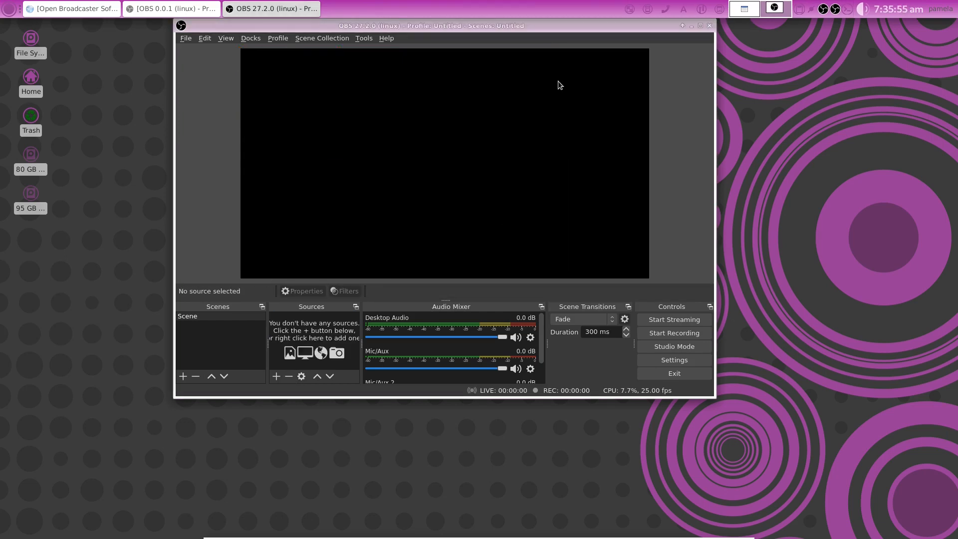
{"action": "mouse_move", "coordinate": [612, 207]}
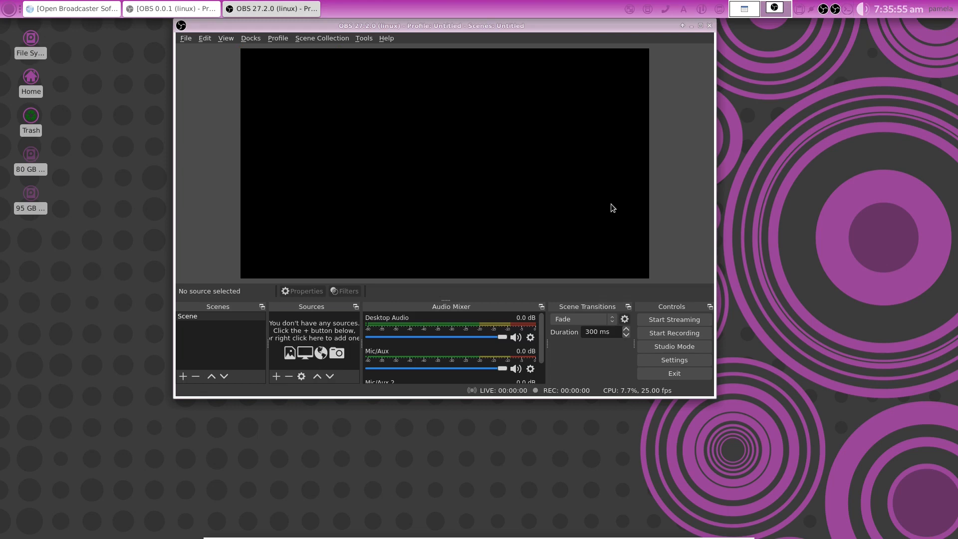
{"action": "mouse_move", "coordinate": [563, 241]}
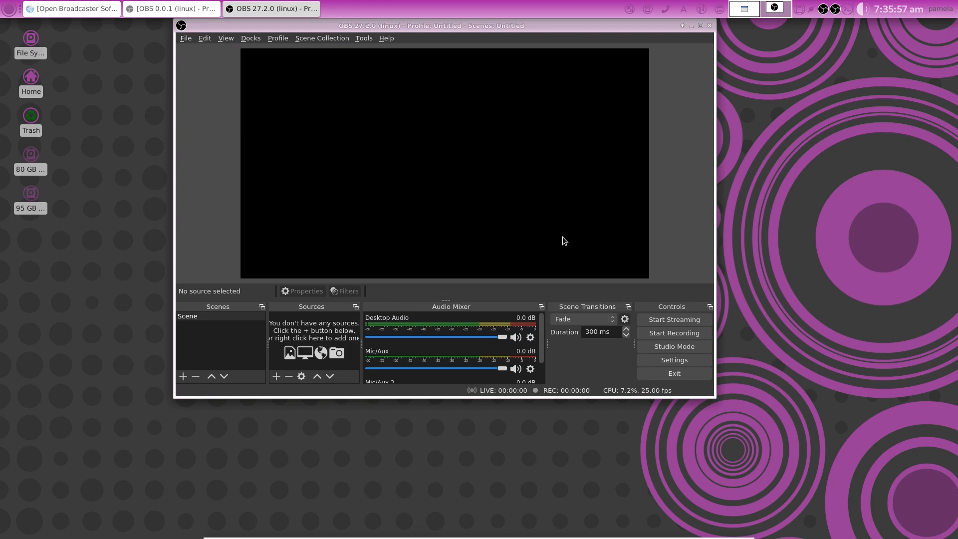
{"action": "mouse_move", "coordinate": [434, 248]}
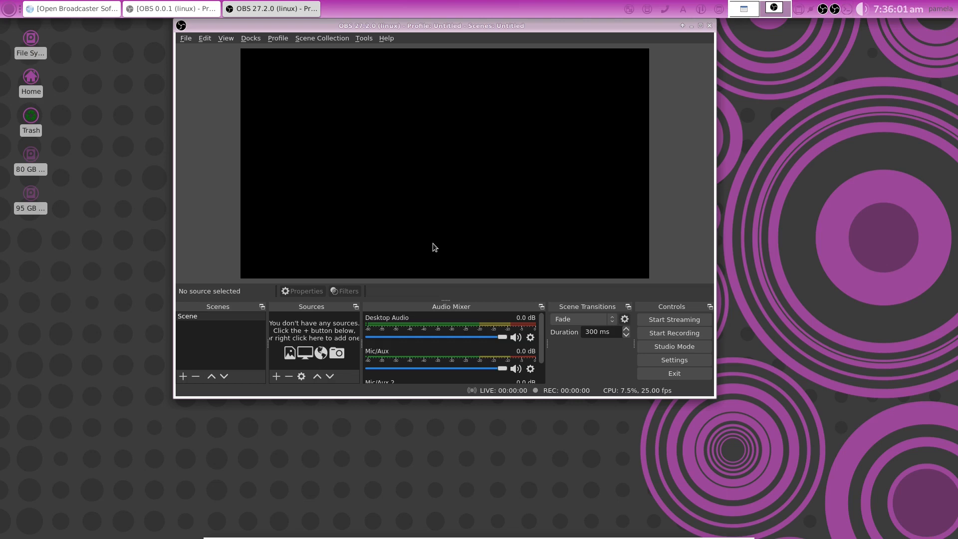
{"action": "mouse_move", "coordinate": [342, 238]}
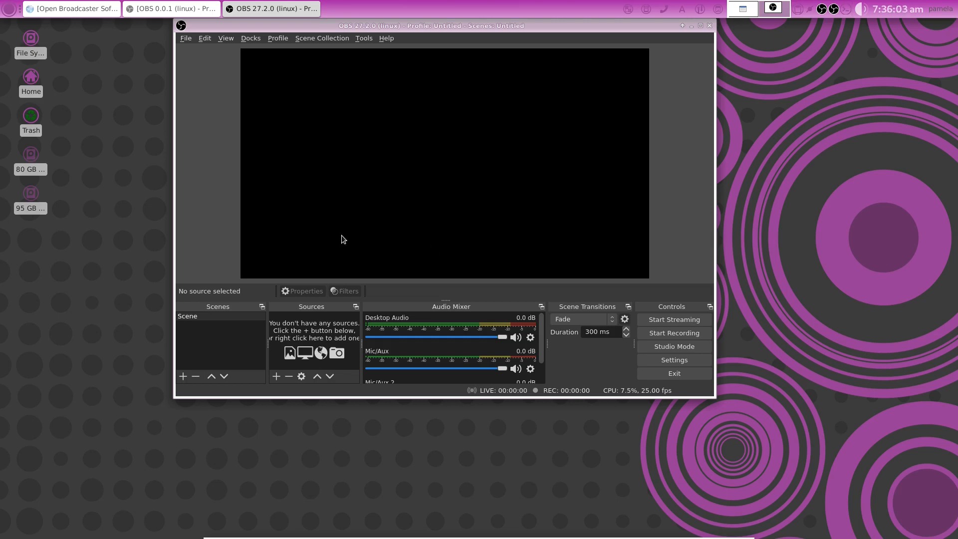
{"action": "mouse_move", "coordinate": [561, 132]}
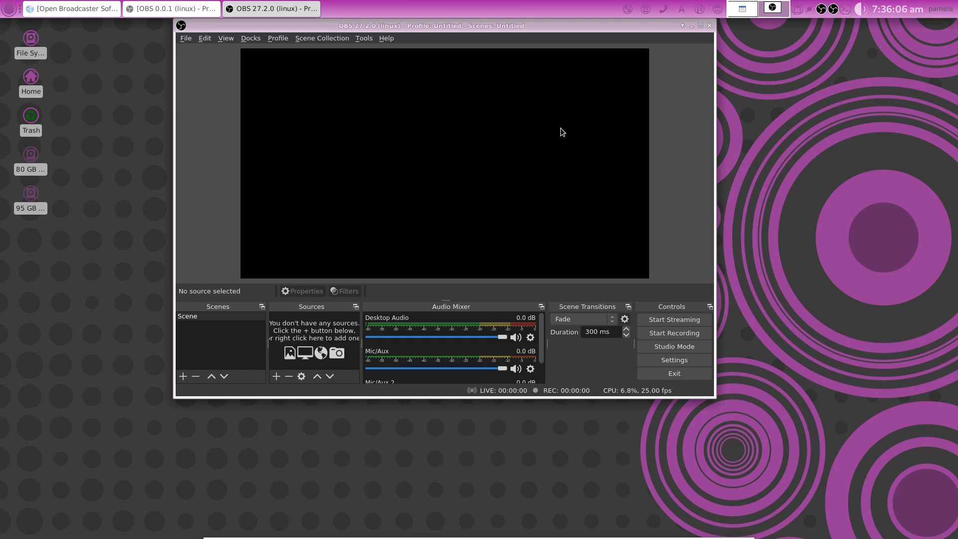
{"action": "mouse_move", "coordinate": [444, 163]}
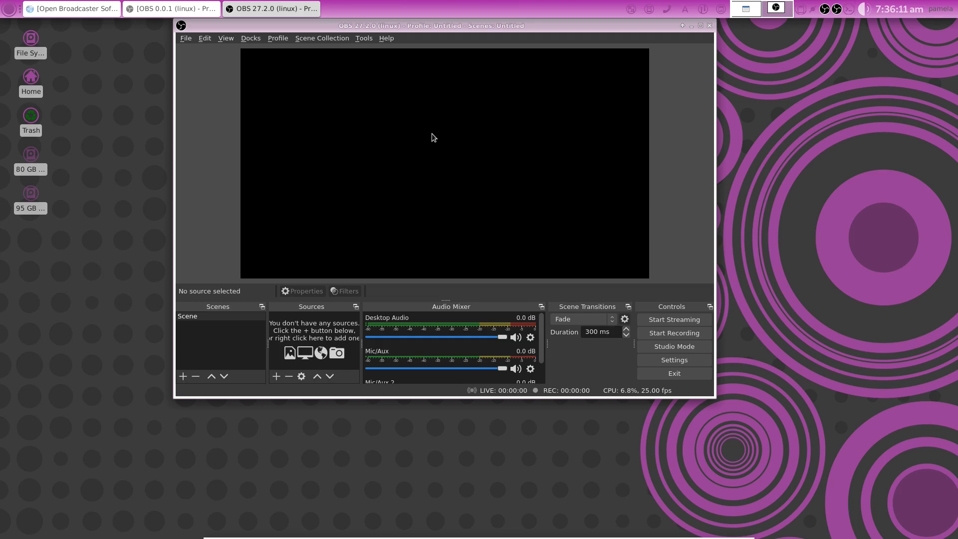
{"action": "mouse_move", "coordinate": [436, 134]}
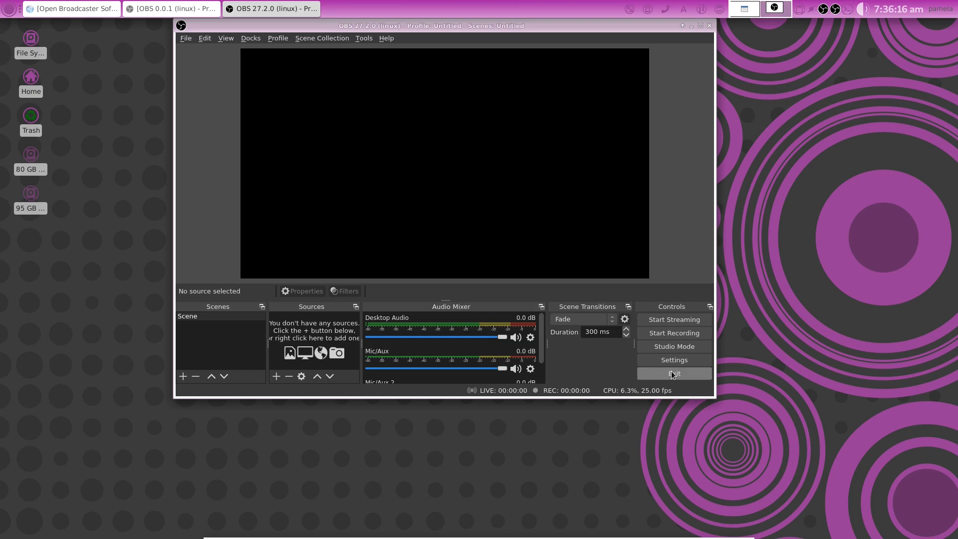
Bring up the Settings window on its General page.
{"action": "left_click", "coordinate": [674, 360]}
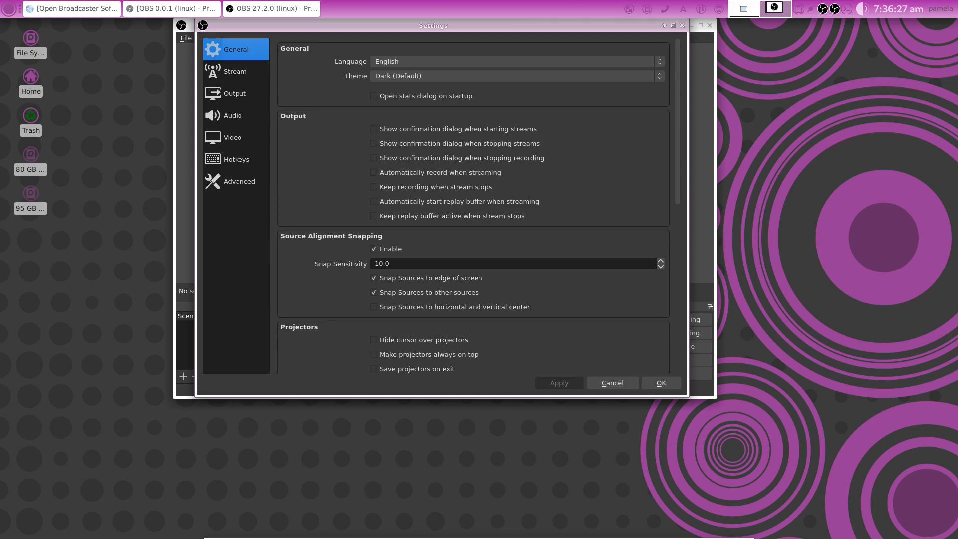
{"action": "mouse_move", "coordinate": [660, 382]}
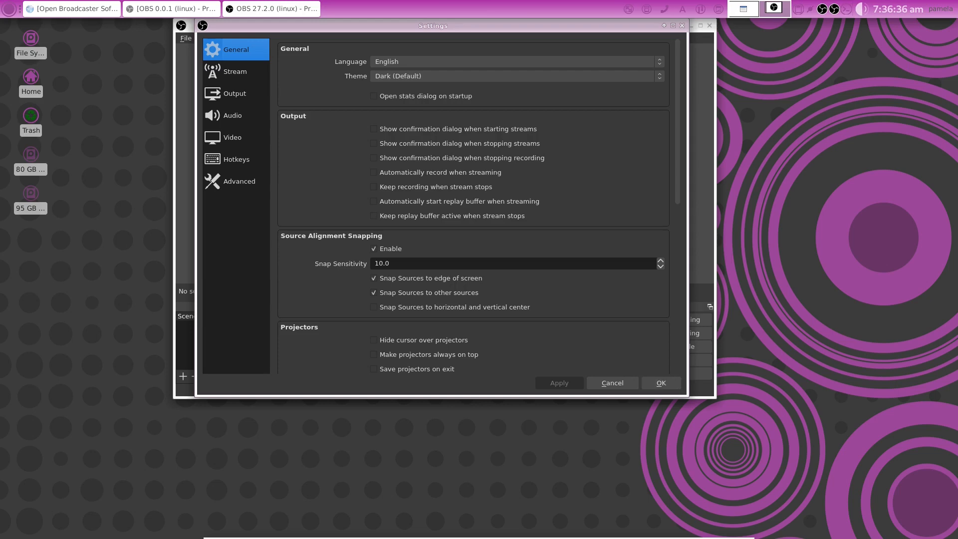
{"action": "left_click", "coordinate": [611, 382]}
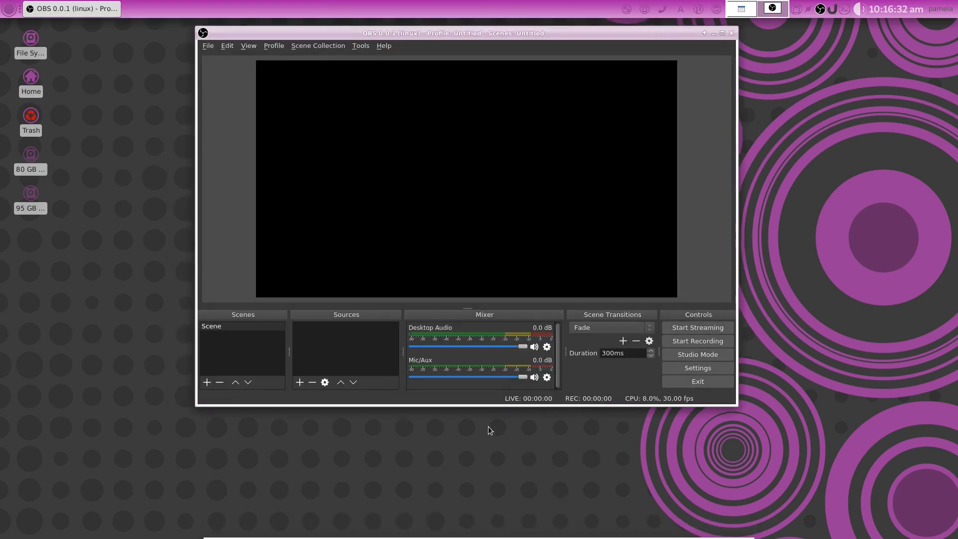
{"action": "mouse_move", "coordinate": [394, 273]}
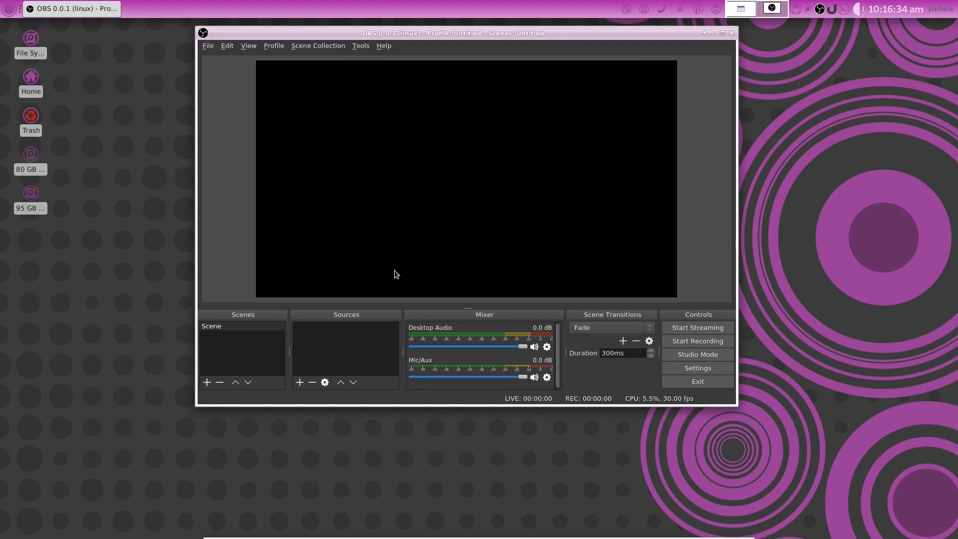
{"action": "mouse_move", "coordinate": [435, 279]}
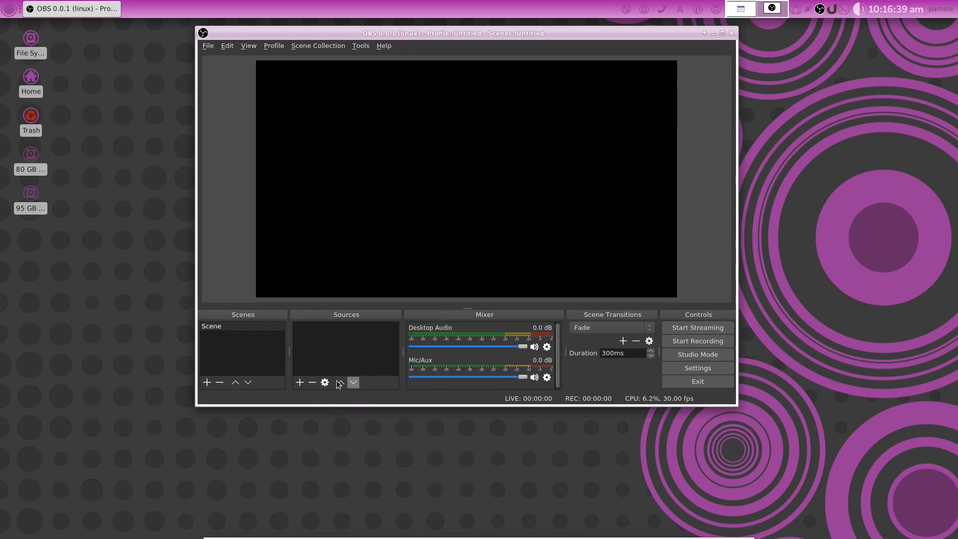
{"action": "mouse_move", "coordinate": [373, 379]}
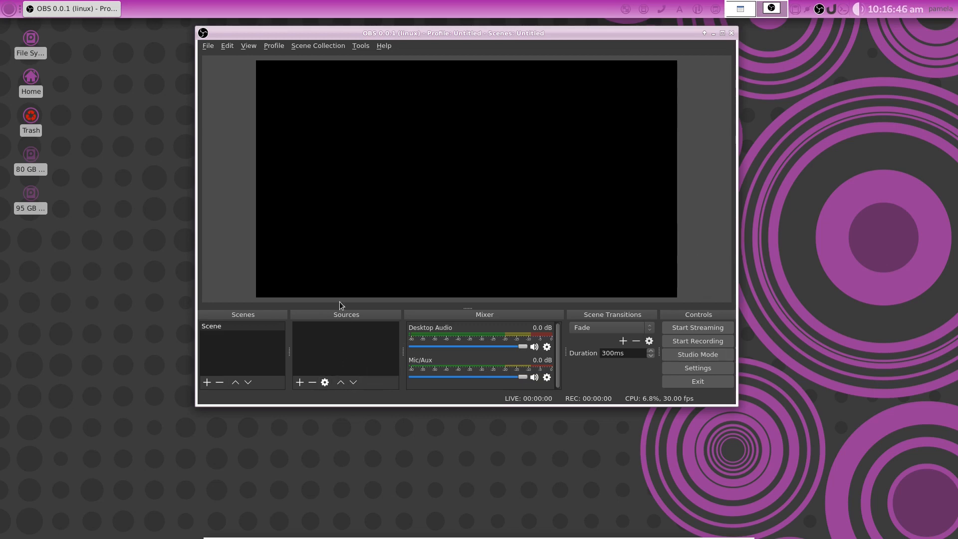
{"action": "mouse_move", "coordinate": [563, 322]}
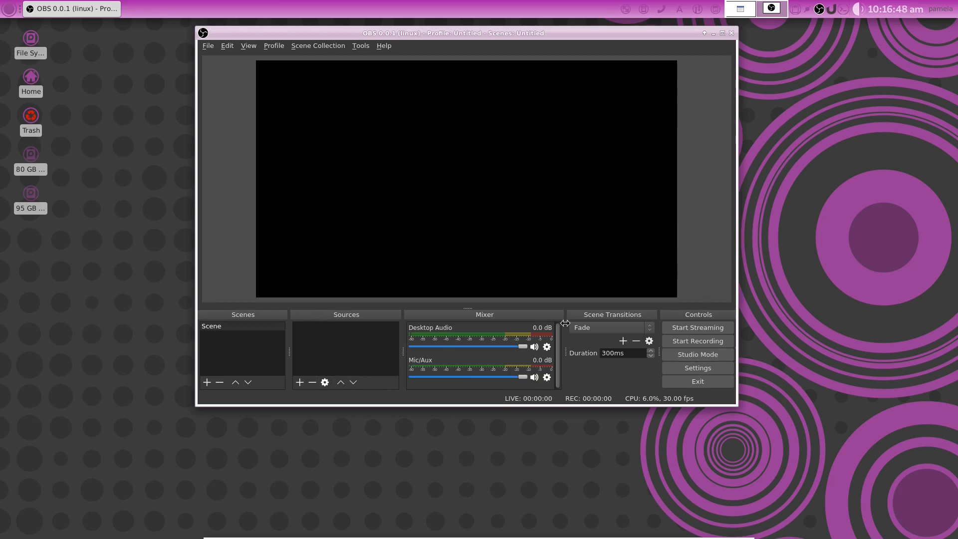
{"action": "mouse_move", "coordinate": [357, 369]}
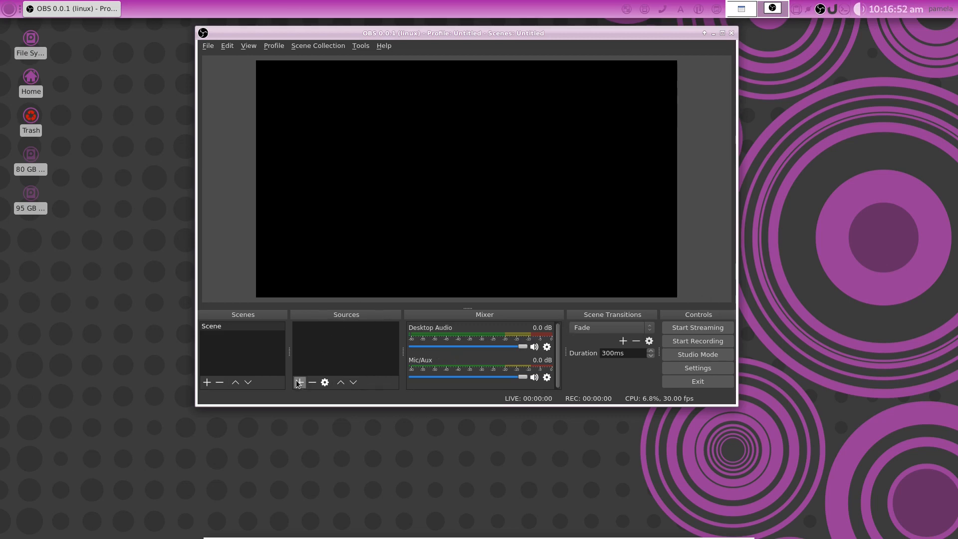
Add an Audio Capture Device (ALSA) source keeping the Default device and 44100 Hz rate.
{"action": "left_click", "coordinate": [299, 382]}
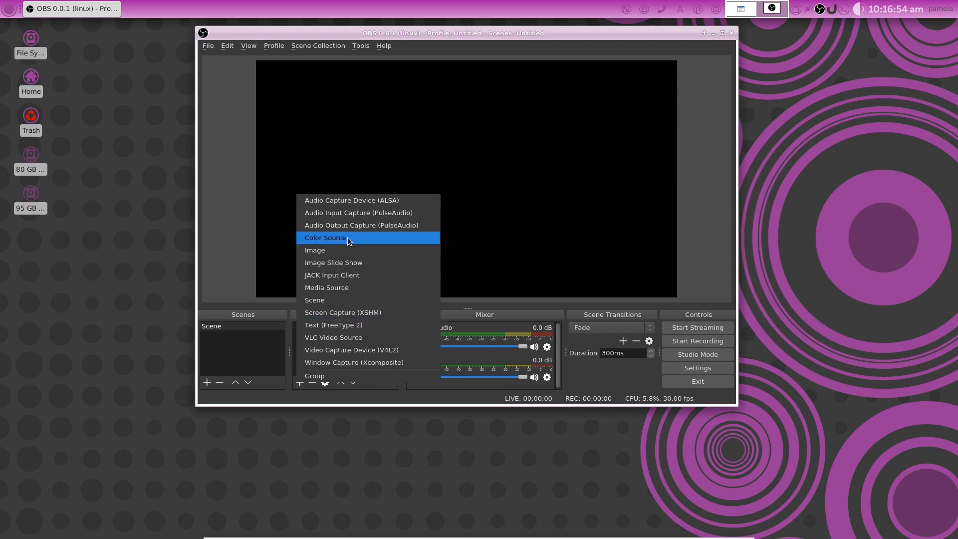
{"action": "mouse_move", "coordinate": [359, 204]}
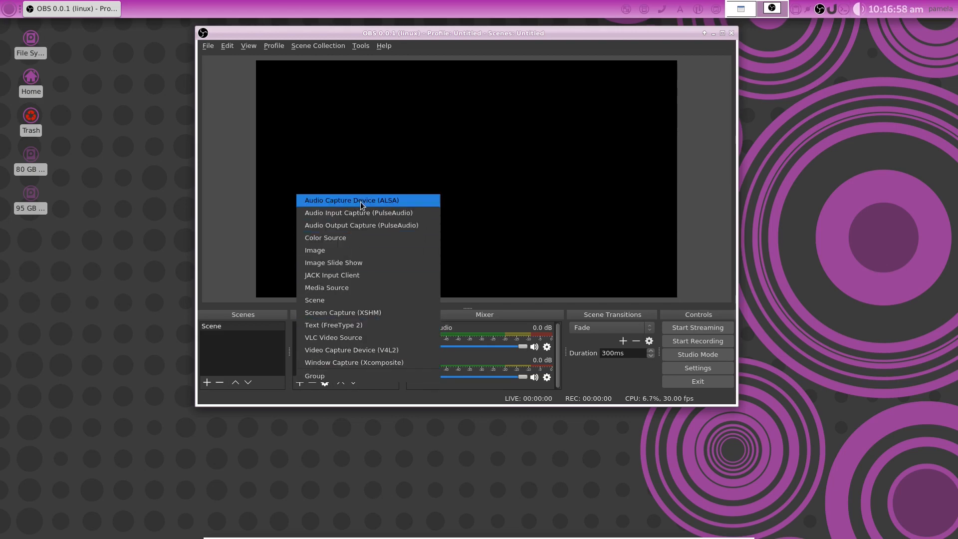
{"action": "left_click", "coordinate": [351, 199]}
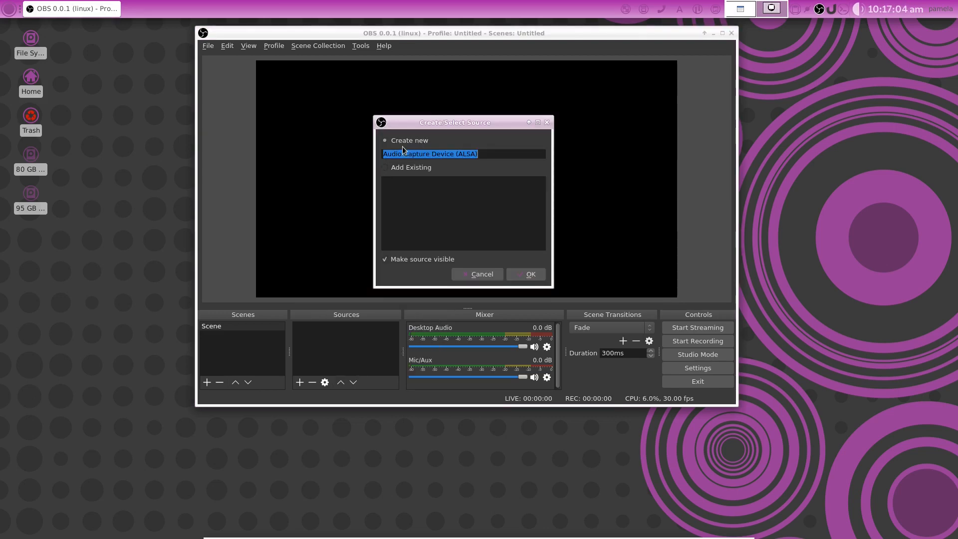
{"action": "mouse_move", "coordinate": [526, 273]}
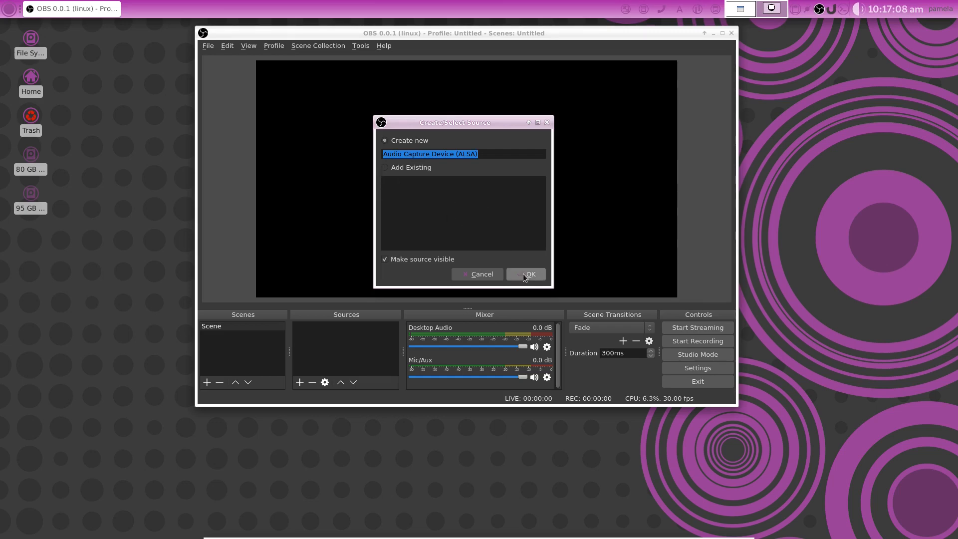
{"action": "left_click", "coordinate": [529, 273]}
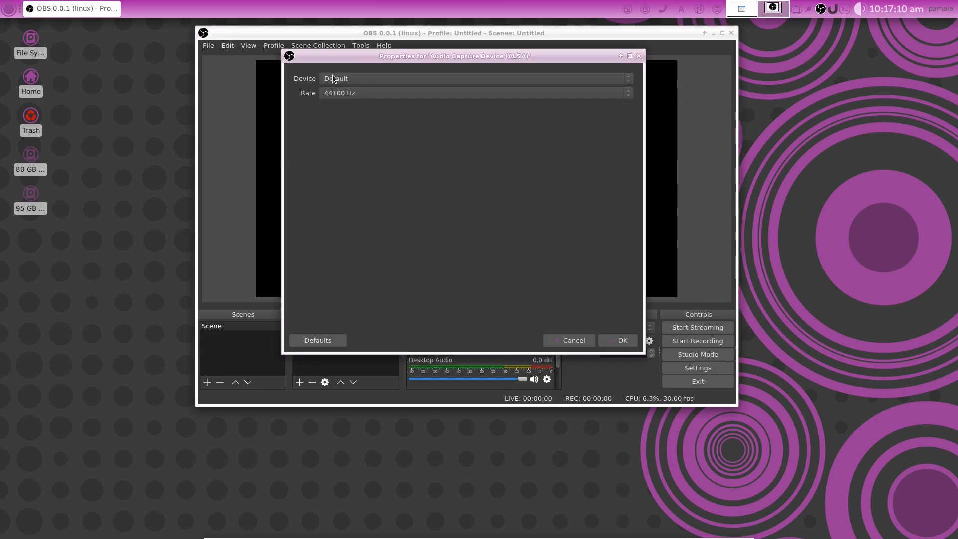
{"action": "left_click", "coordinate": [473, 78]}
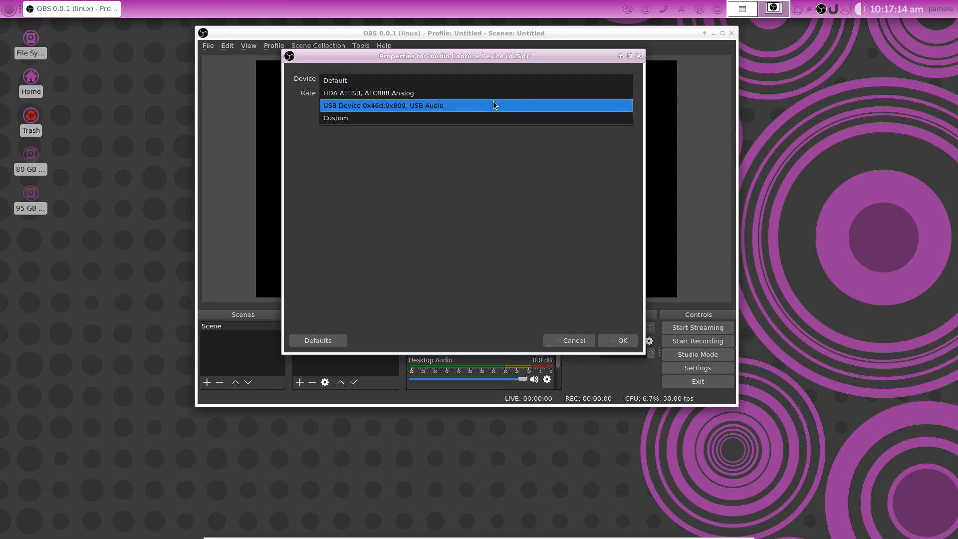
{"action": "mouse_move", "coordinate": [450, 105]}
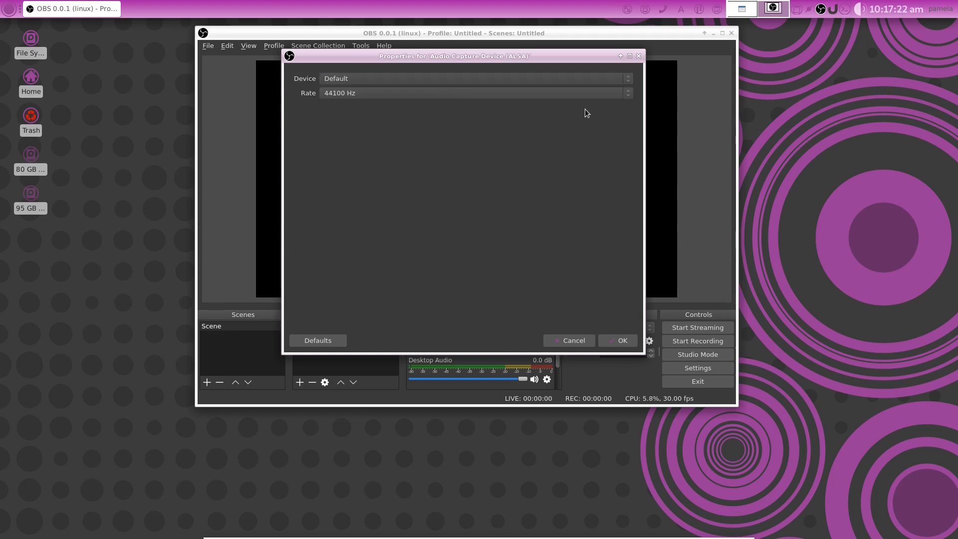
{"action": "left_click", "coordinate": [621, 340]}
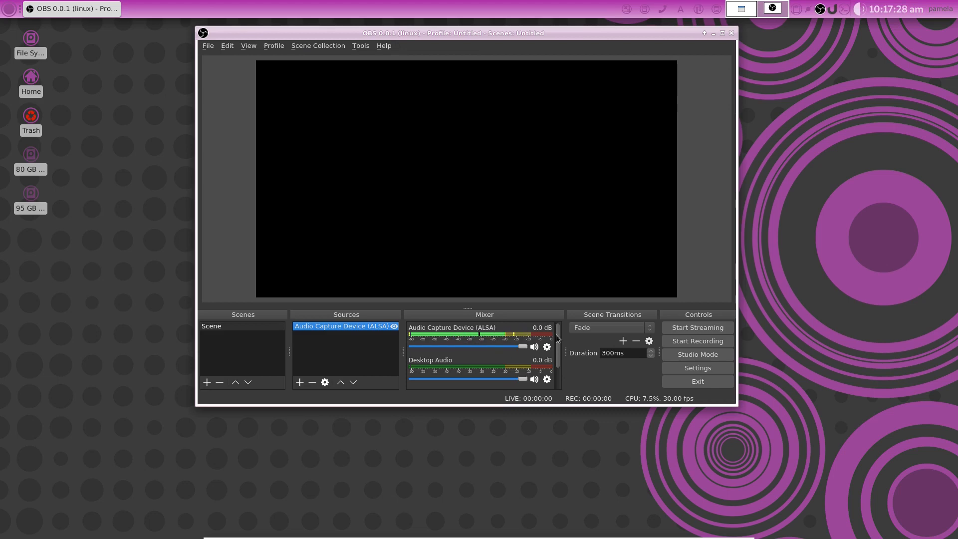
Add a Screen Capture (XSHM) source for Screen 0 at 1920x1080 with Capture Cursor on.
{"action": "left_click", "coordinate": [300, 382]}
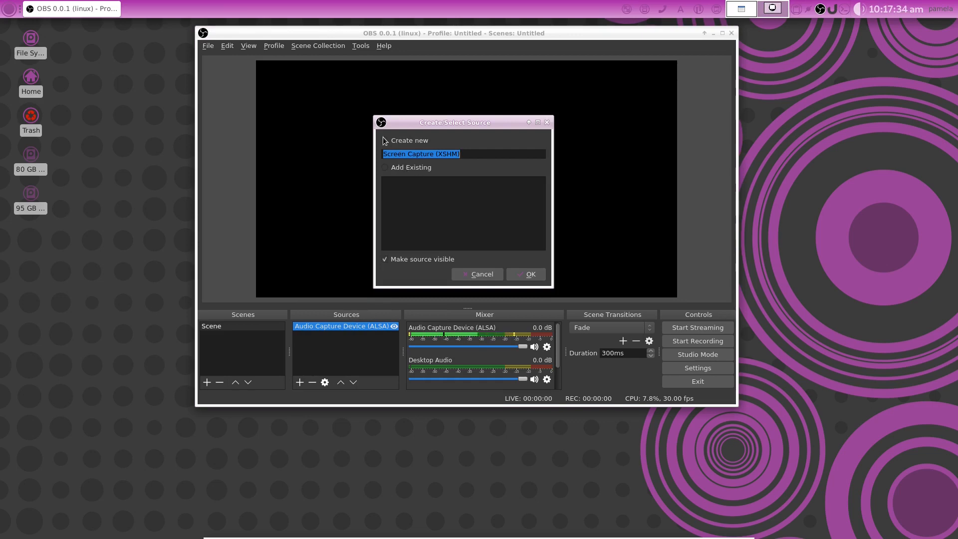
{"action": "left_click", "coordinate": [383, 140]}
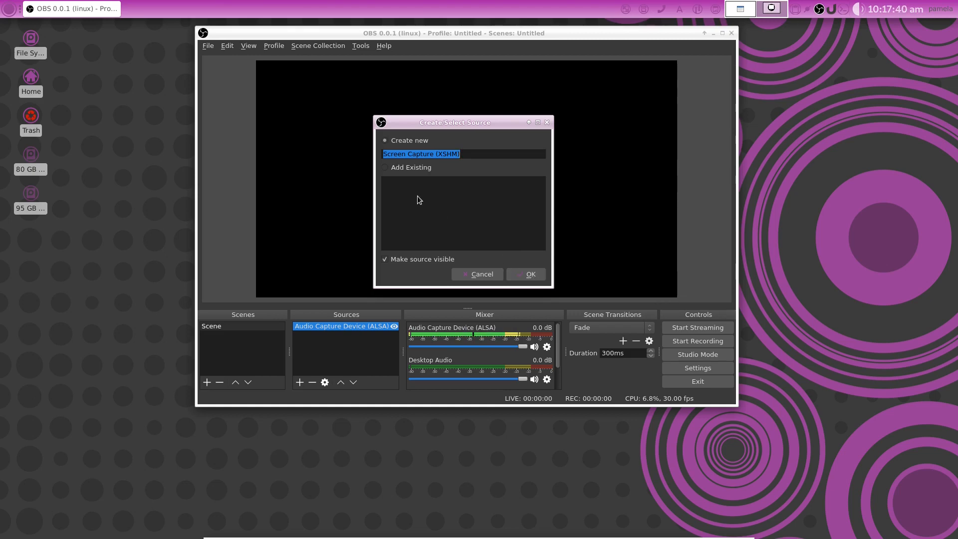
{"action": "mouse_move", "coordinate": [407, 194]}
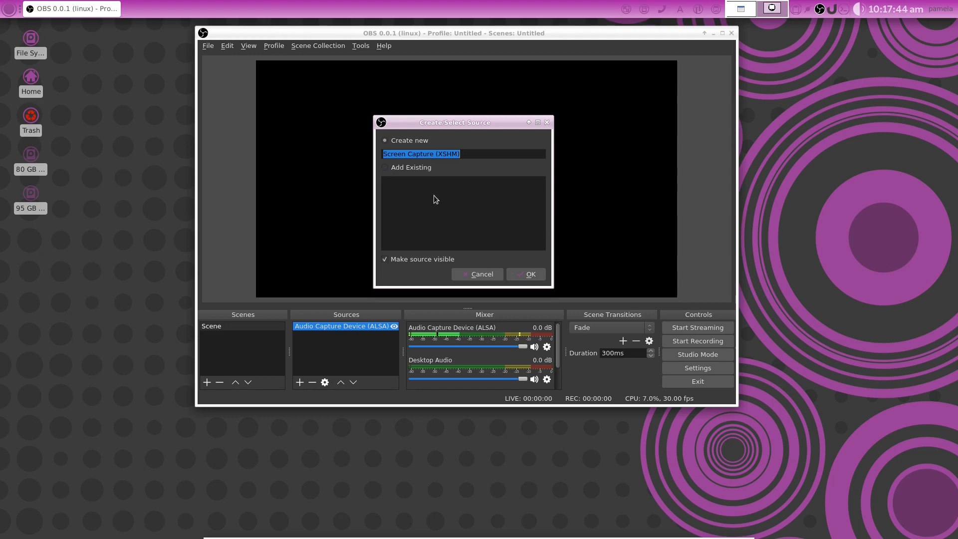
{"action": "mouse_move", "coordinate": [465, 229]}
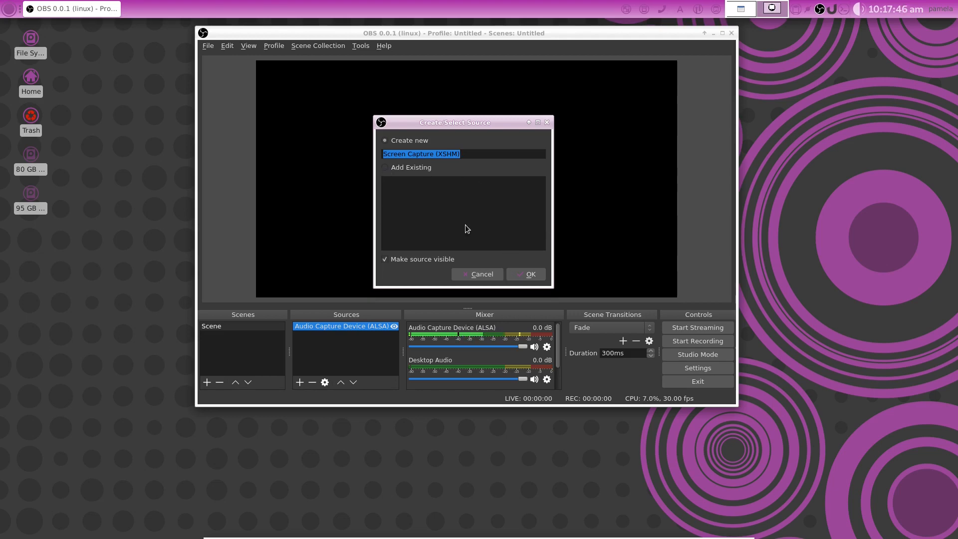
{"action": "left_click", "coordinate": [525, 273]}
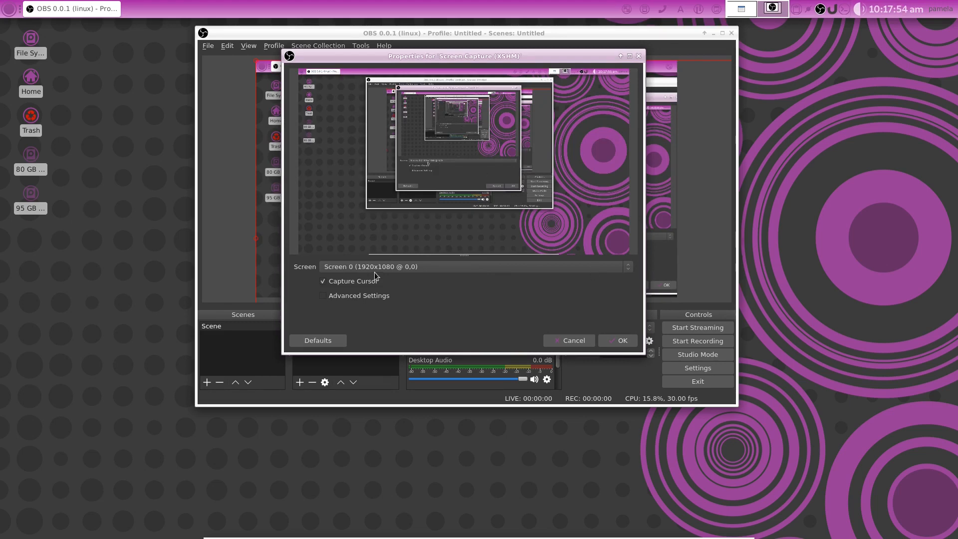
{"action": "mouse_move", "coordinate": [447, 272]}
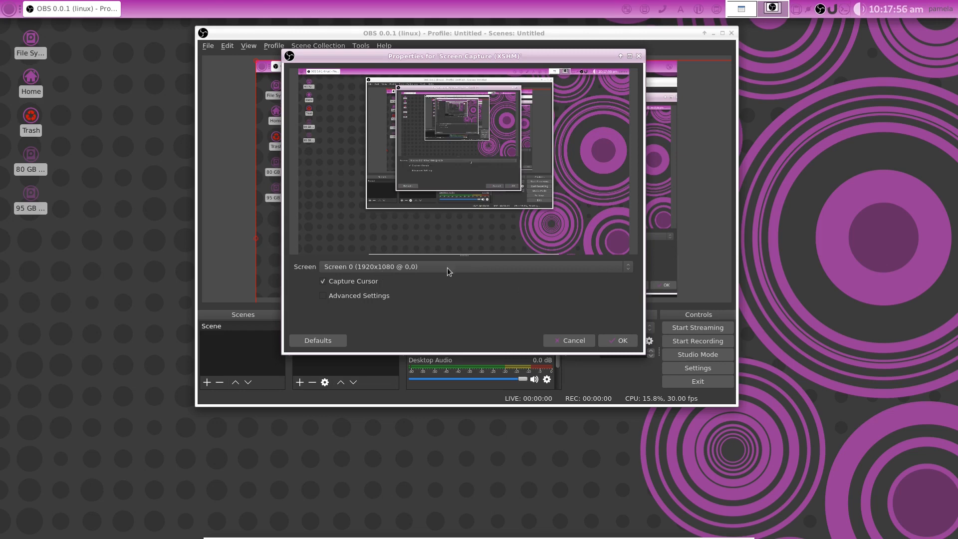
{"action": "mouse_move", "coordinate": [385, 273]}
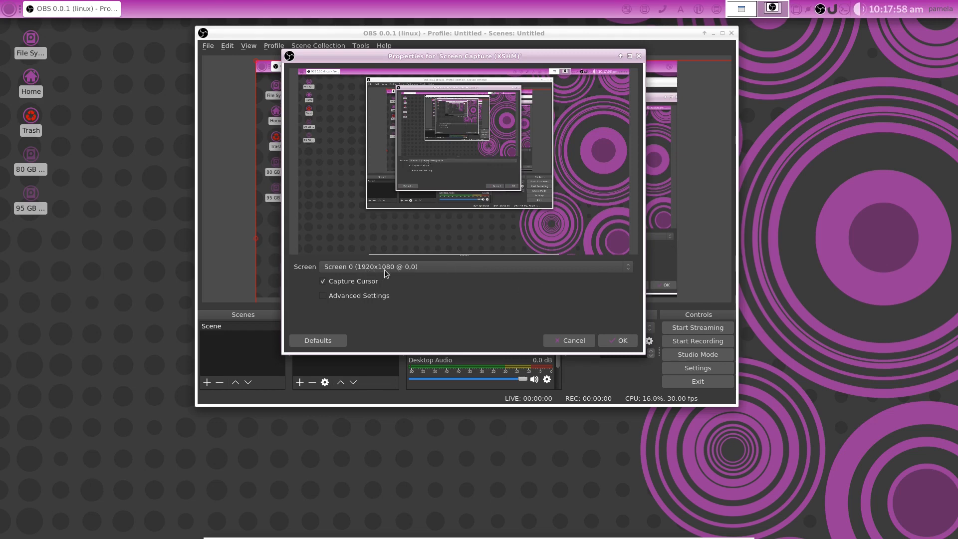
{"action": "mouse_move", "coordinate": [405, 275]}
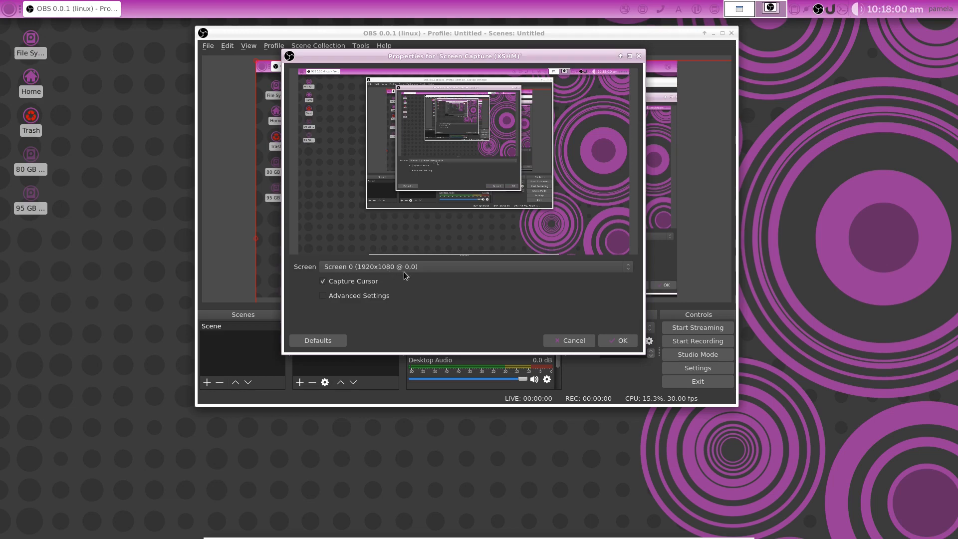
{"action": "mouse_move", "coordinate": [417, 290]}
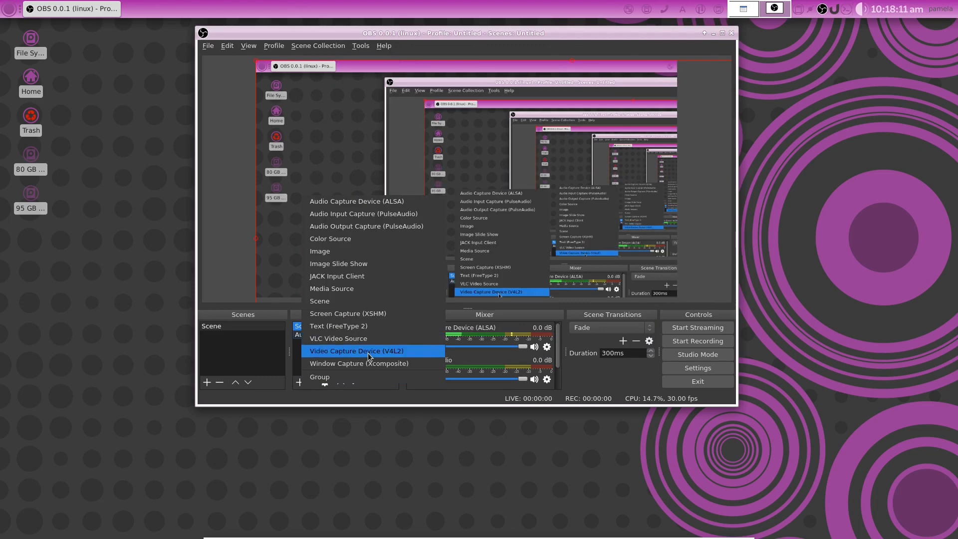
Add a Video Capture Device (V4L2) source using the UVC Camera defaults.
{"action": "left_click", "coordinate": [357, 350]}
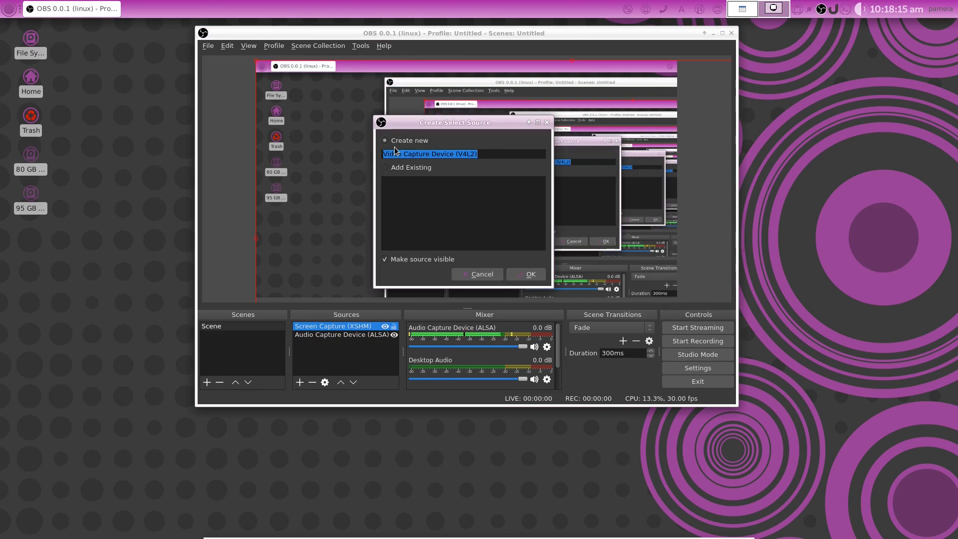
{"action": "mouse_move", "coordinate": [519, 266]}
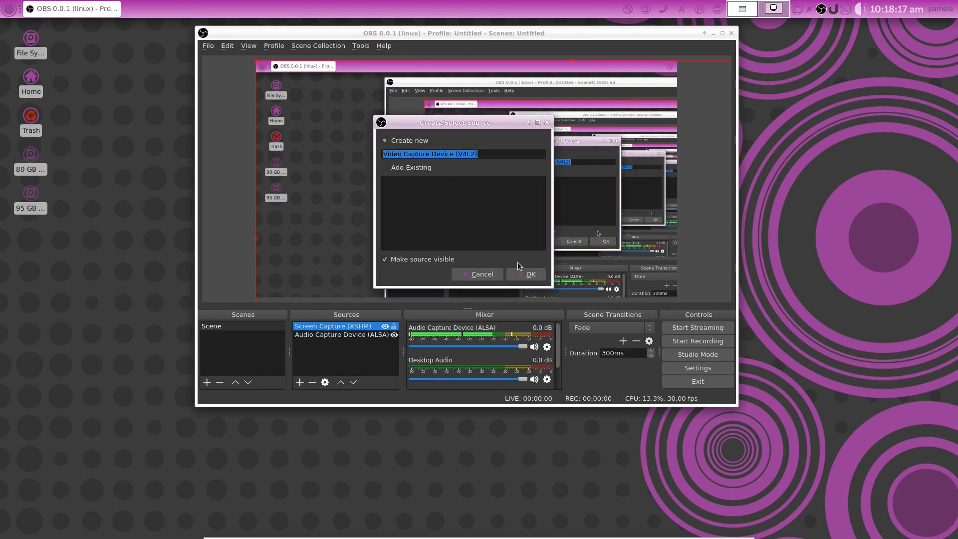
{"action": "left_click", "coordinate": [530, 273]}
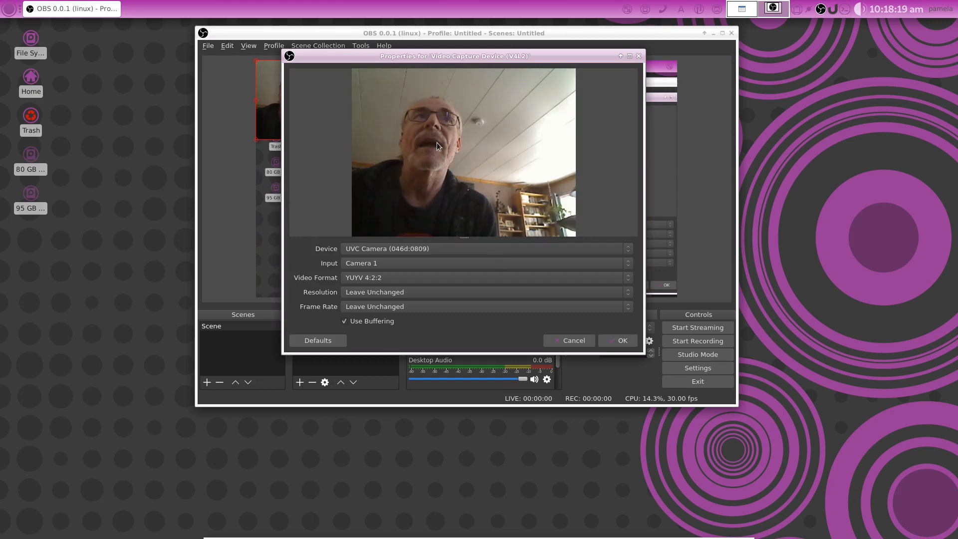
{"action": "mouse_move", "coordinate": [511, 261]}
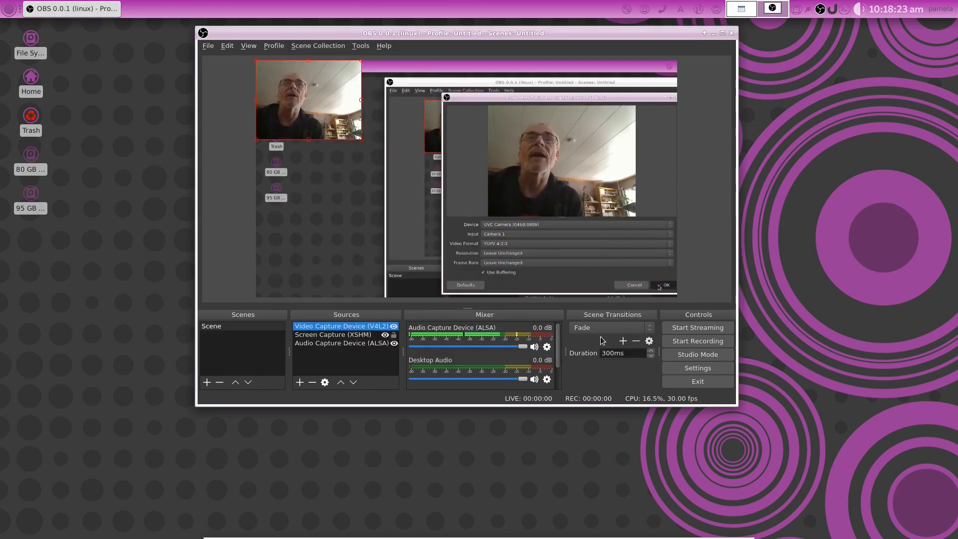
Select the webcam image in the preview to resize it into the top-left corner.
{"action": "left_click", "coordinate": [664, 285]}
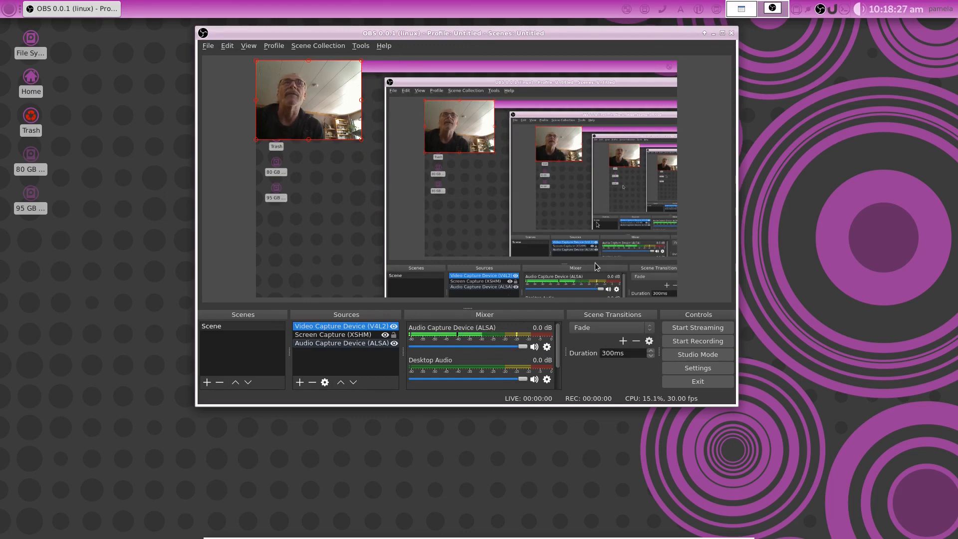
{"action": "mouse_move", "coordinate": [305, 127]}
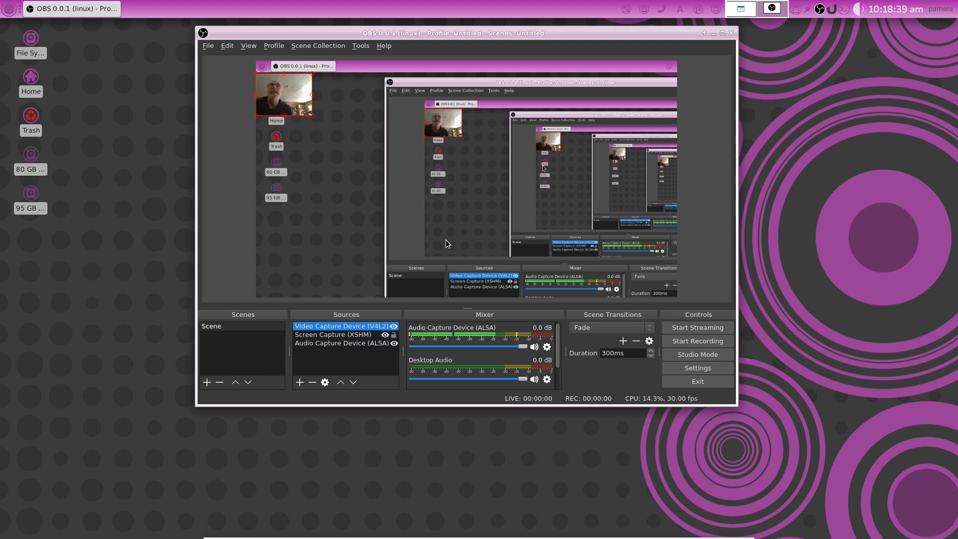
{"action": "mouse_move", "coordinate": [633, 402]}
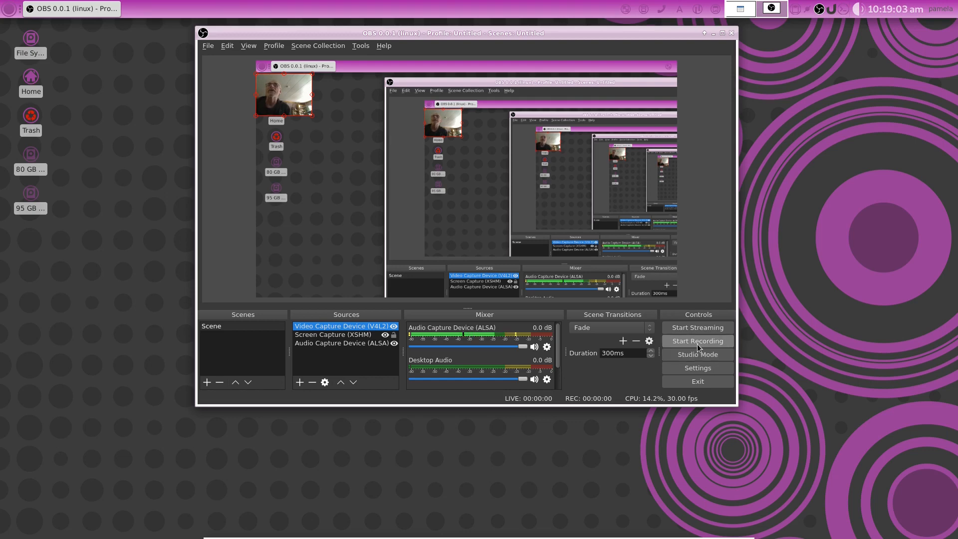
Start a test recording, then restore the hidden OBS window from the tray icon.
{"action": "left_click", "coordinate": [697, 340]}
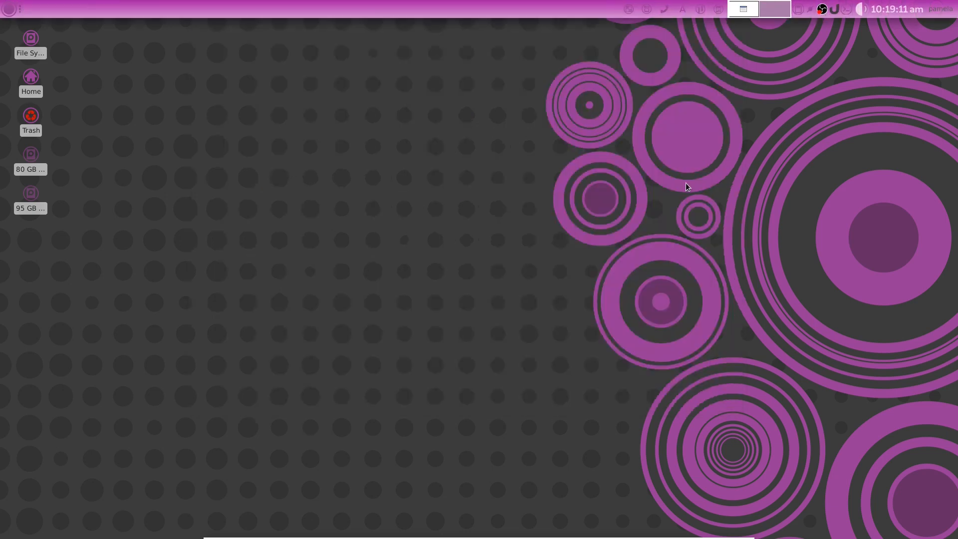
{"action": "mouse_move", "coordinate": [439, 155]}
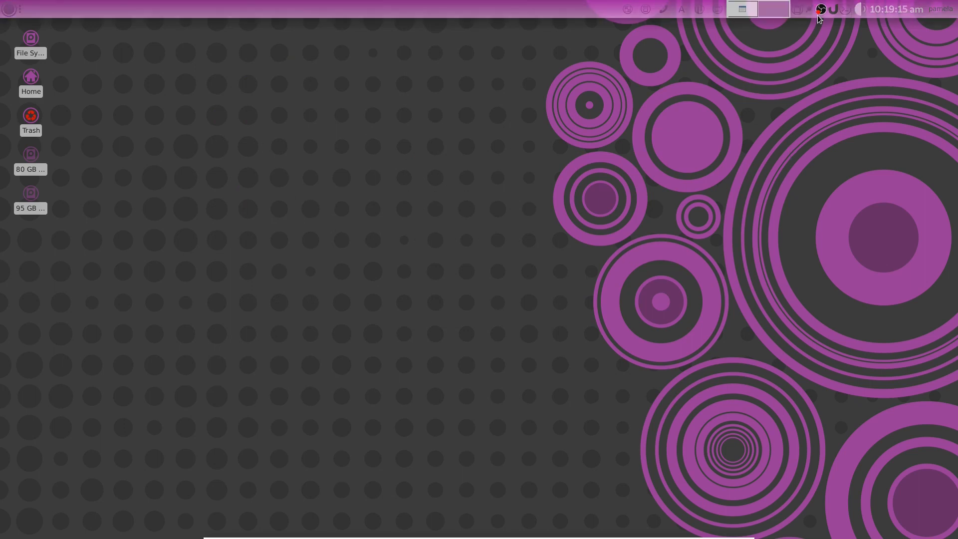
{"action": "left_click", "coordinate": [820, 9]}
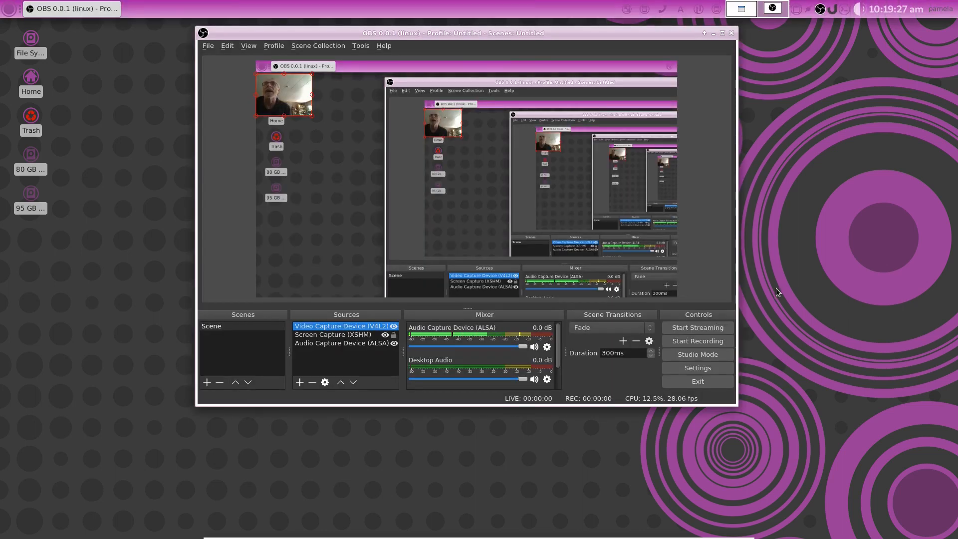
{"action": "mouse_move", "coordinate": [773, 95]}
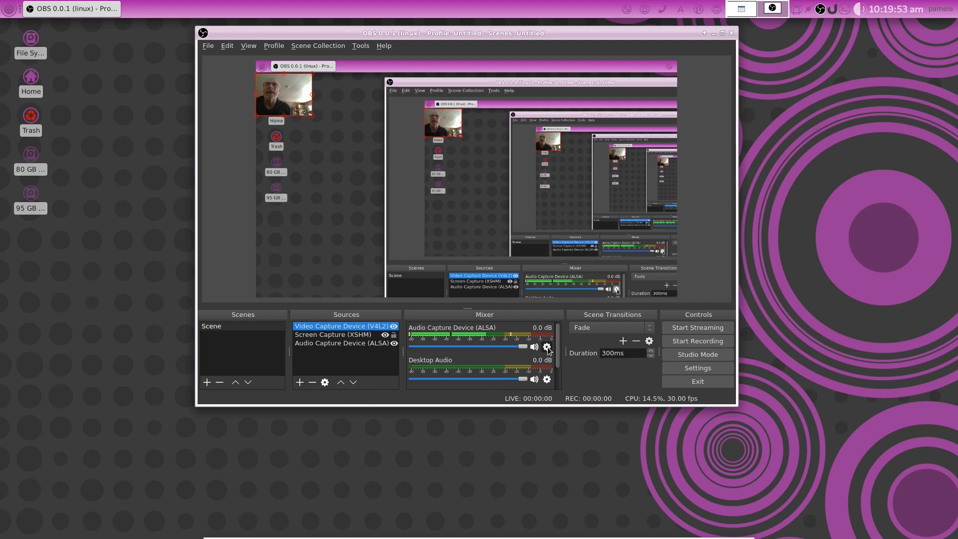
{"action": "left_click", "coordinate": [546, 347]}
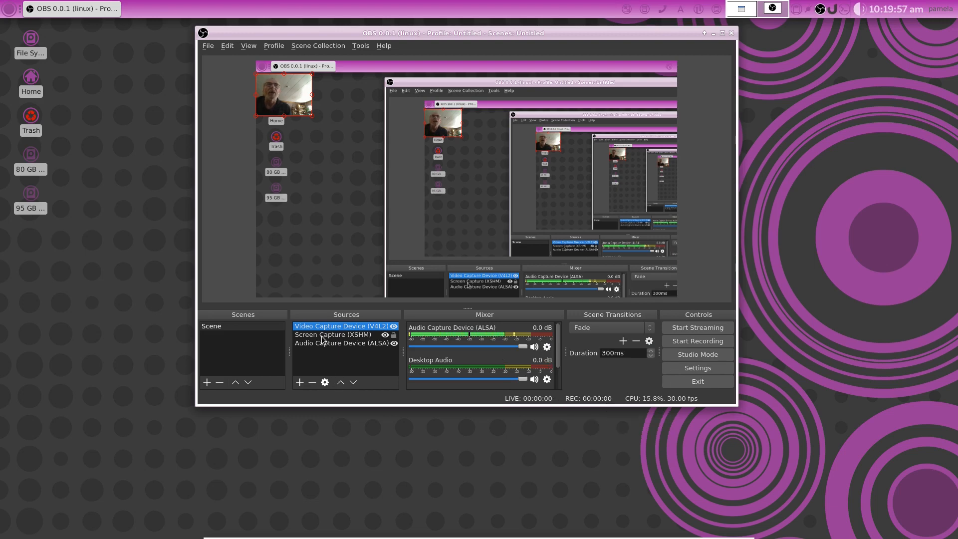
{"action": "left_click", "coordinate": [342, 342]}
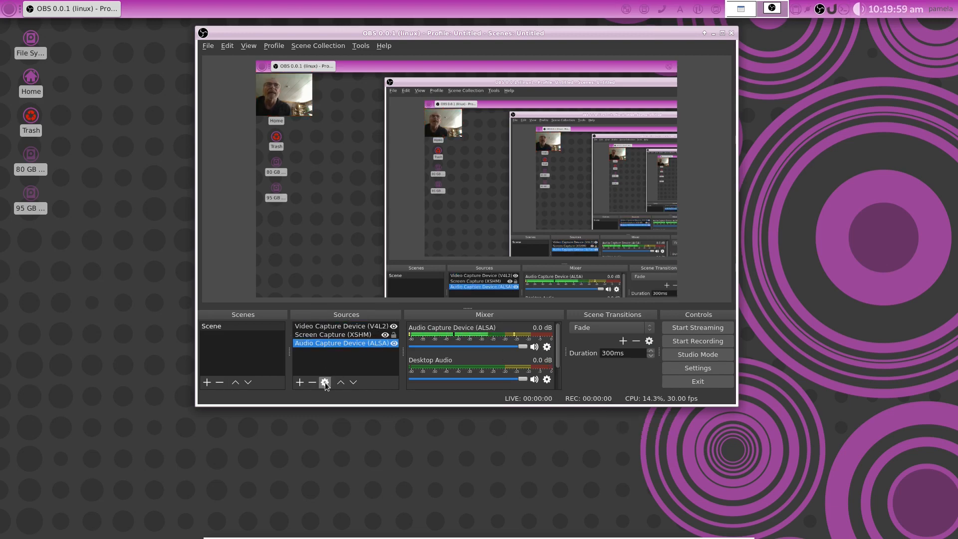
{"action": "left_click", "coordinate": [325, 382]}
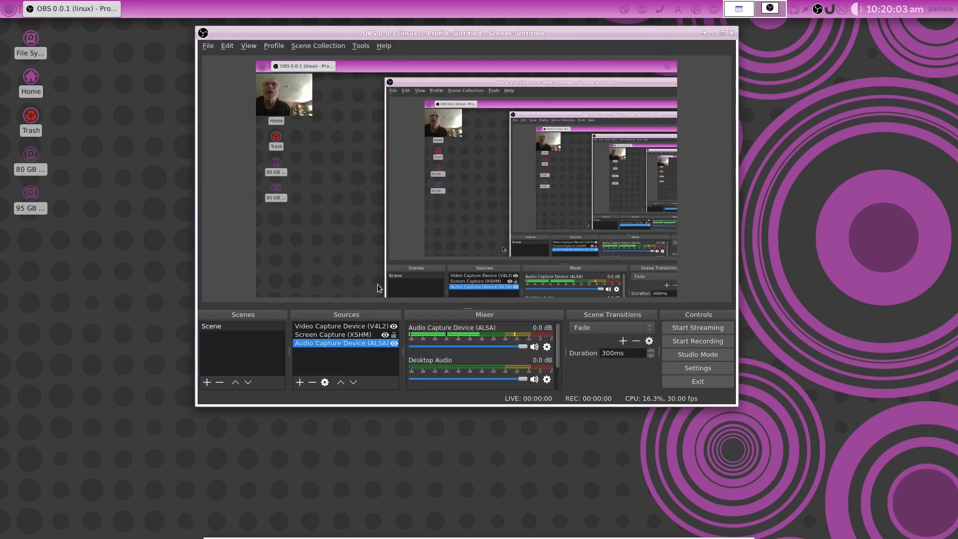
{"action": "mouse_move", "coordinate": [366, 282]}
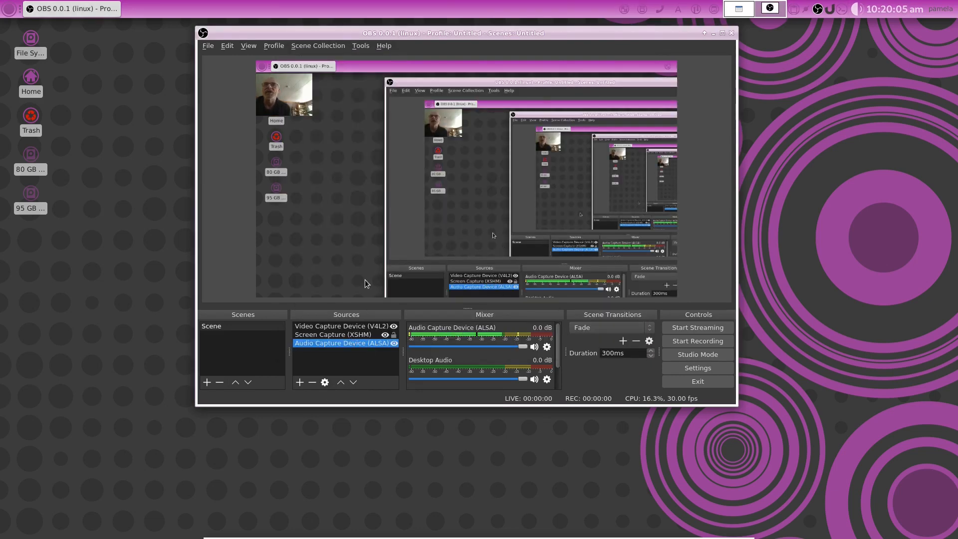
{"action": "mouse_move", "coordinate": [692, 176]}
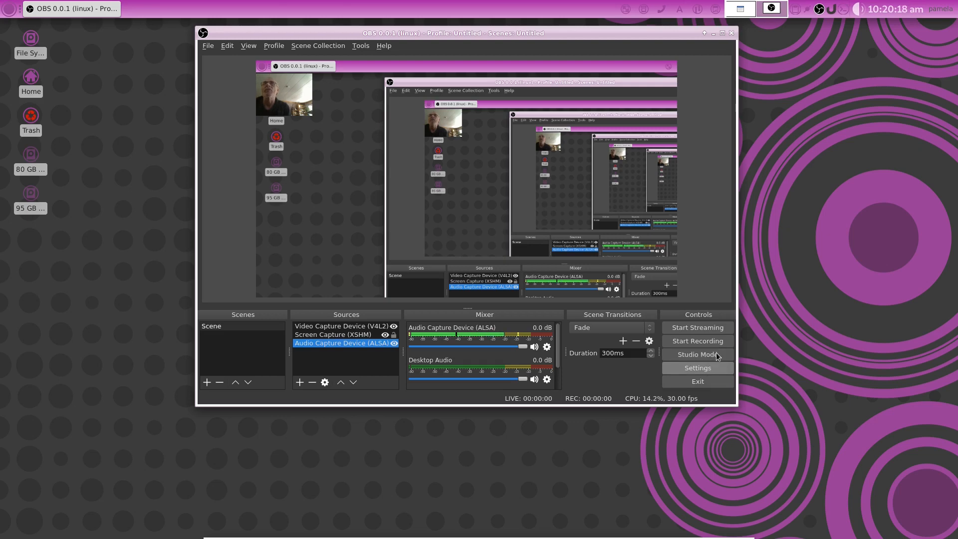
Browse the Stream, Output and Video settings pages, ending on Output with 2500 bitrate and mkv recording.
{"action": "left_click", "coordinate": [696, 368]}
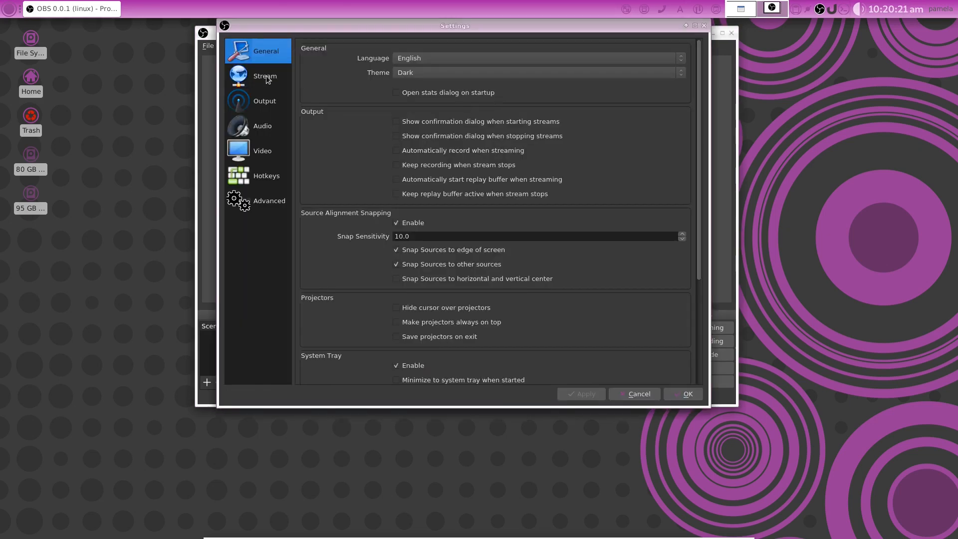
{"action": "left_click", "coordinate": [264, 76]}
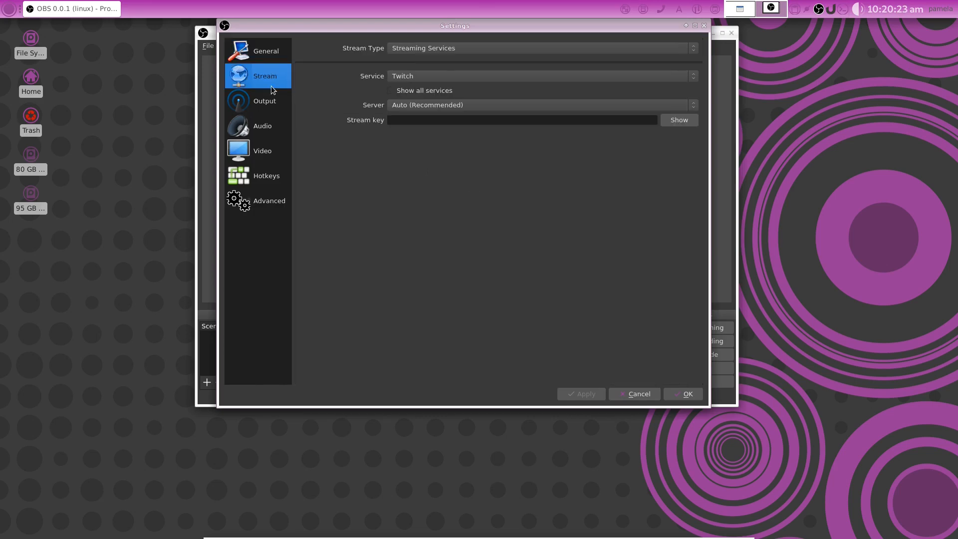
{"action": "left_click", "coordinate": [264, 101]}
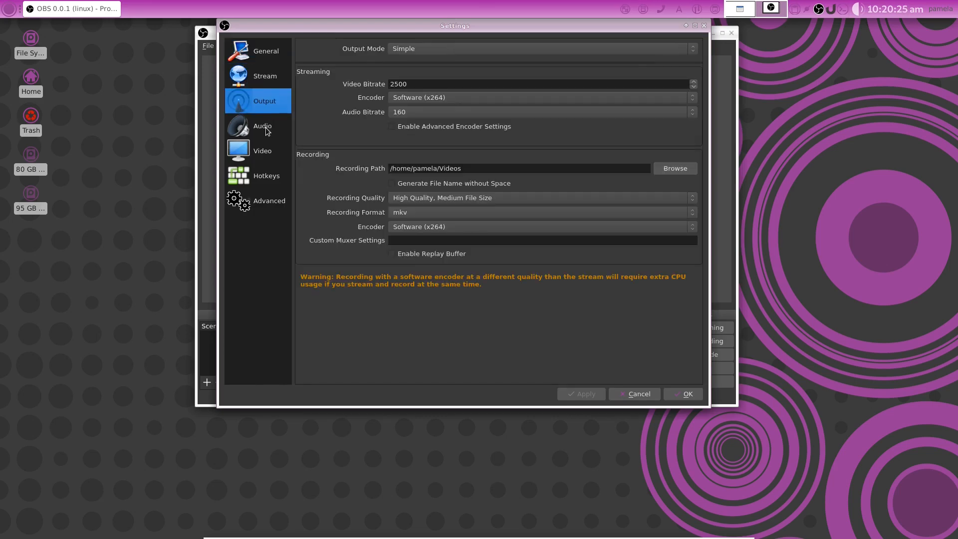
{"action": "left_click", "coordinate": [262, 151]}
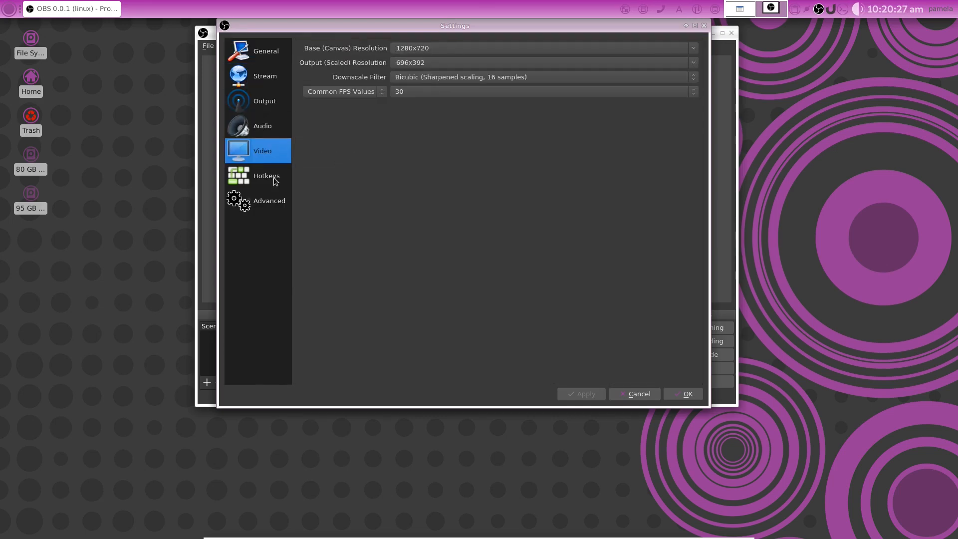
{"action": "left_click", "coordinate": [264, 101]}
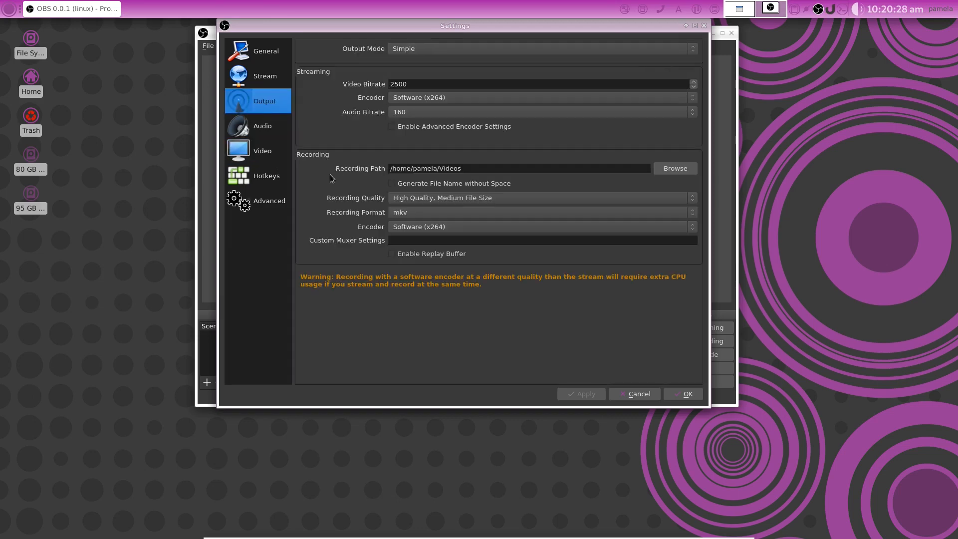
{"action": "mouse_move", "coordinate": [402, 219]}
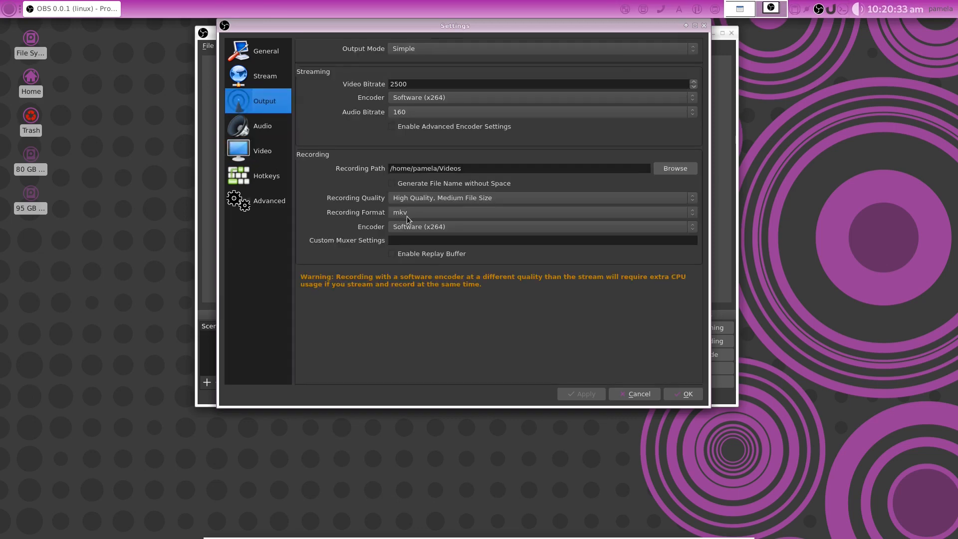
{"action": "mouse_move", "coordinate": [420, 217]}
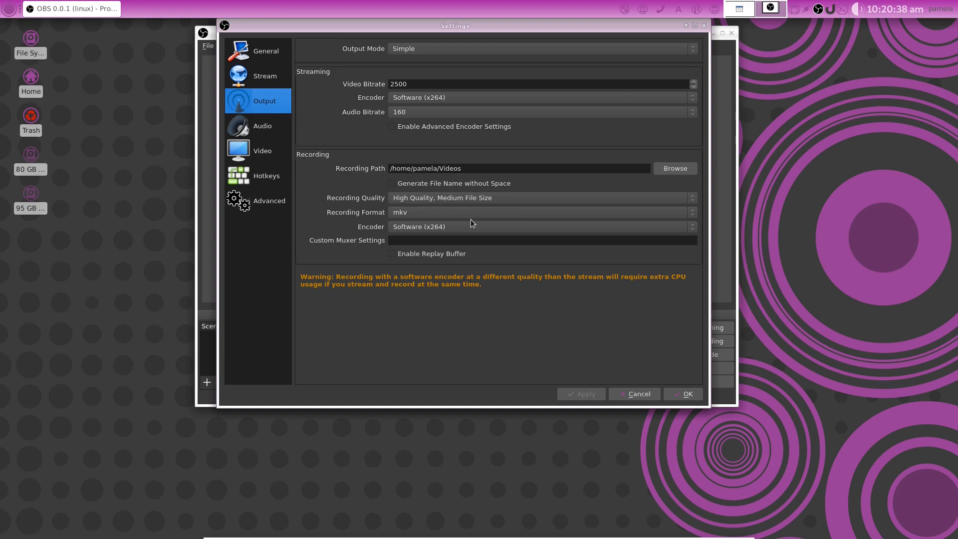
{"action": "mouse_move", "coordinate": [455, 230]}
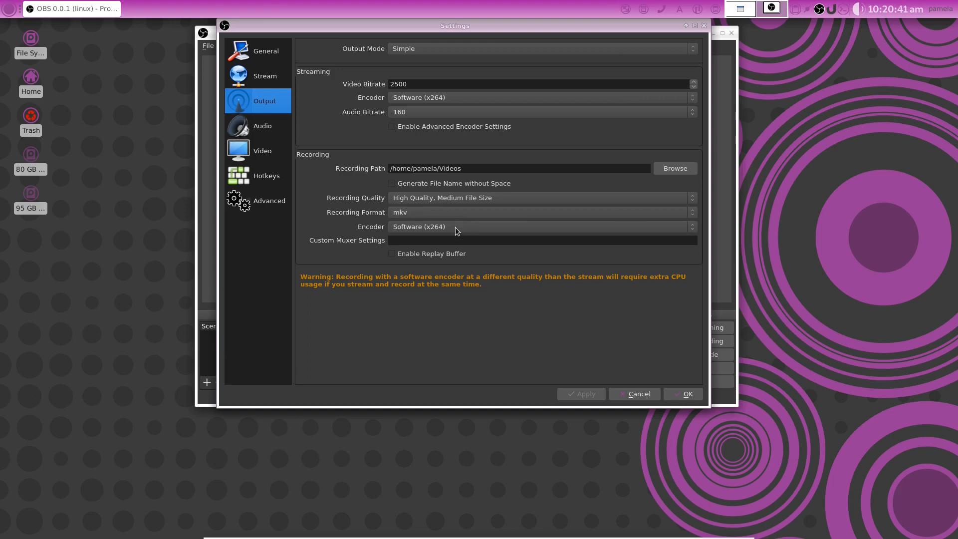
{"action": "mouse_move", "coordinate": [408, 211]}
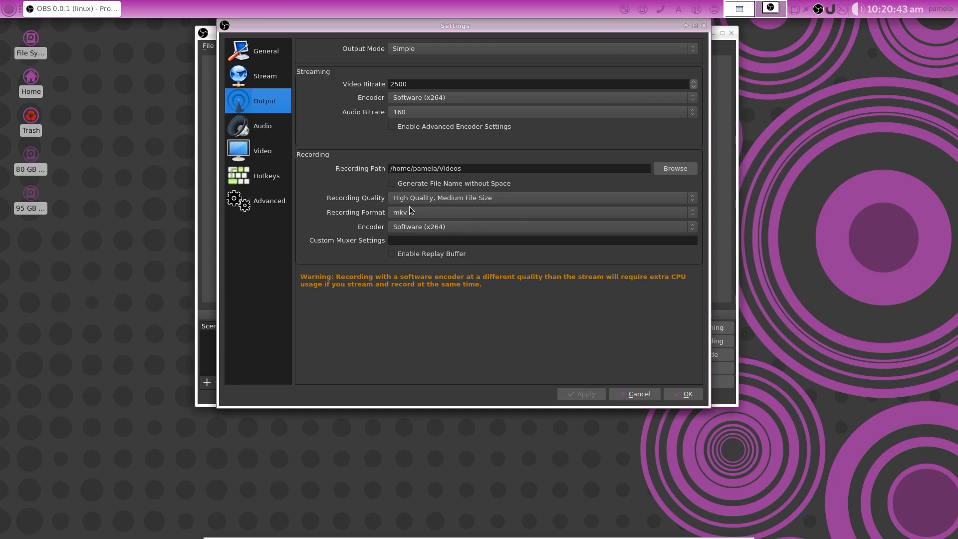
{"action": "mouse_move", "coordinate": [432, 209]}
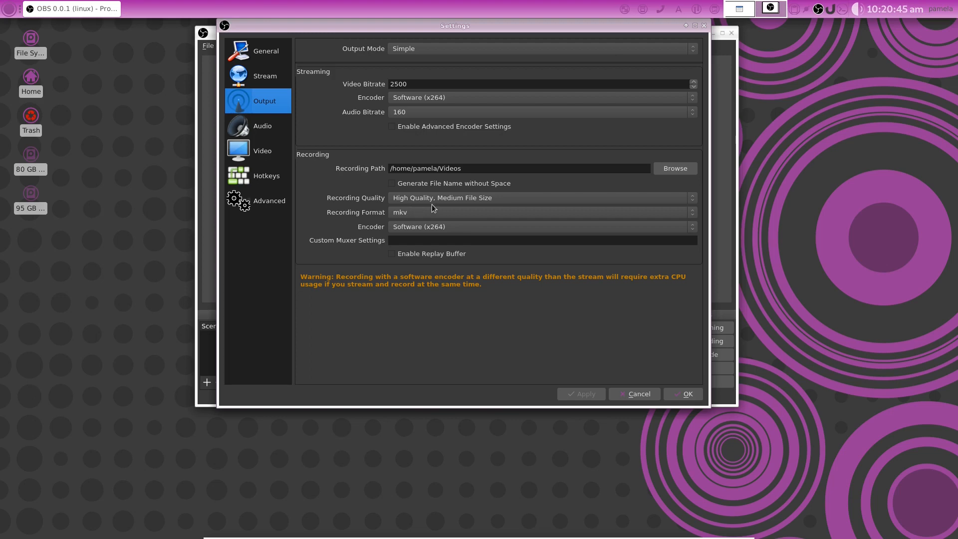
{"action": "mouse_move", "coordinate": [434, 219]}
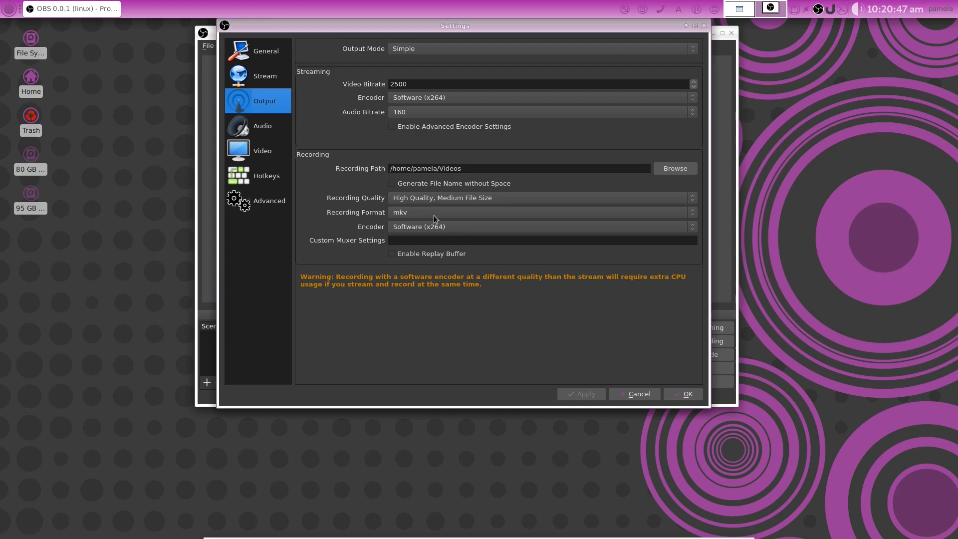
{"action": "mouse_move", "coordinate": [403, 218]}
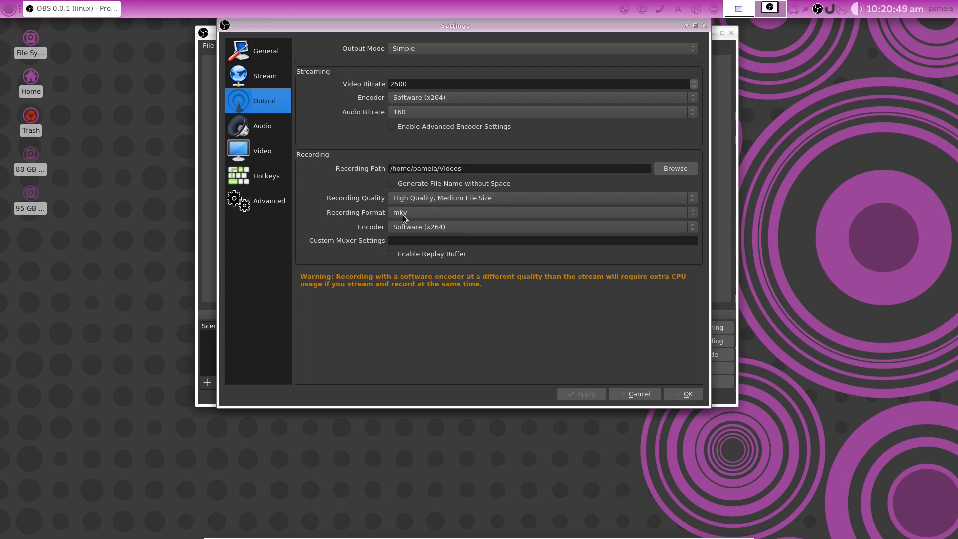
{"action": "mouse_move", "coordinate": [446, 218]}
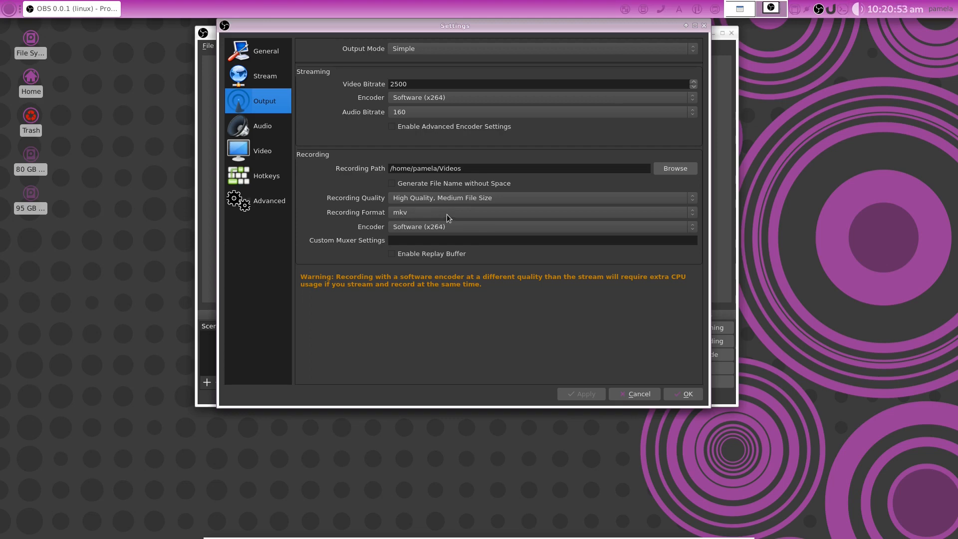
{"action": "mouse_move", "coordinate": [561, 209]}
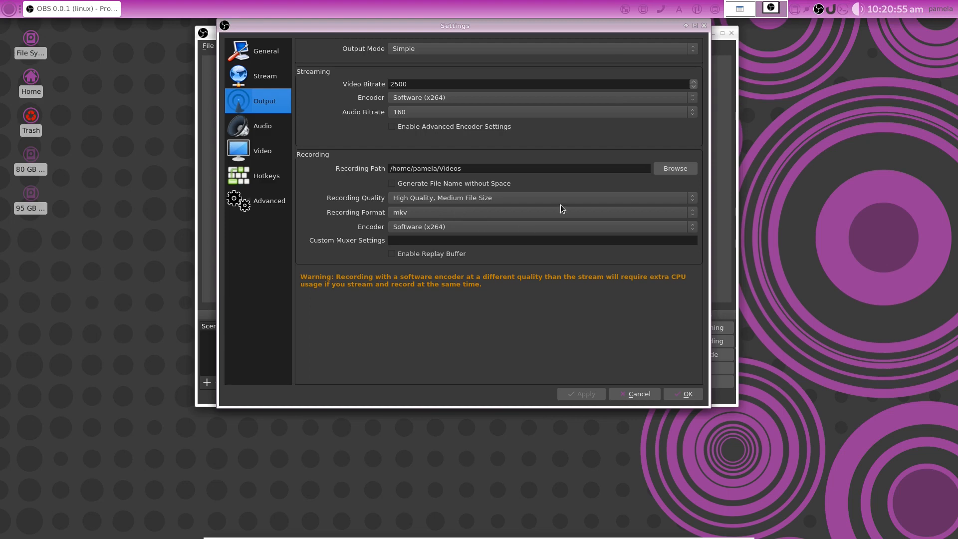
{"action": "mouse_move", "coordinate": [310, 288]}
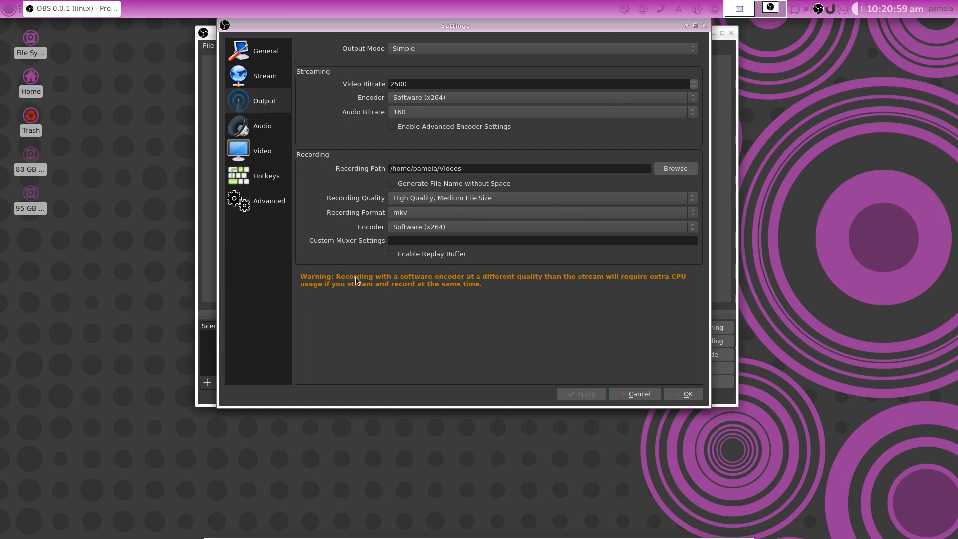
{"action": "mouse_move", "coordinate": [630, 273]}
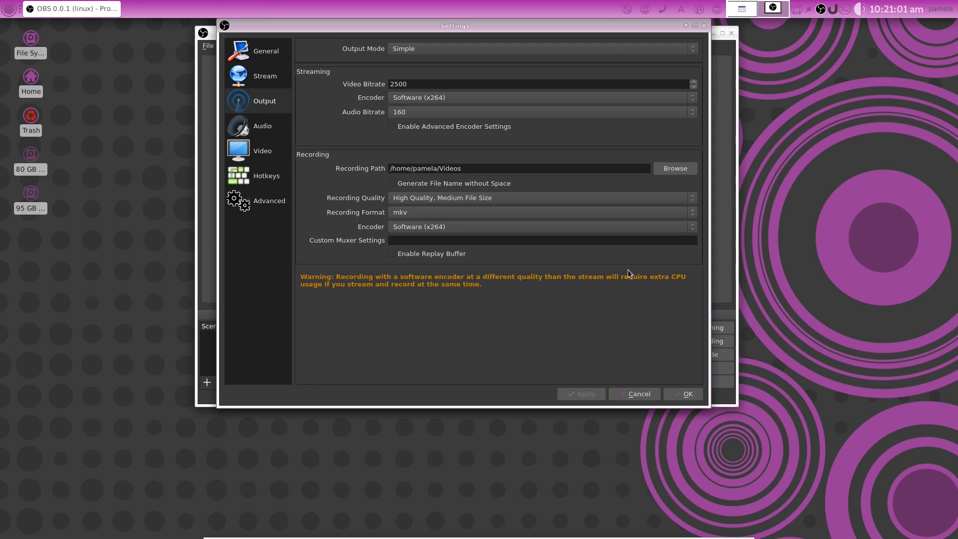
{"action": "mouse_move", "coordinate": [410, 211]}
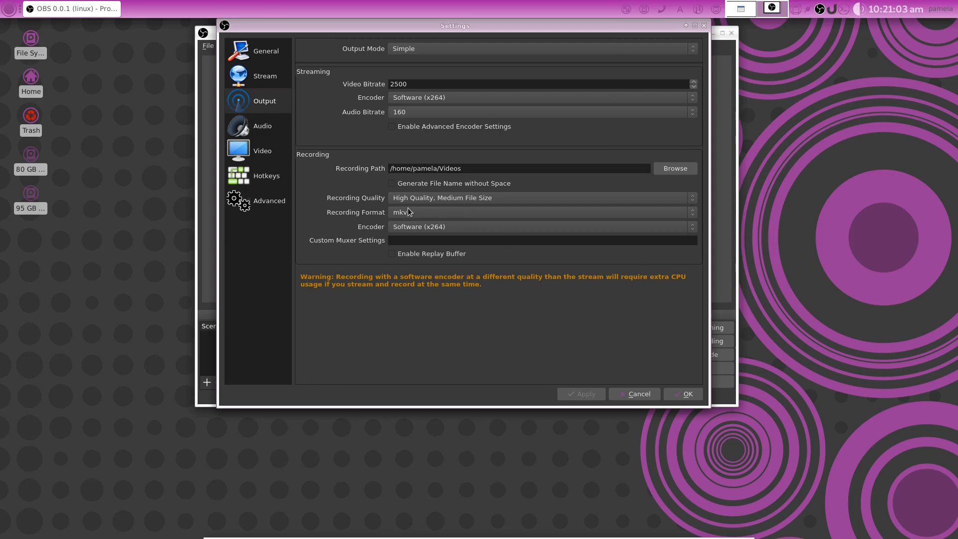
{"action": "mouse_move", "coordinate": [451, 268]}
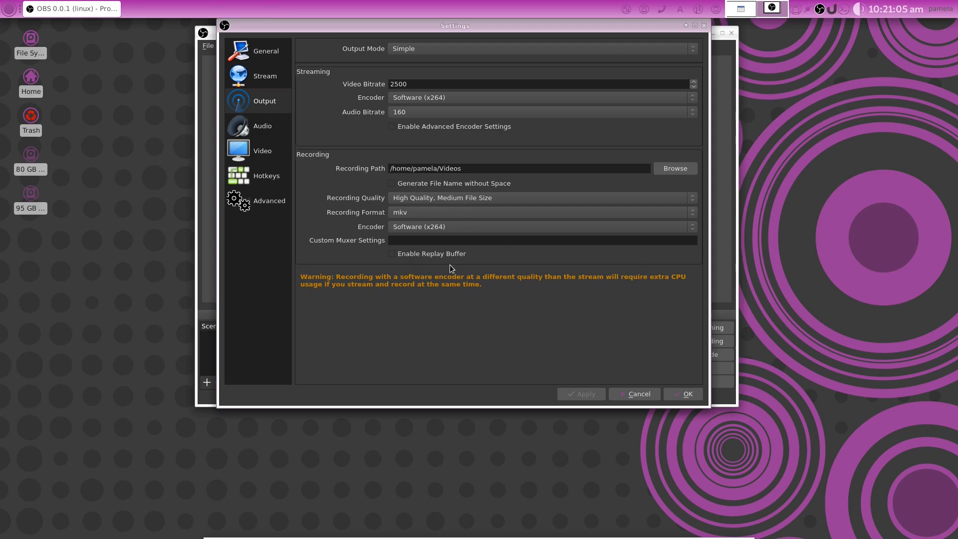
{"action": "mouse_move", "coordinate": [438, 161]}
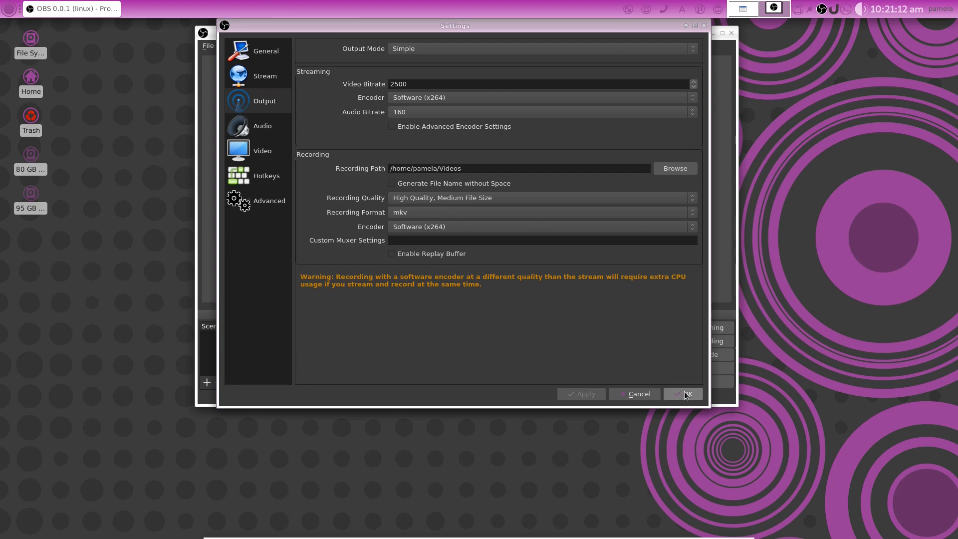
Accept the settings with OK and return to the main window with its three sources.
{"action": "left_click", "coordinate": [682, 393]}
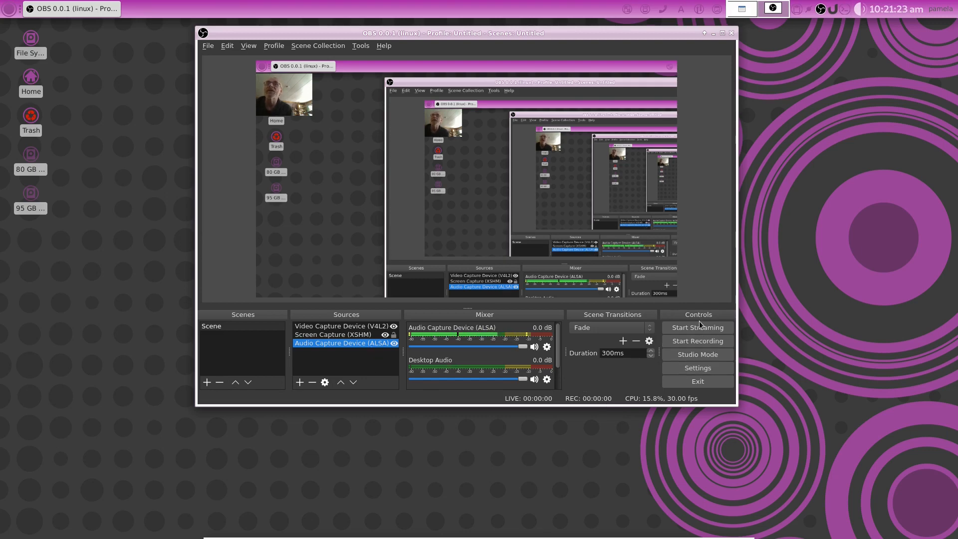
{"action": "mouse_move", "coordinate": [724, 279]}
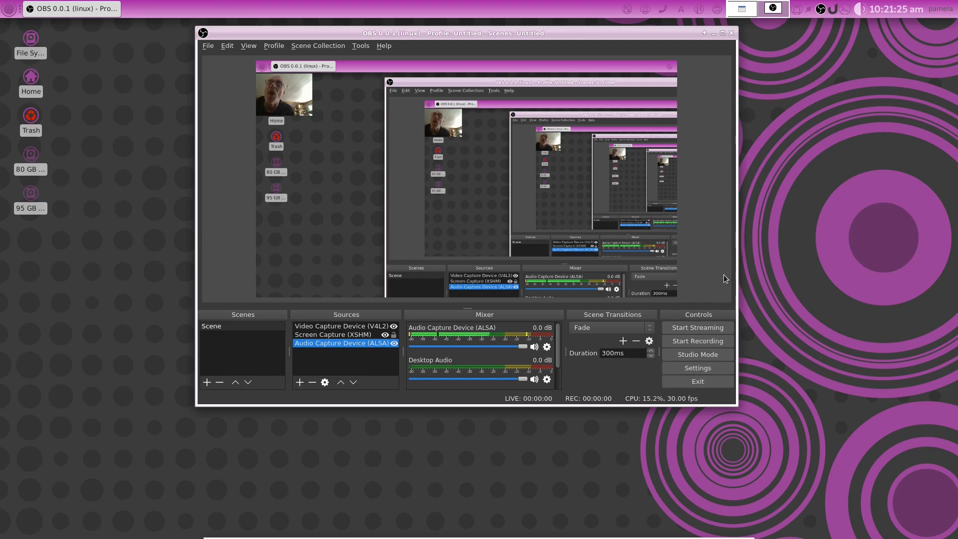
{"action": "mouse_move", "coordinate": [713, 208]}
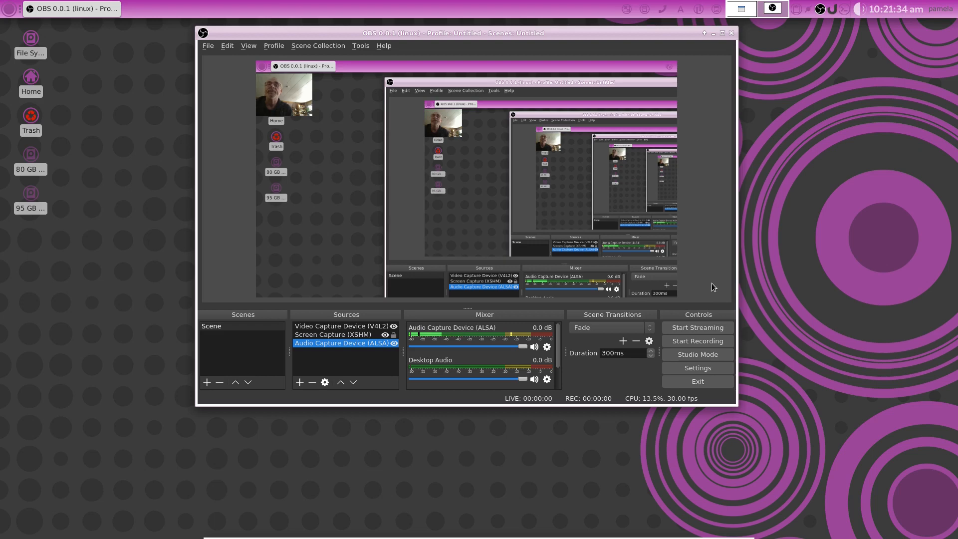
{"action": "mouse_move", "coordinate": [726, 212]}
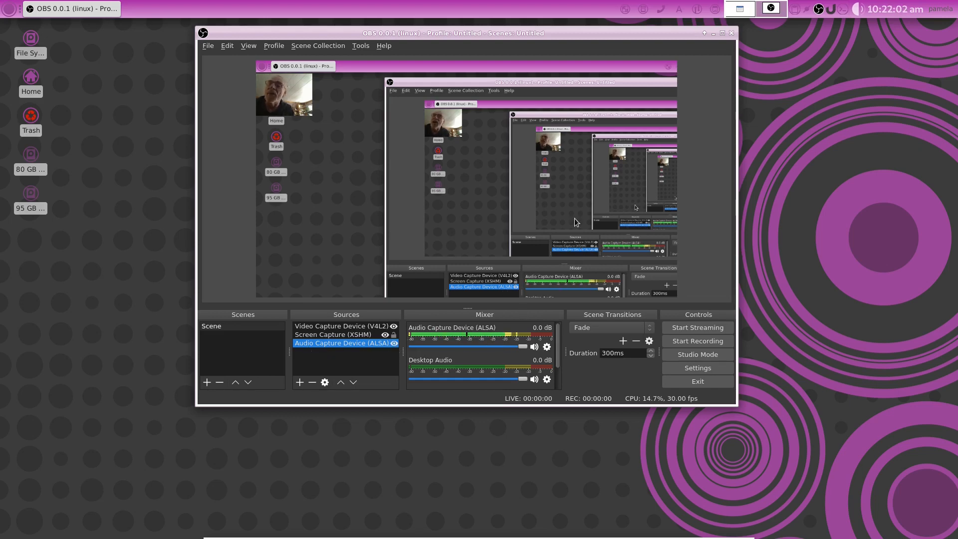
{"action": "mouse_move", "coordinate": [384, 349]}
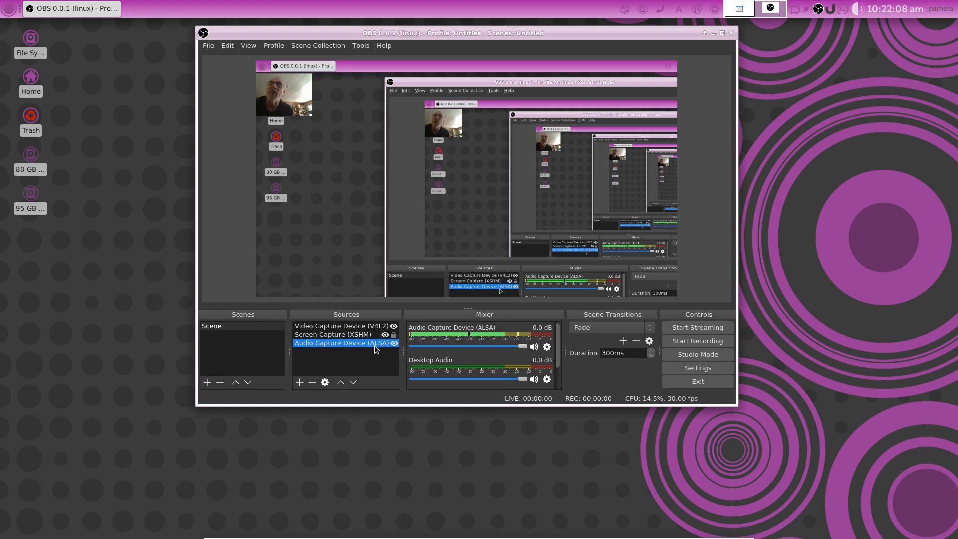
{"action": "mouse_move", "coordinate": [388, 349]}
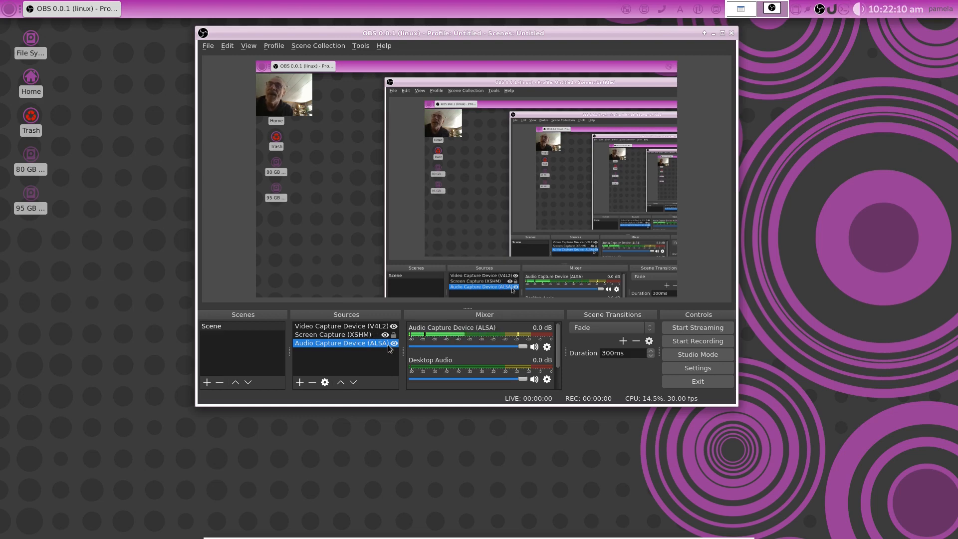